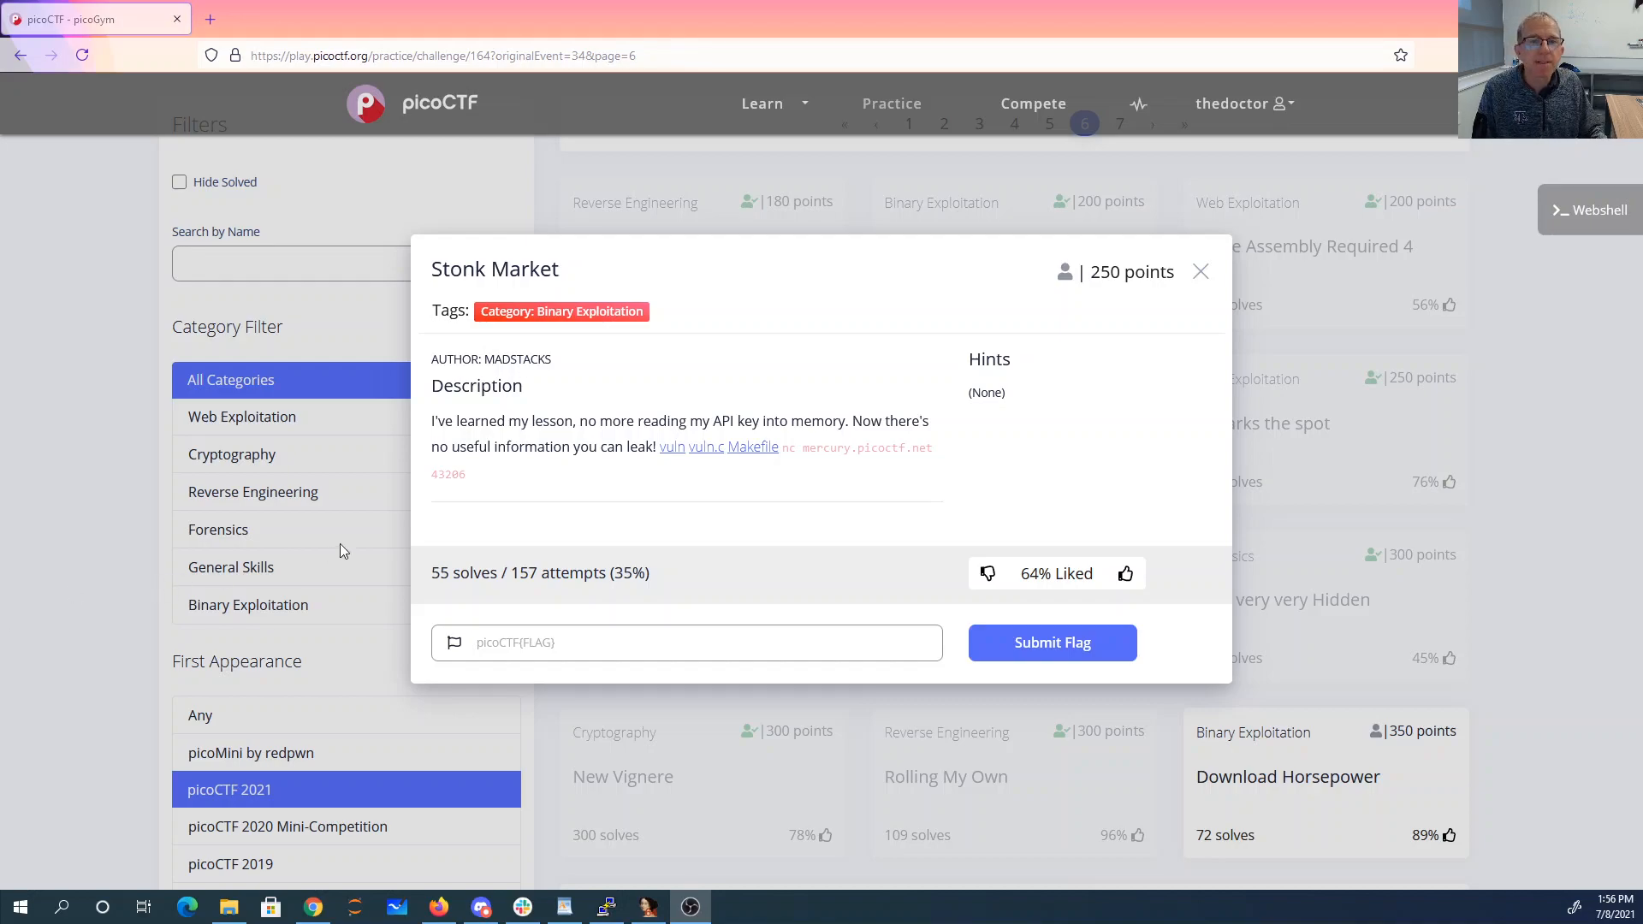
mouse_move(878, 364)
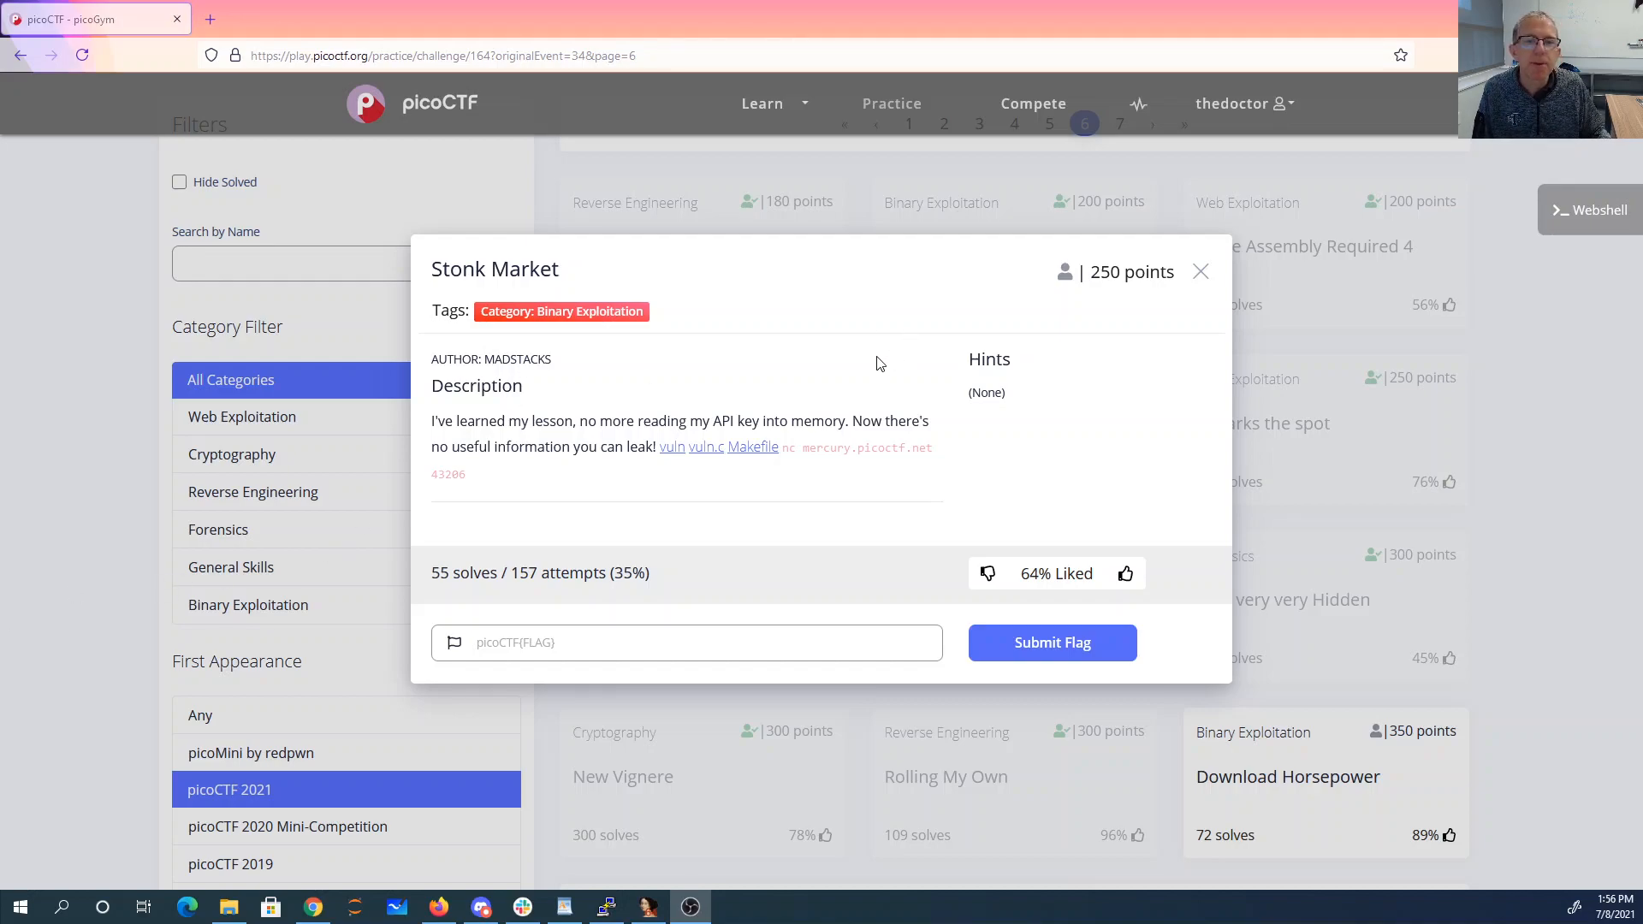
mouse_move(619, 475)
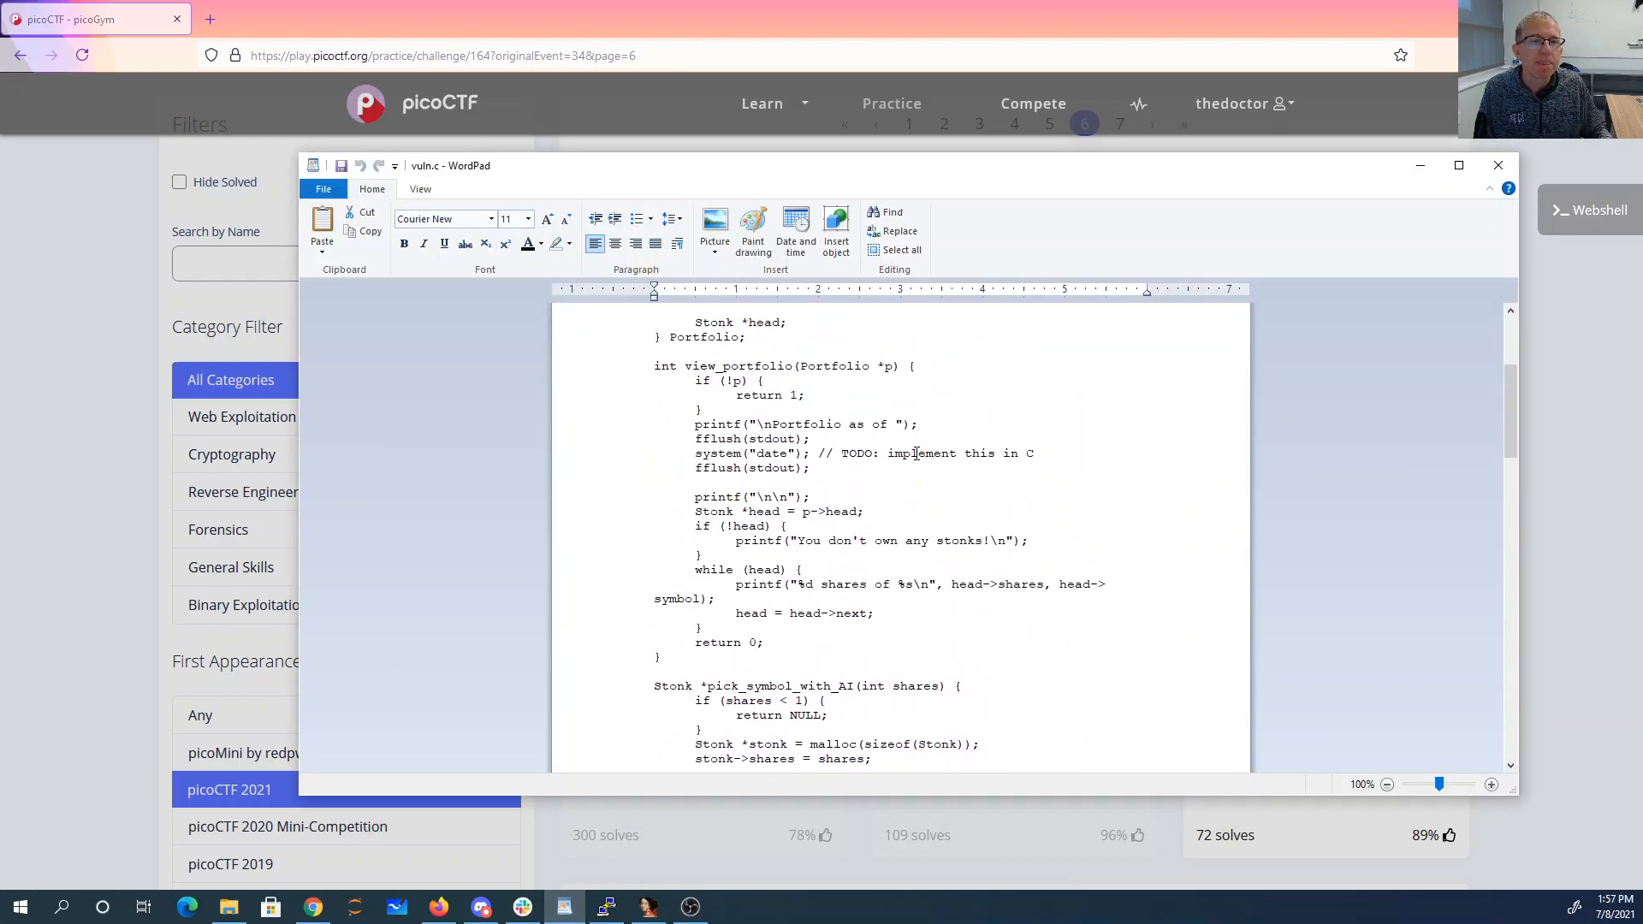
- Scroll vuln.c down to buy_stonks and select the vulnerable printf(user_buf) line
scroll(down, 3)
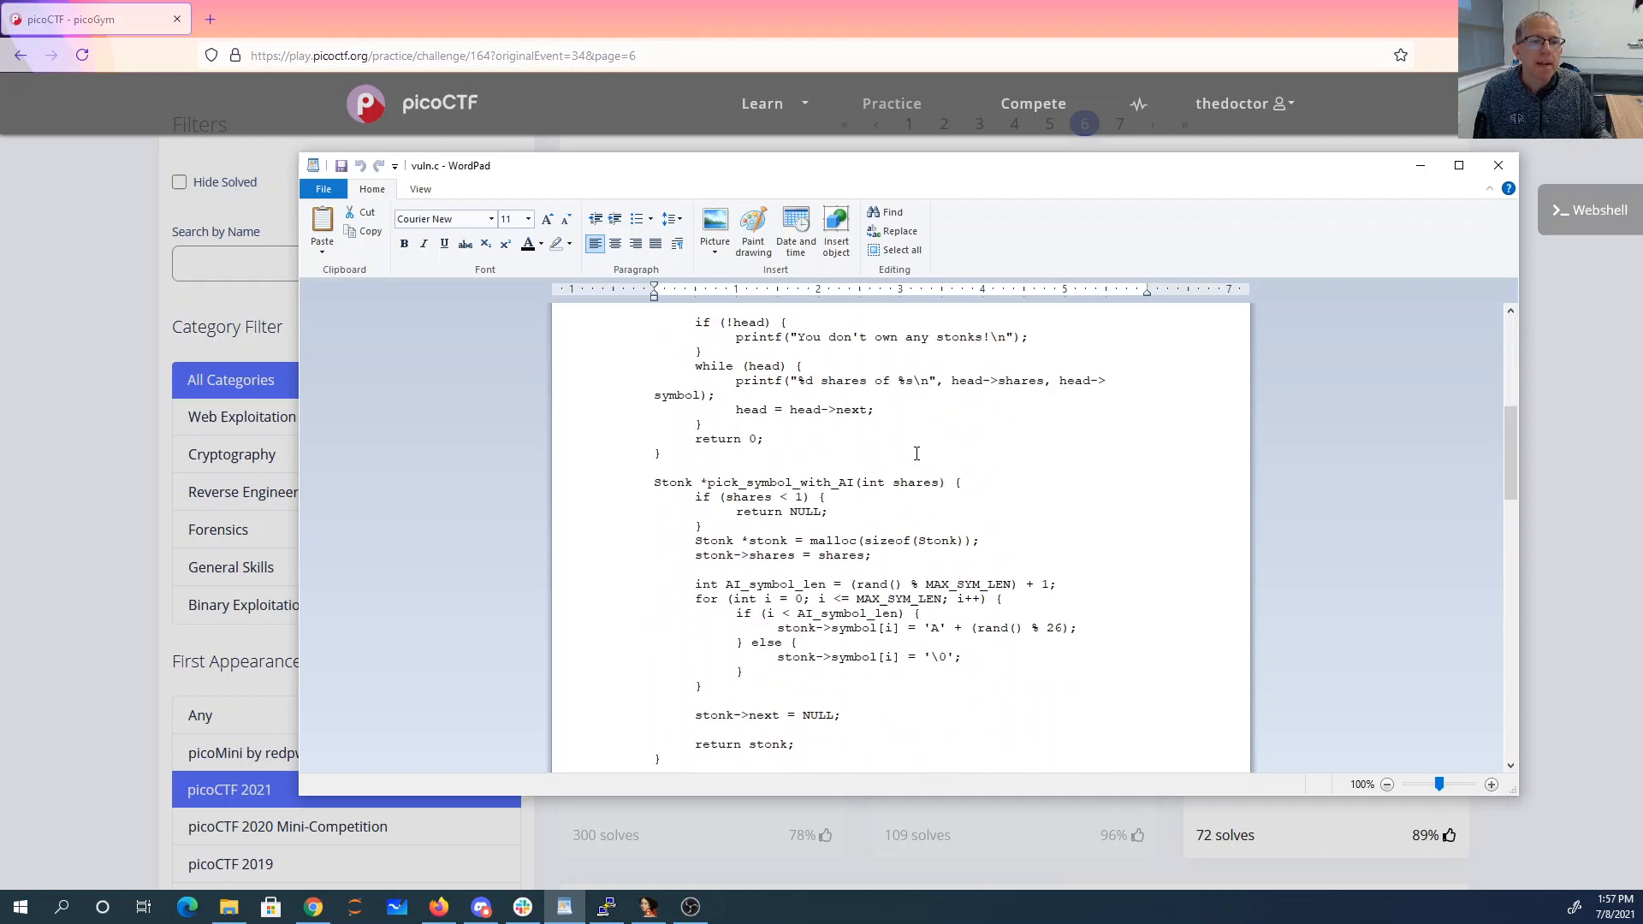
scroll(down, 3)
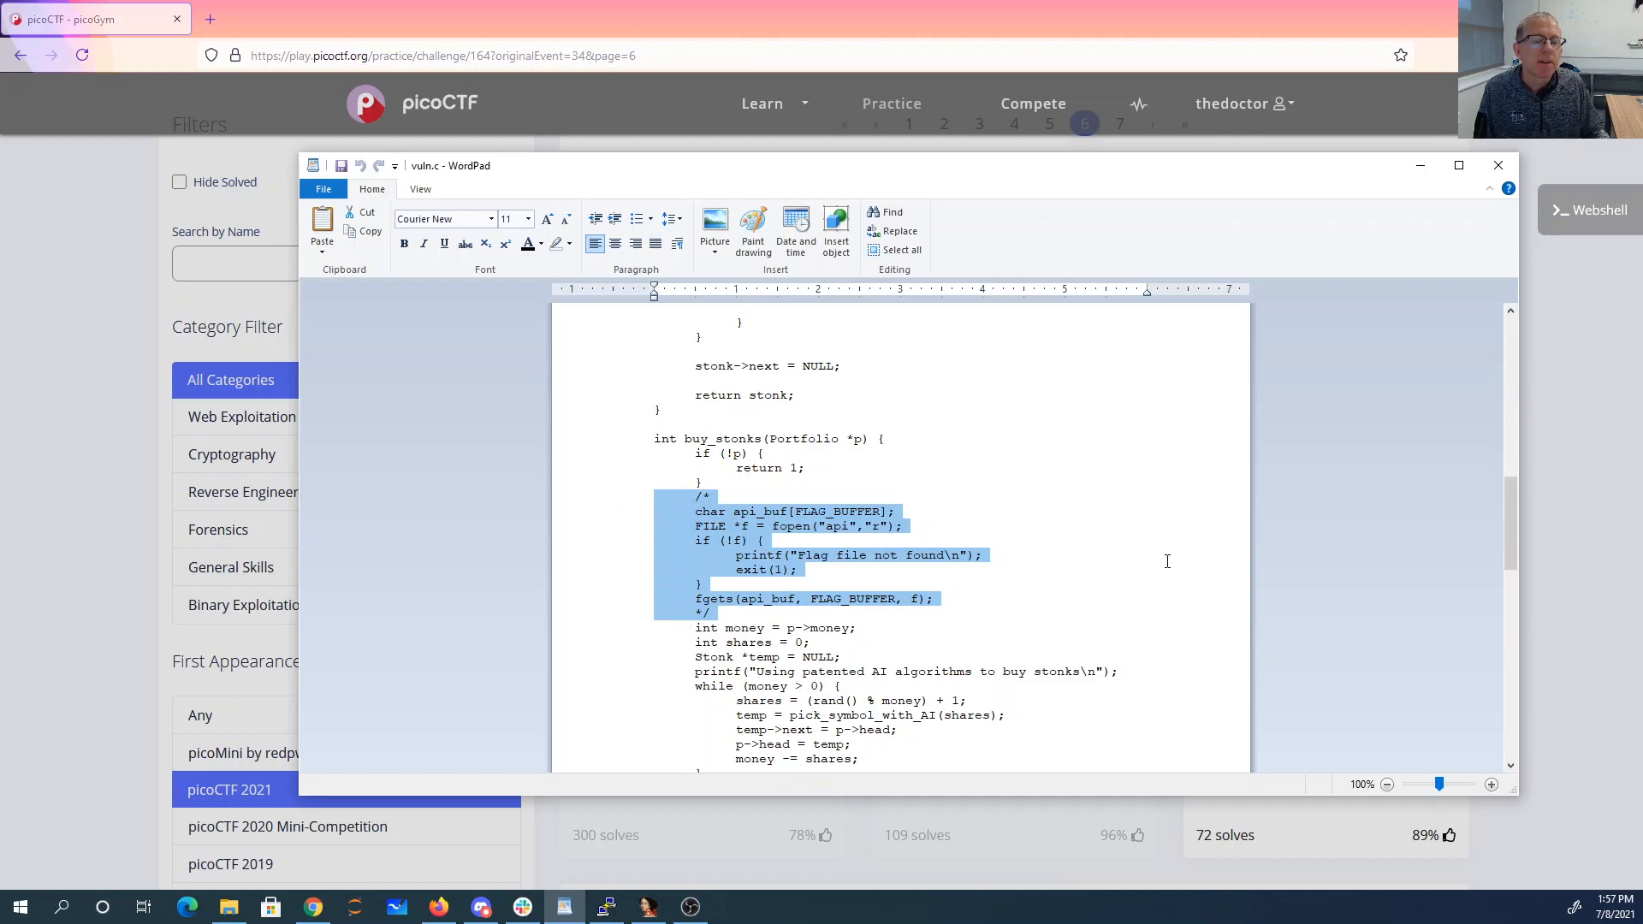
mouse_move(1094, 549)
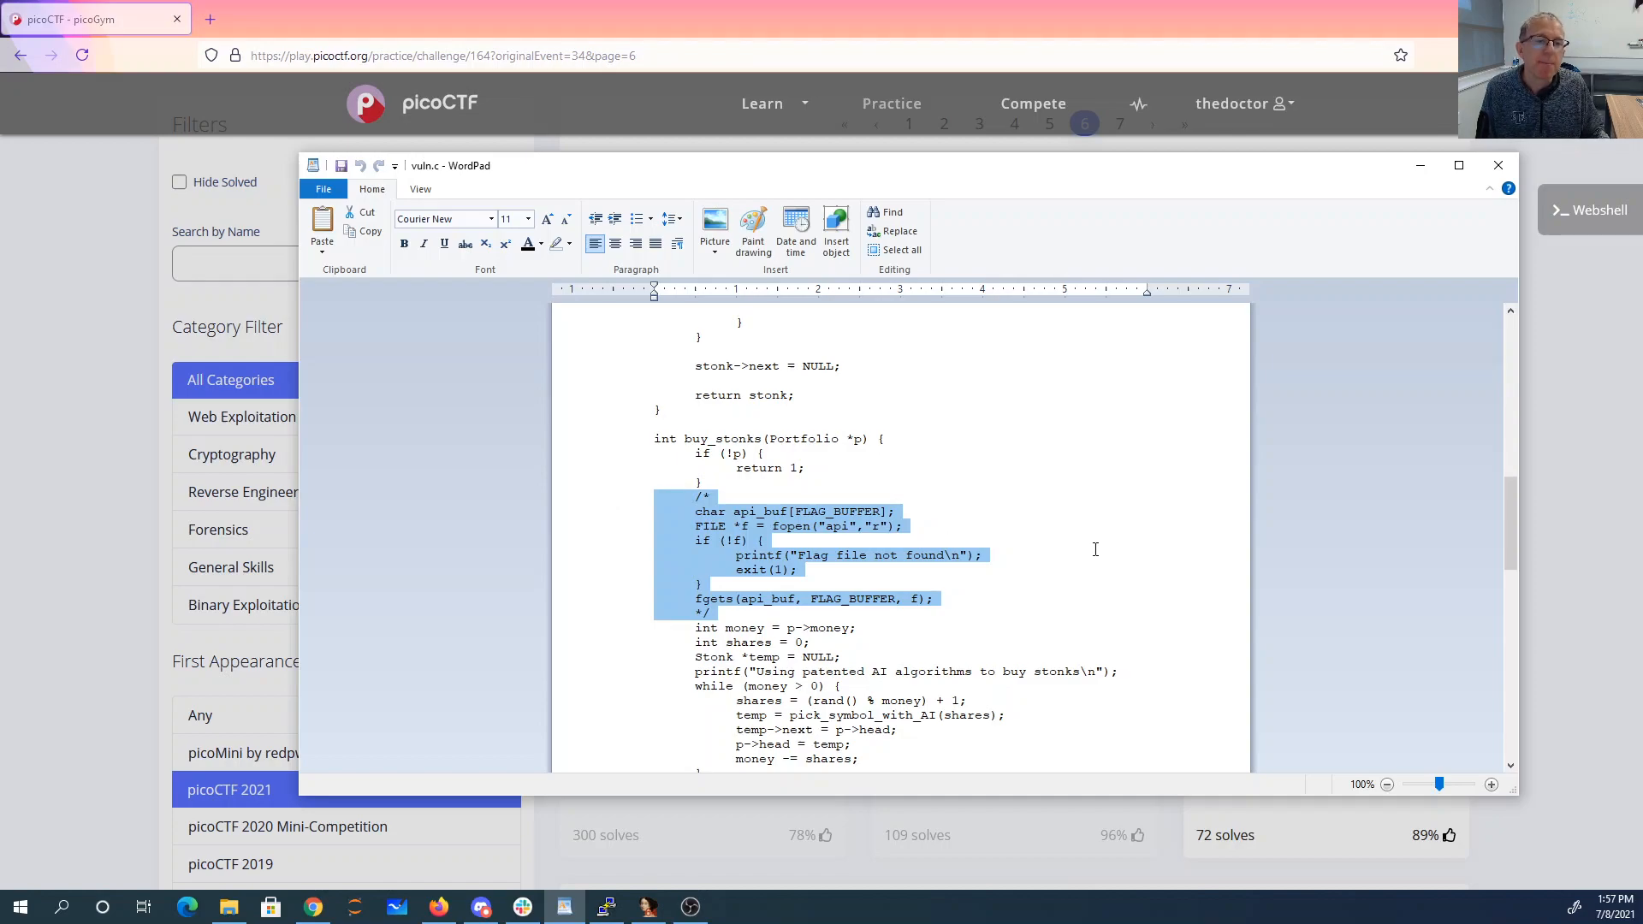
scroll(down, 3)
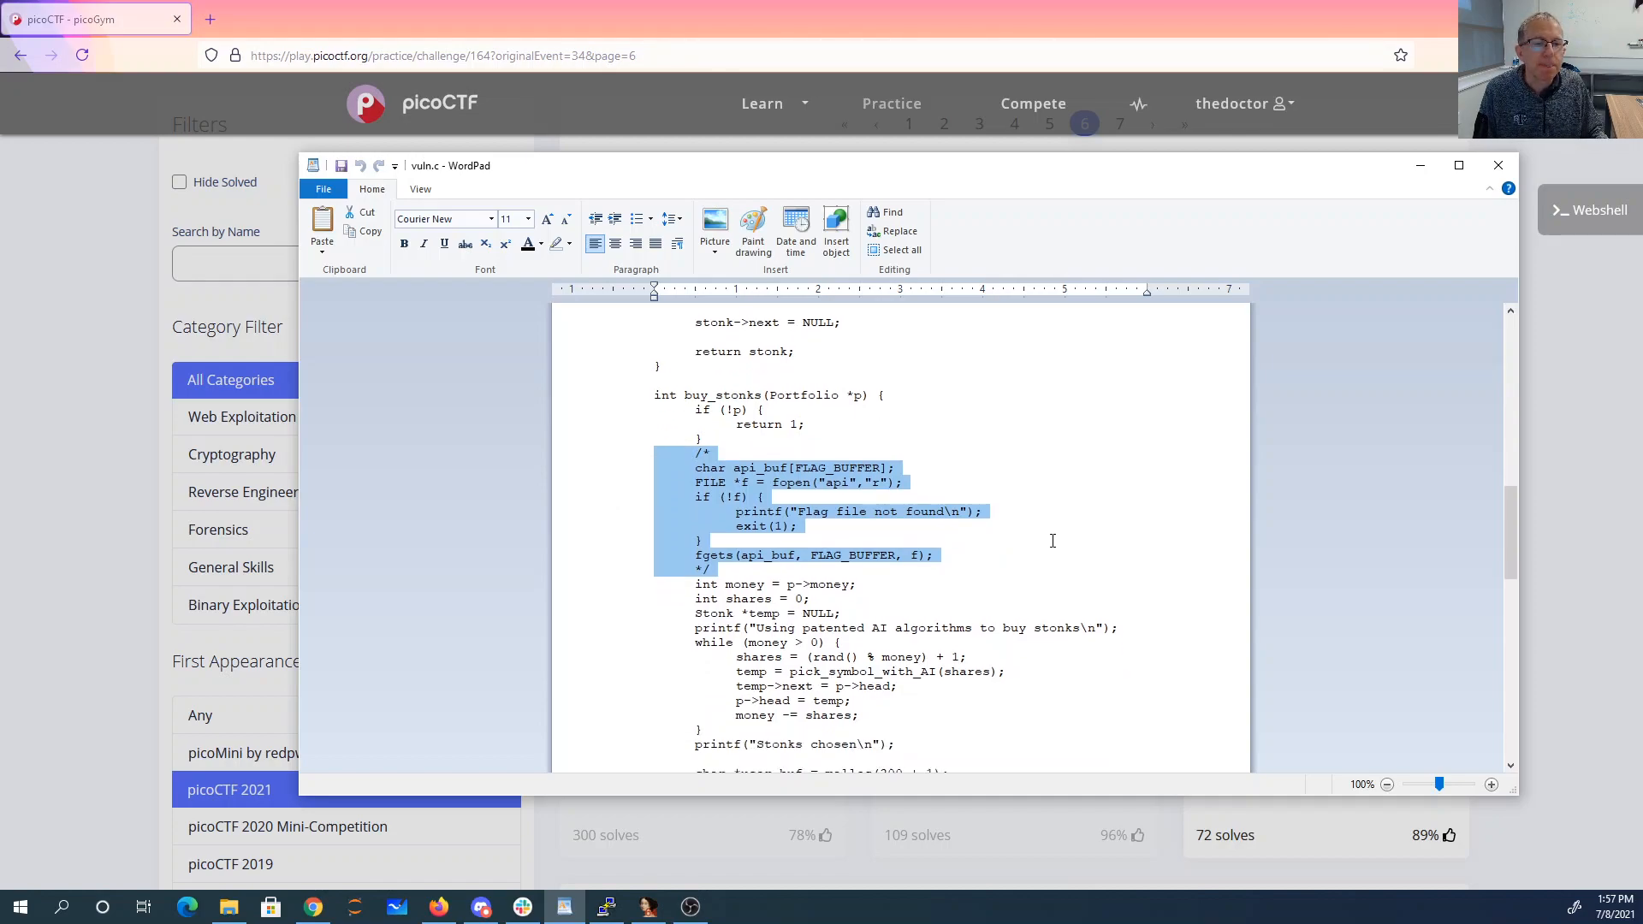
scroll(down, 3)
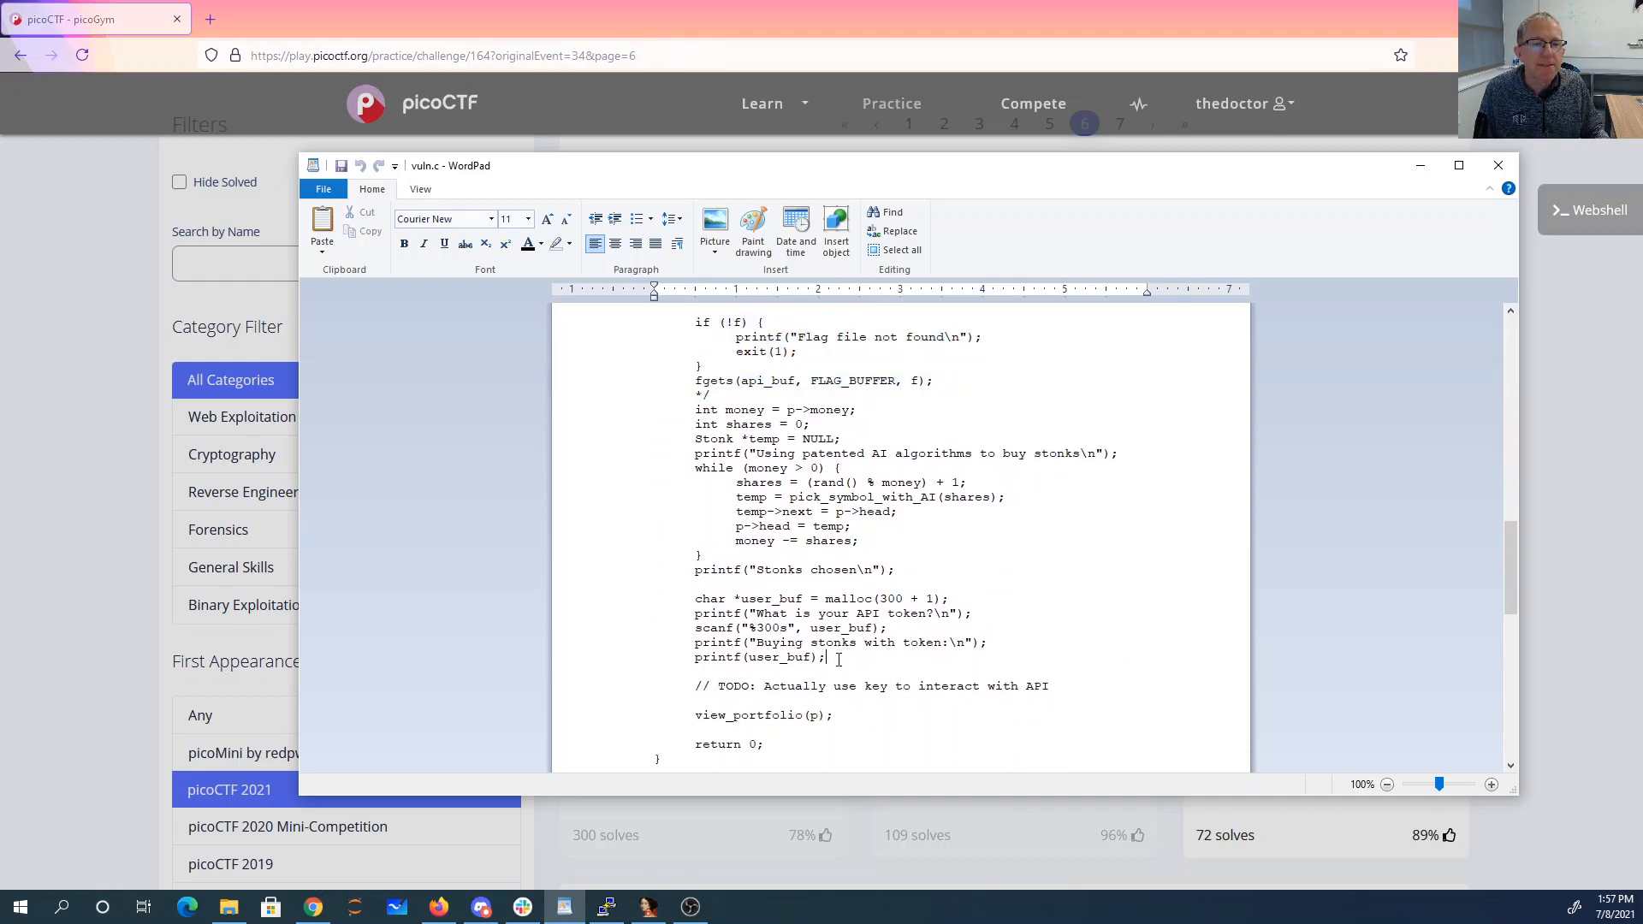
triple_click(757, 657)
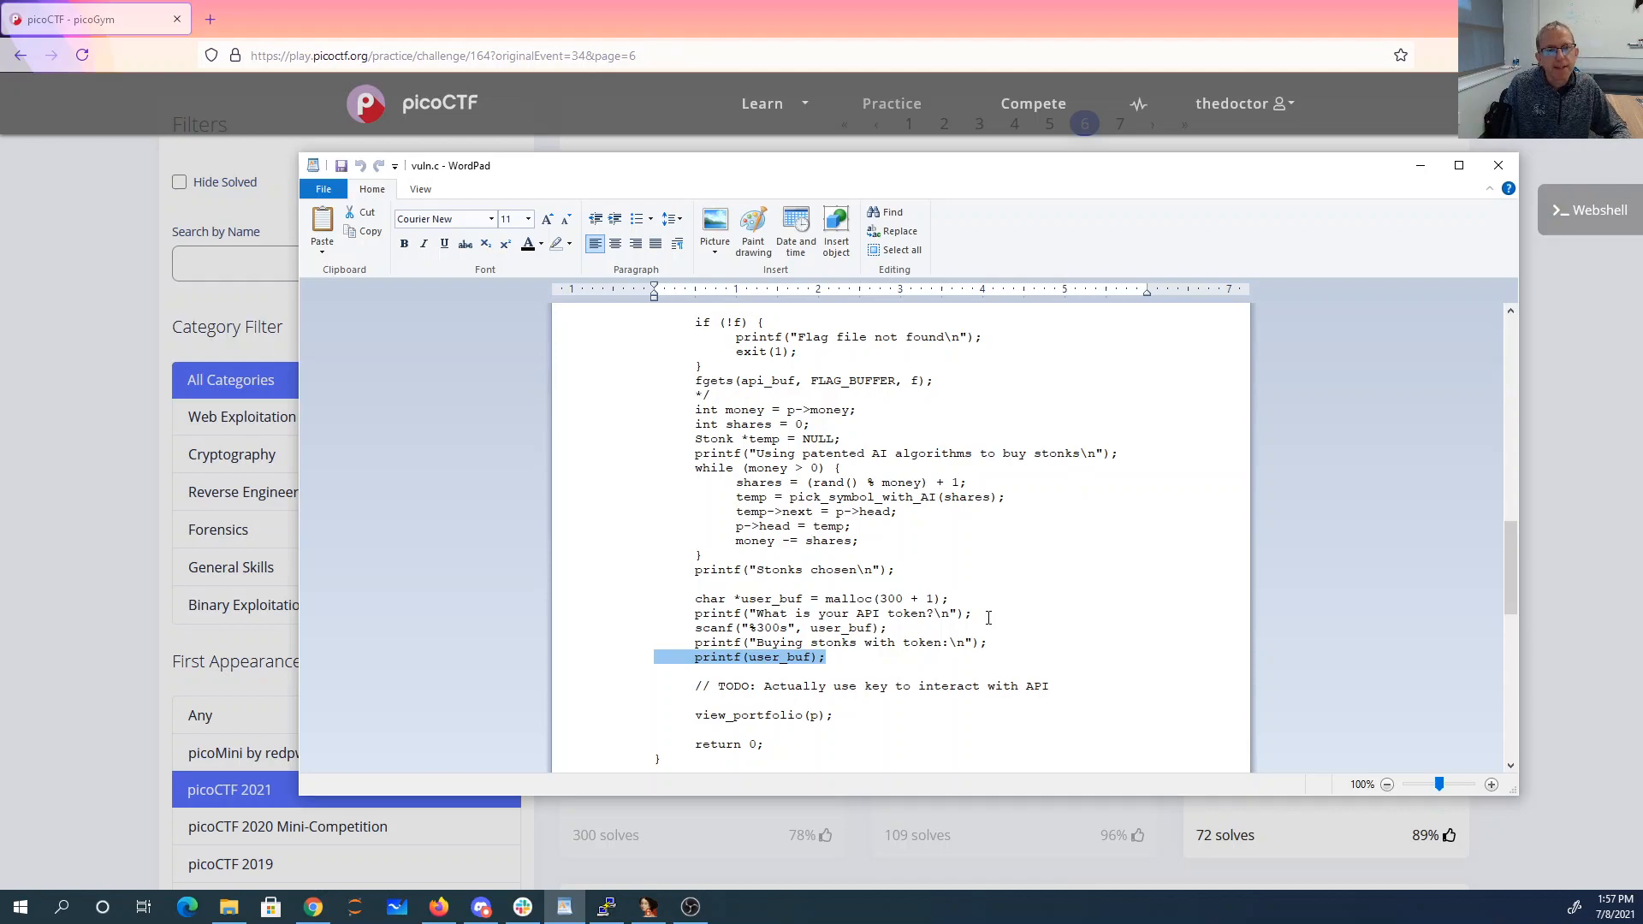
mouse_move(733, 657)
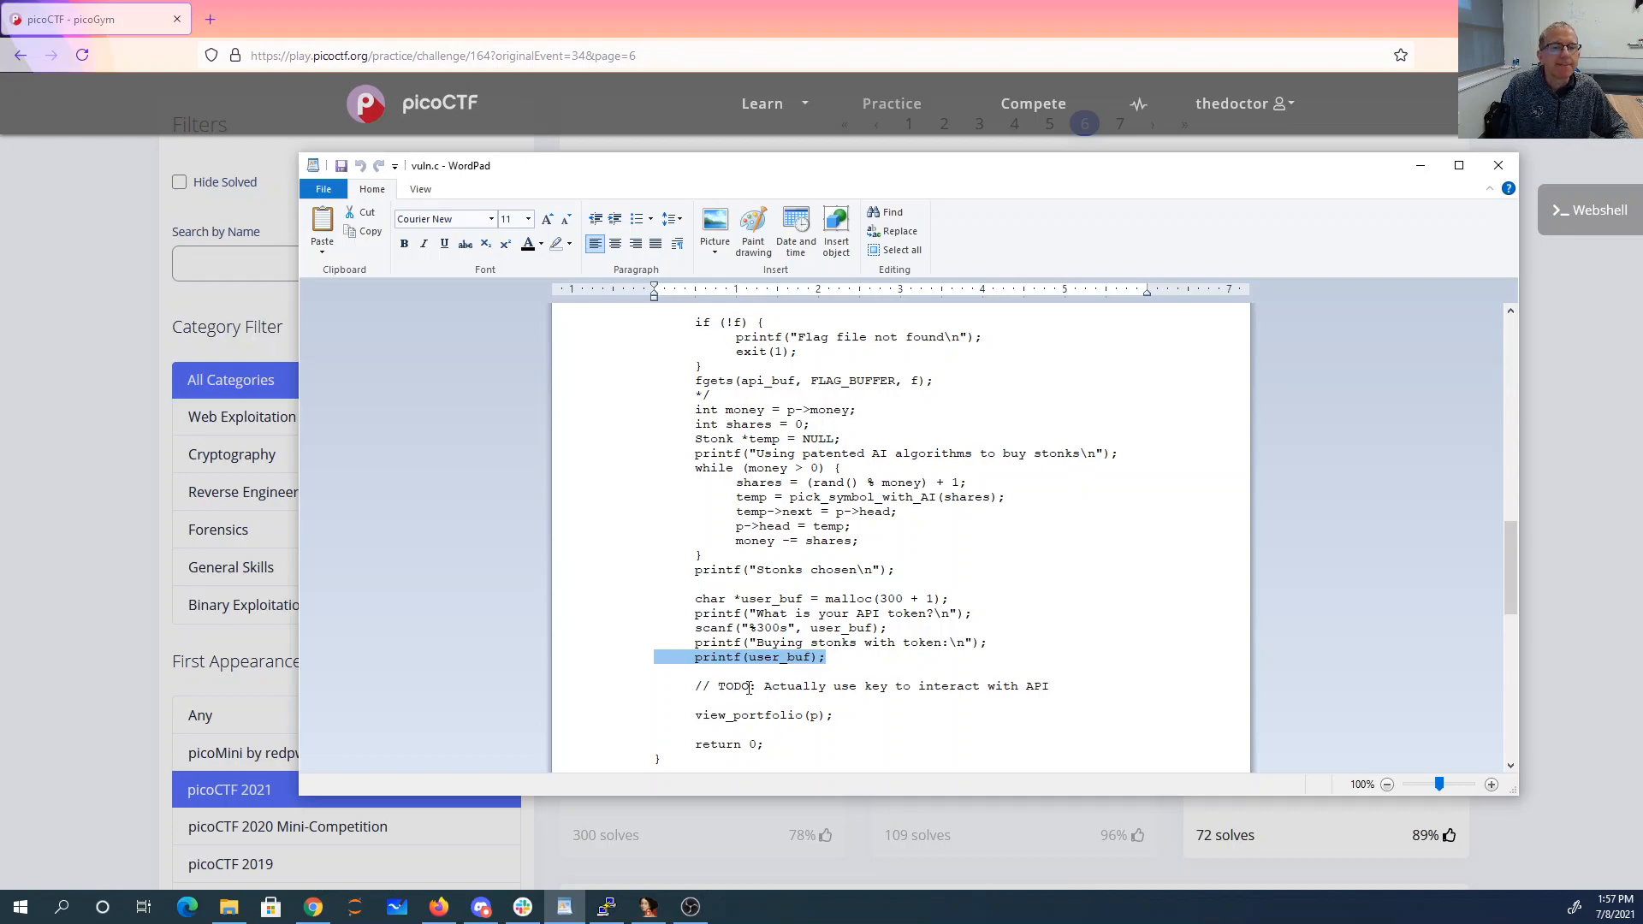
mouse_move(747, 688)
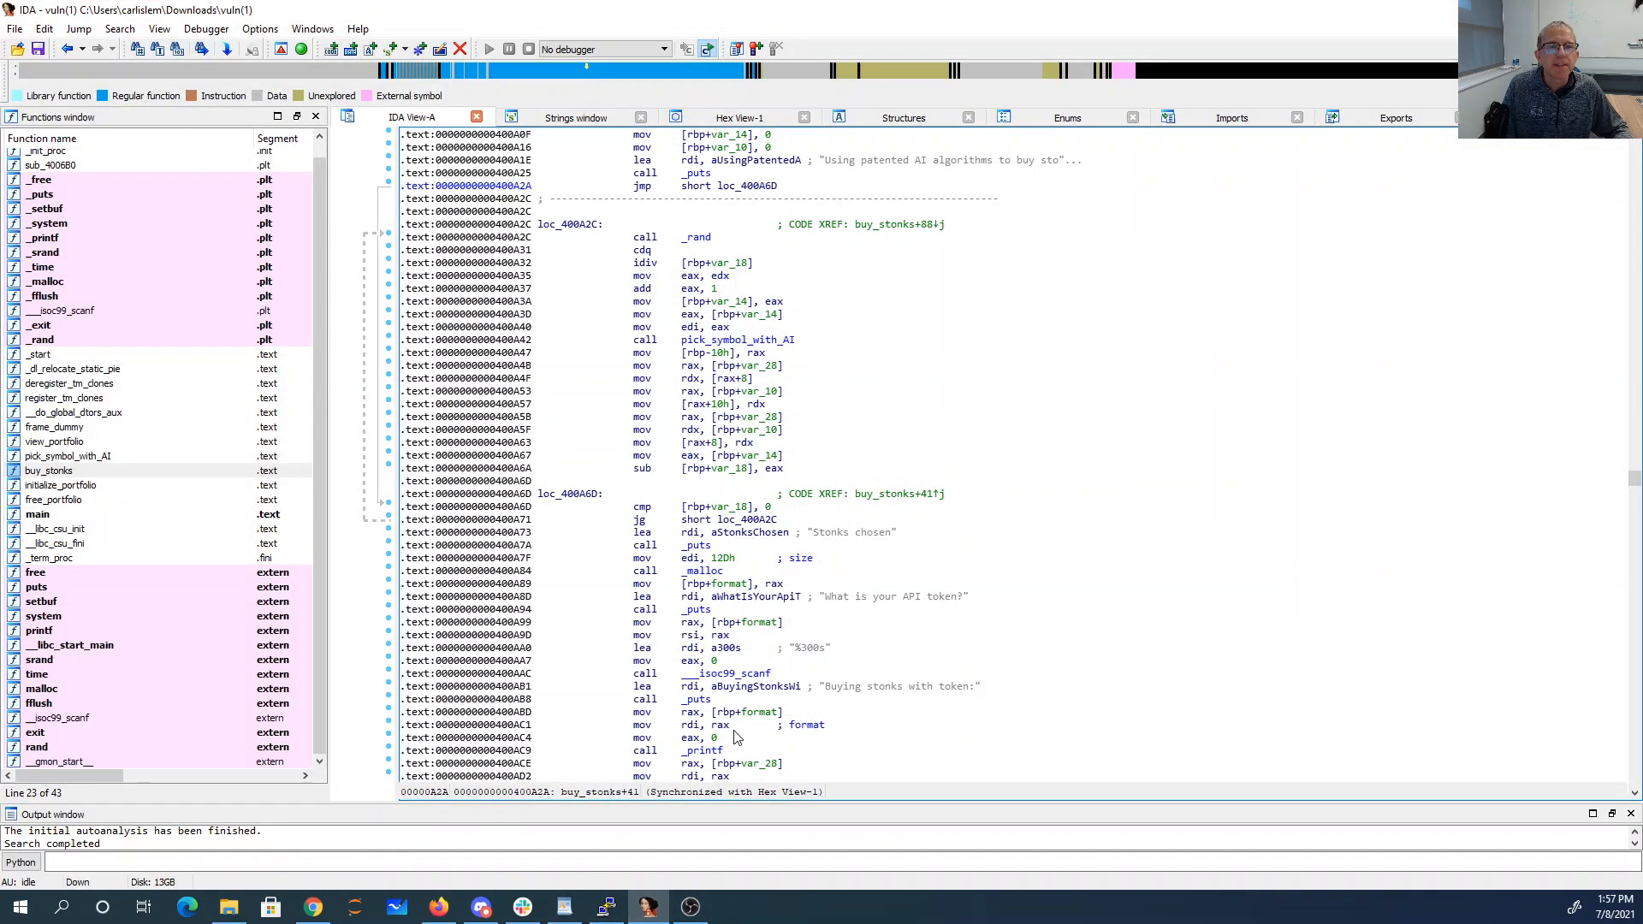
mouse_move(634, 522)
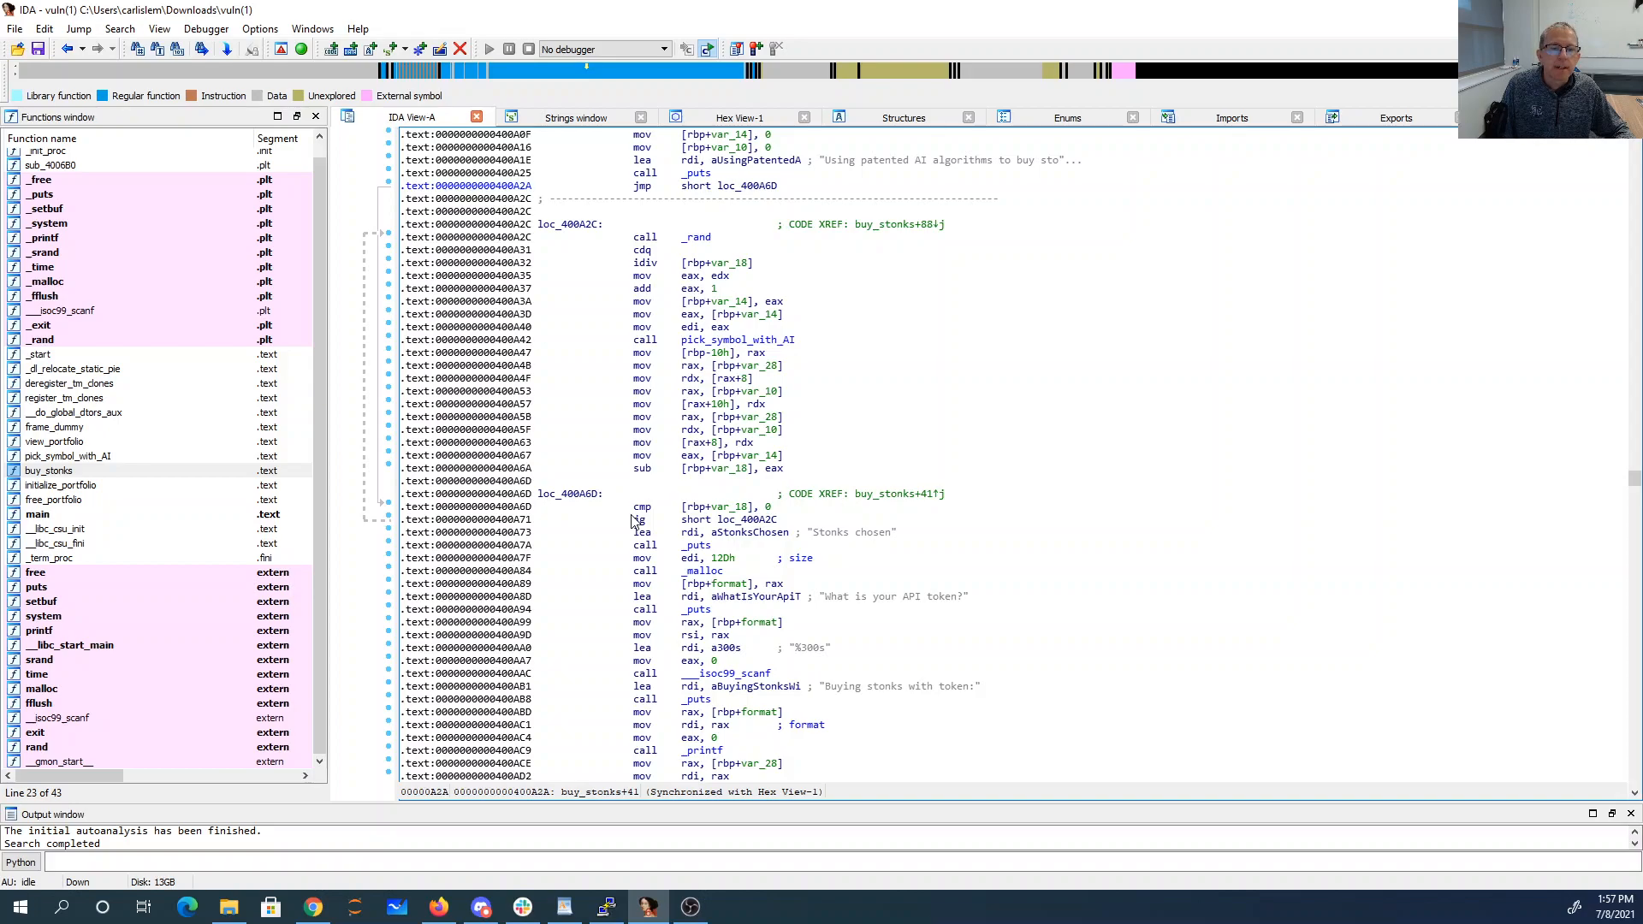
- Type 'nc mercury.picoctf.' in the terminal after looking up the challenge port in the browser
click(603, 906)
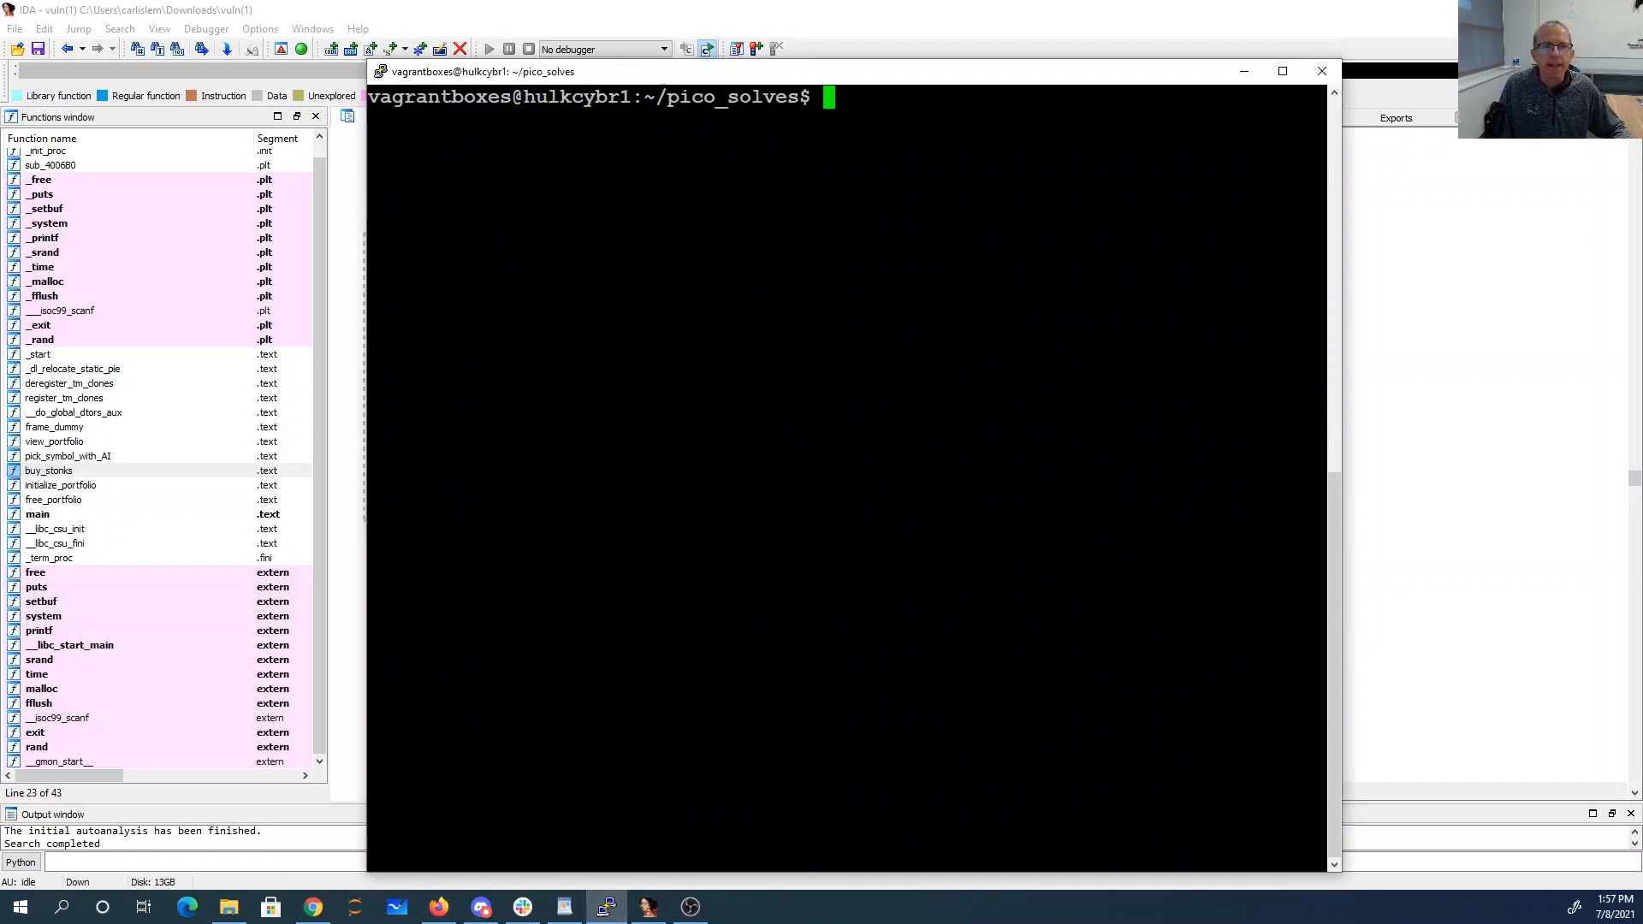
text(n)
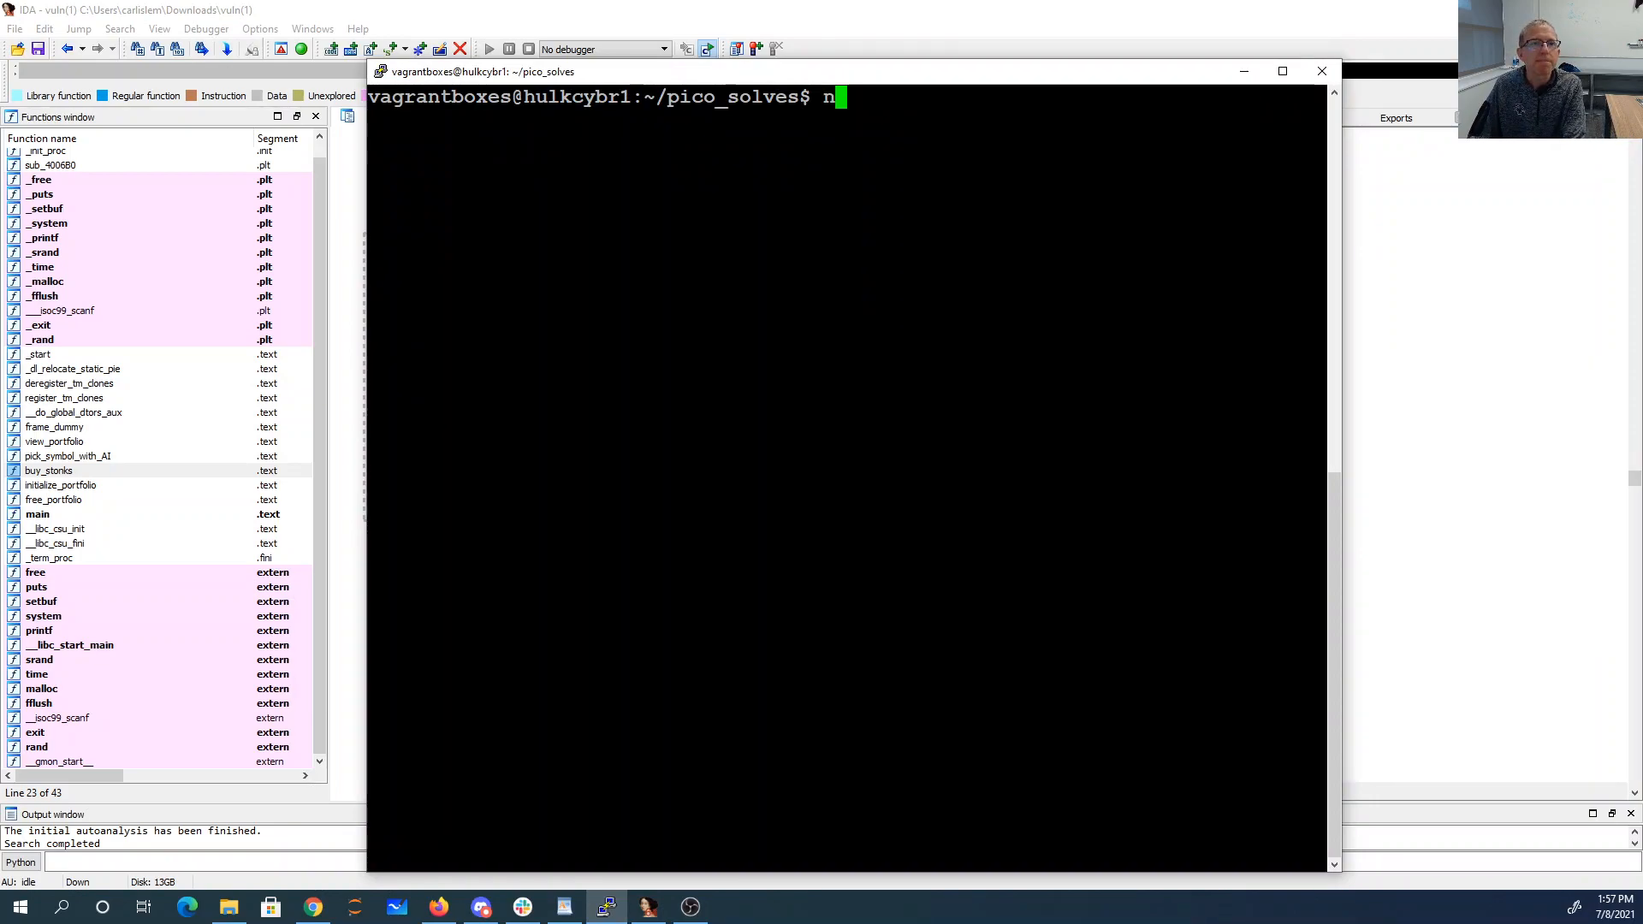
text(c mercury)
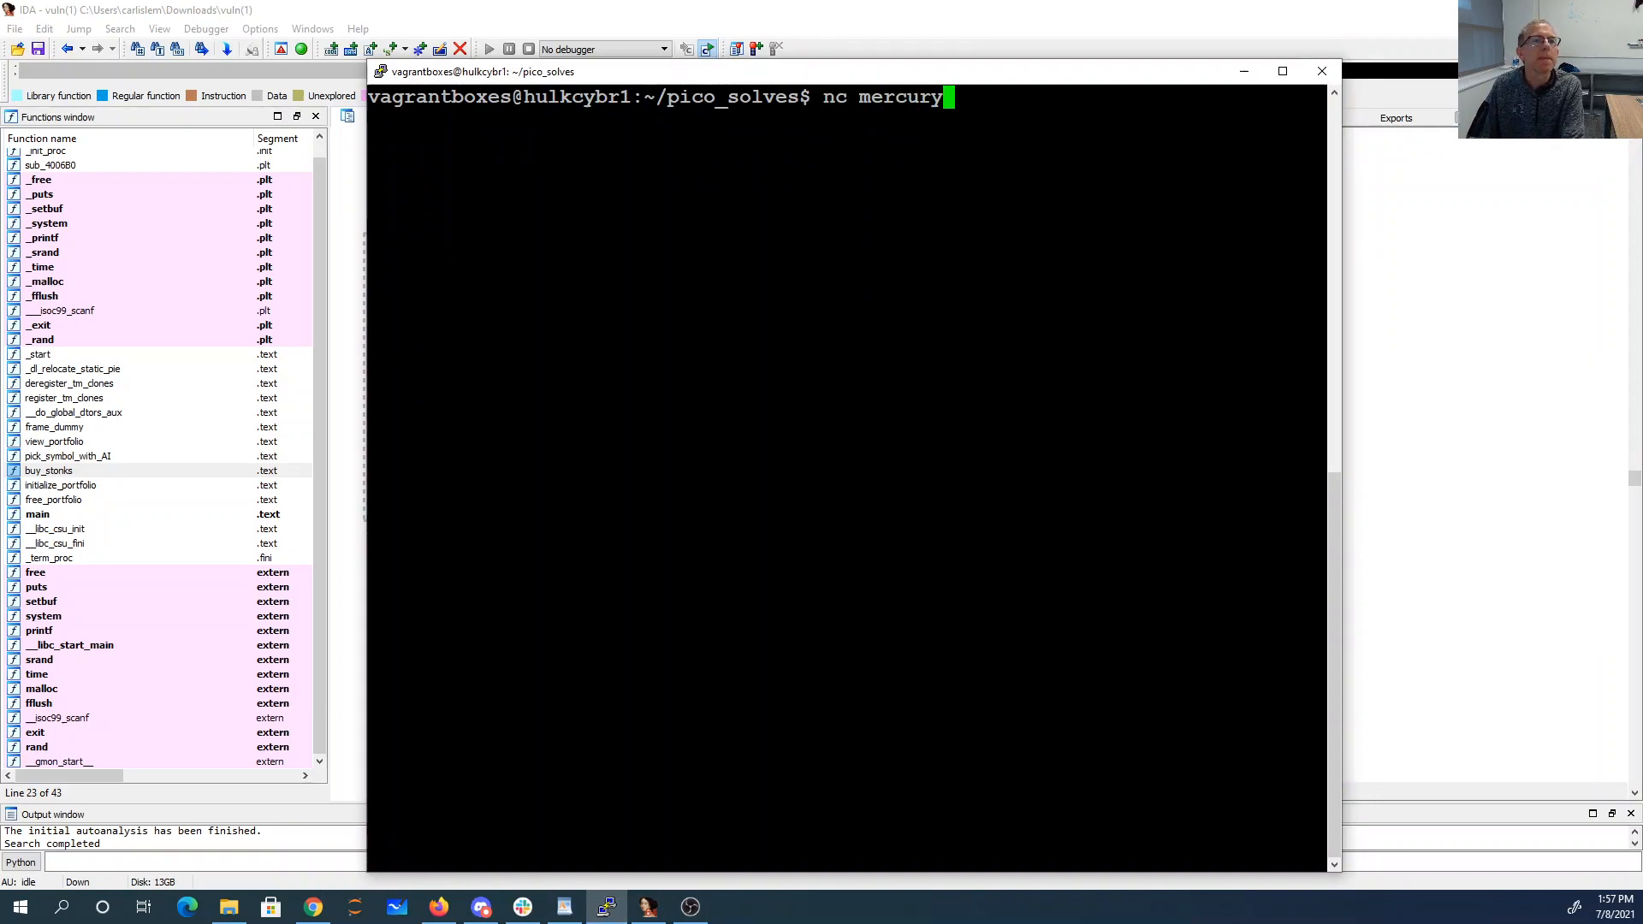
text(.picoctf.)
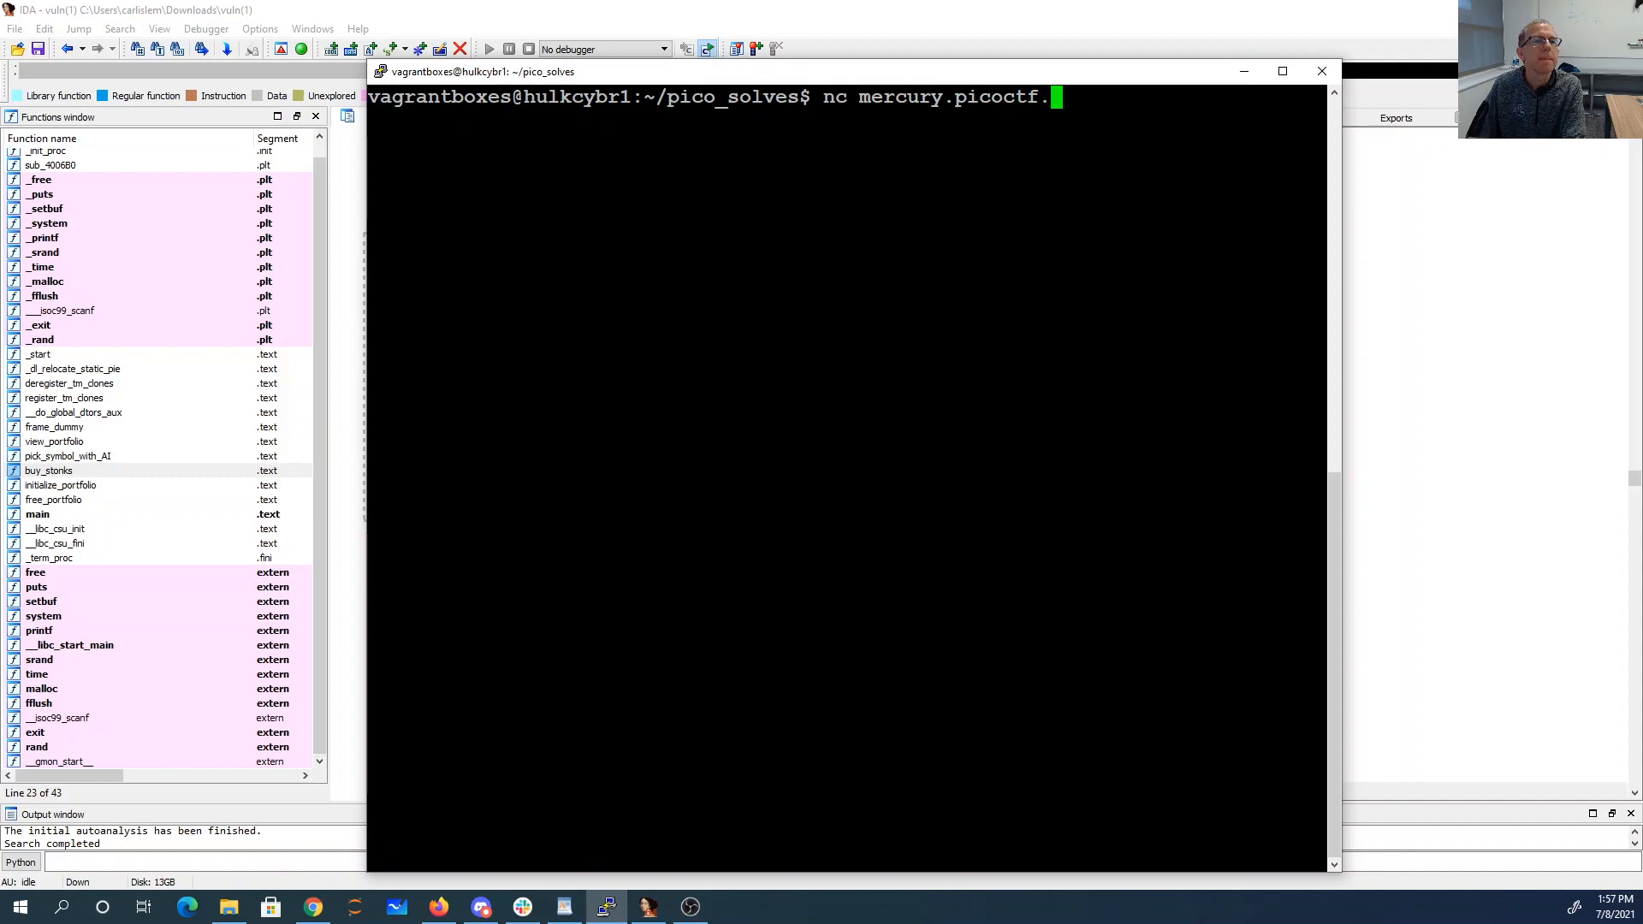
click(438, 906)
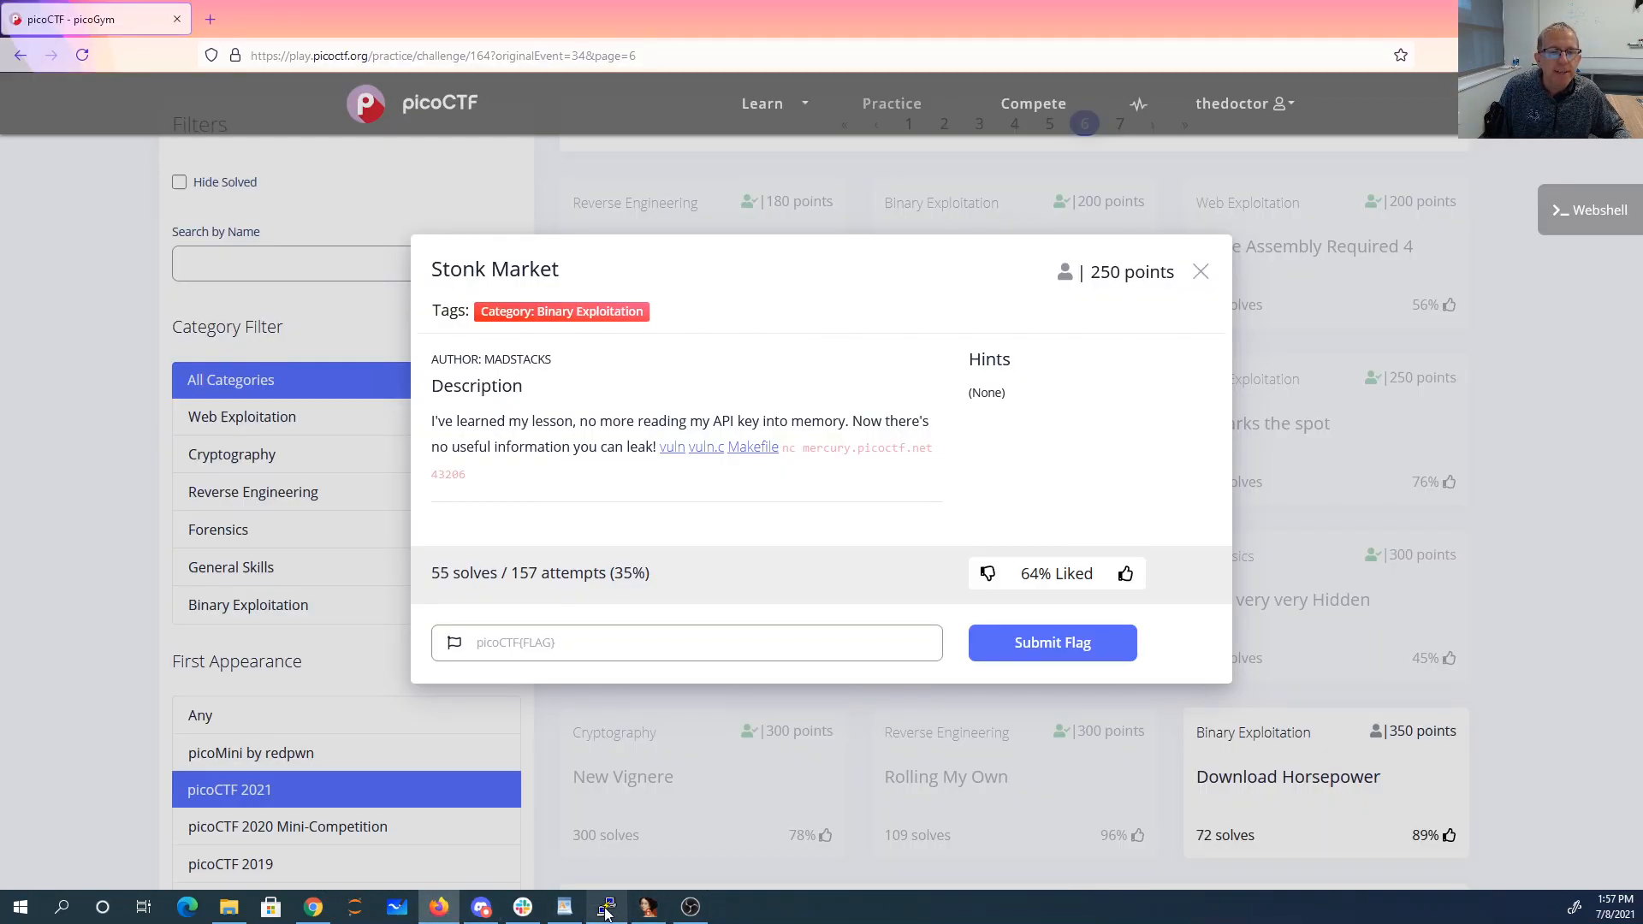
click(606, 907)
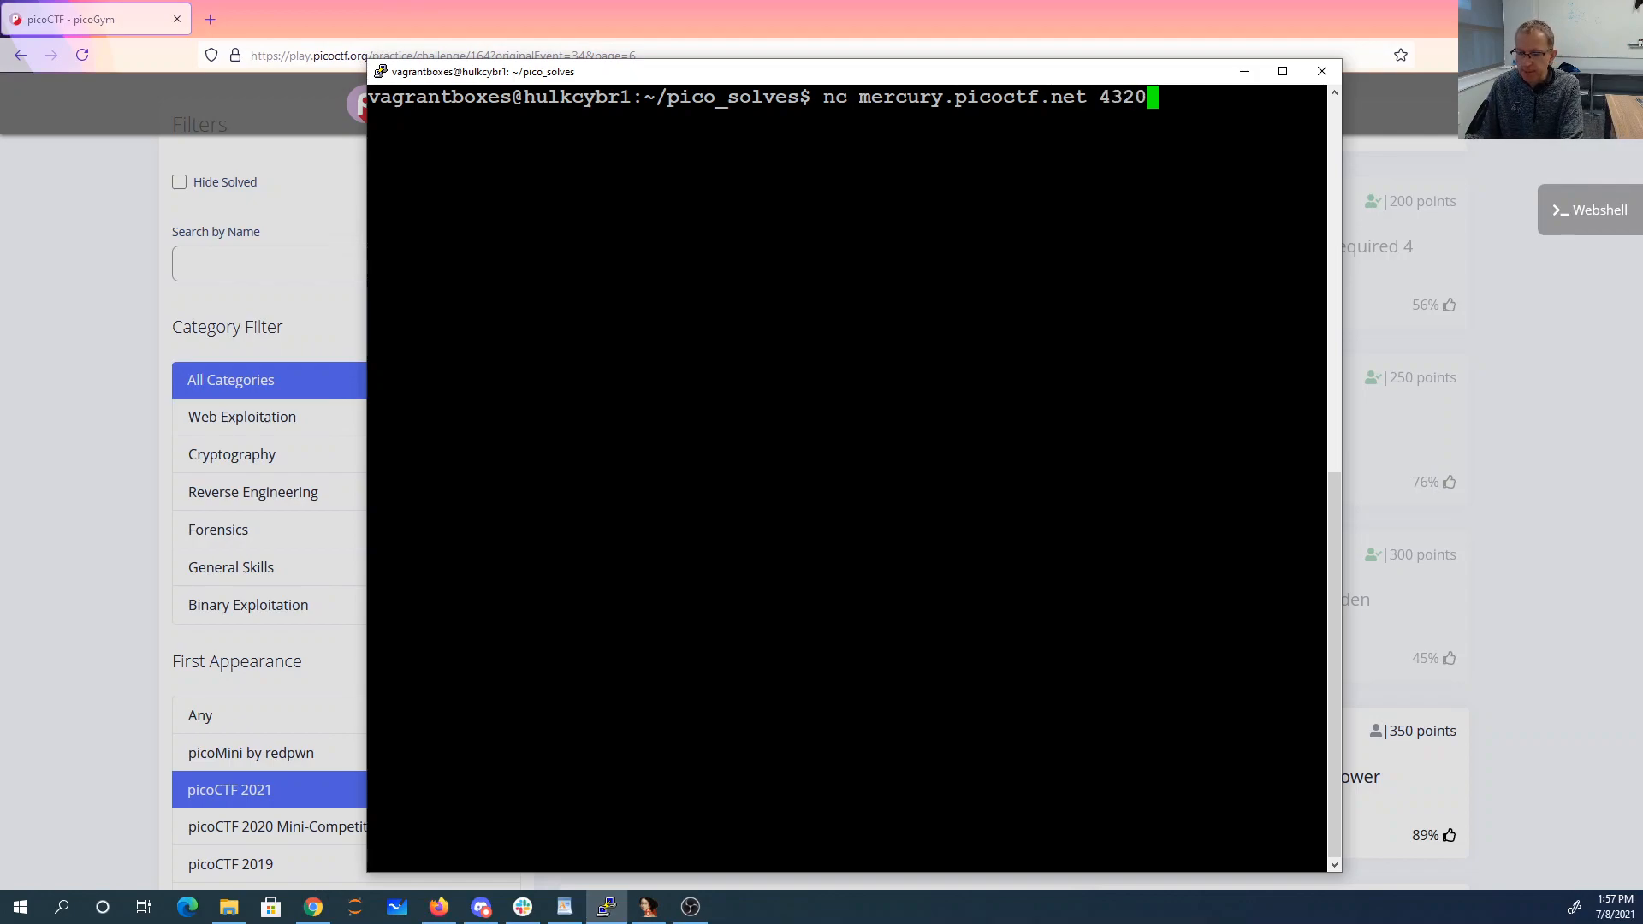
- Connect to port 43206 and submit a %x format-string token to leak stack values
key(Return)
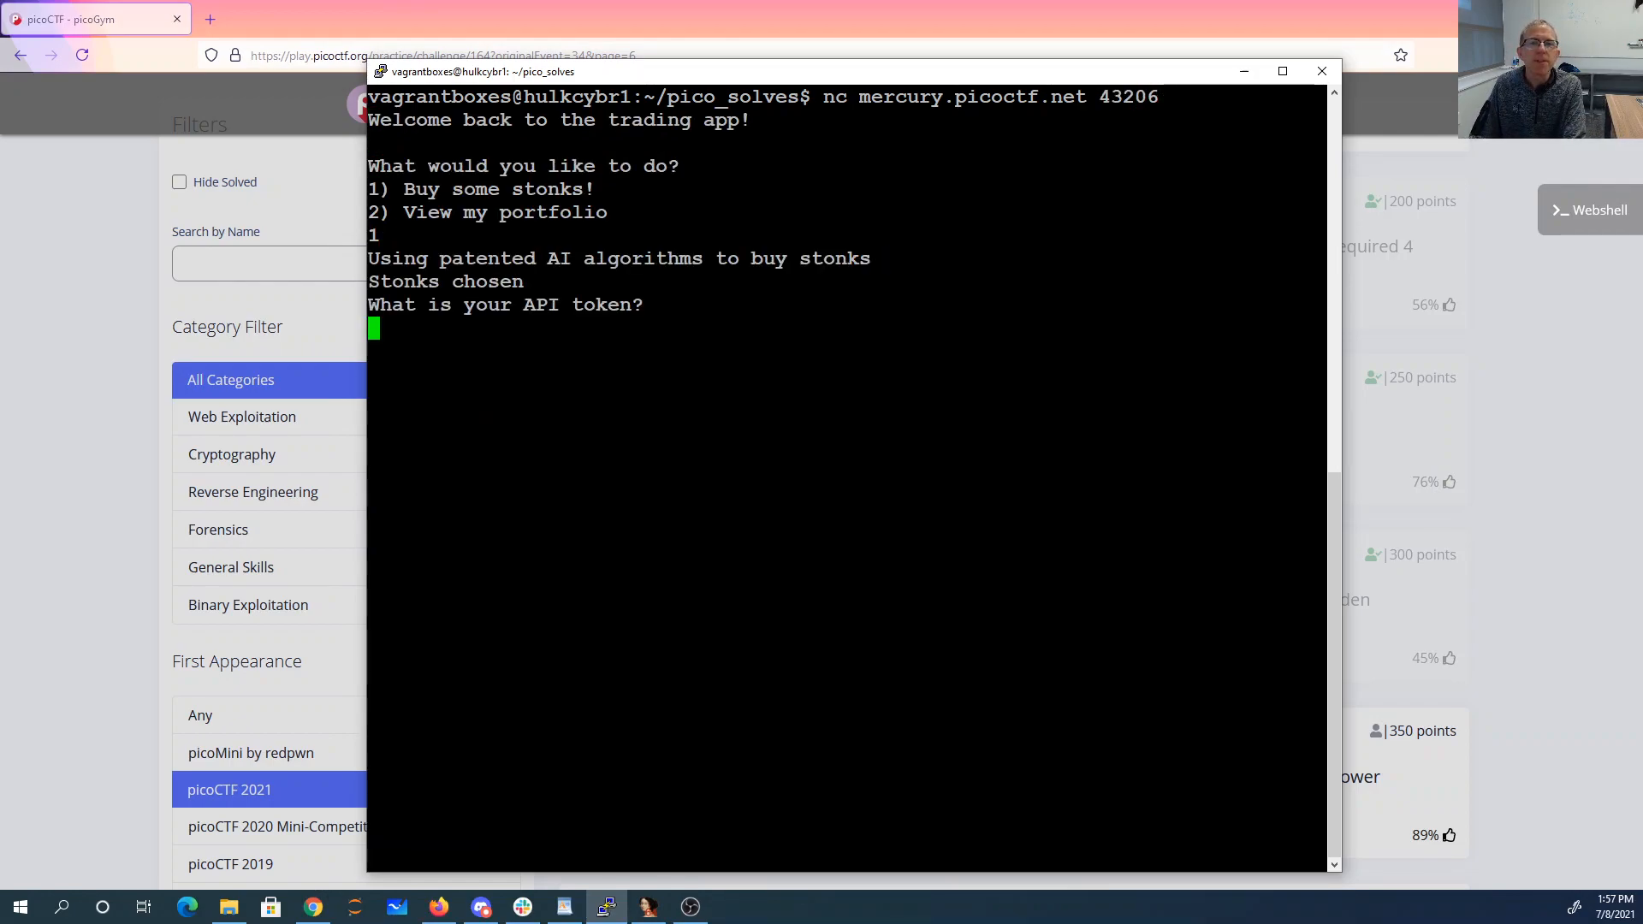
text(%)
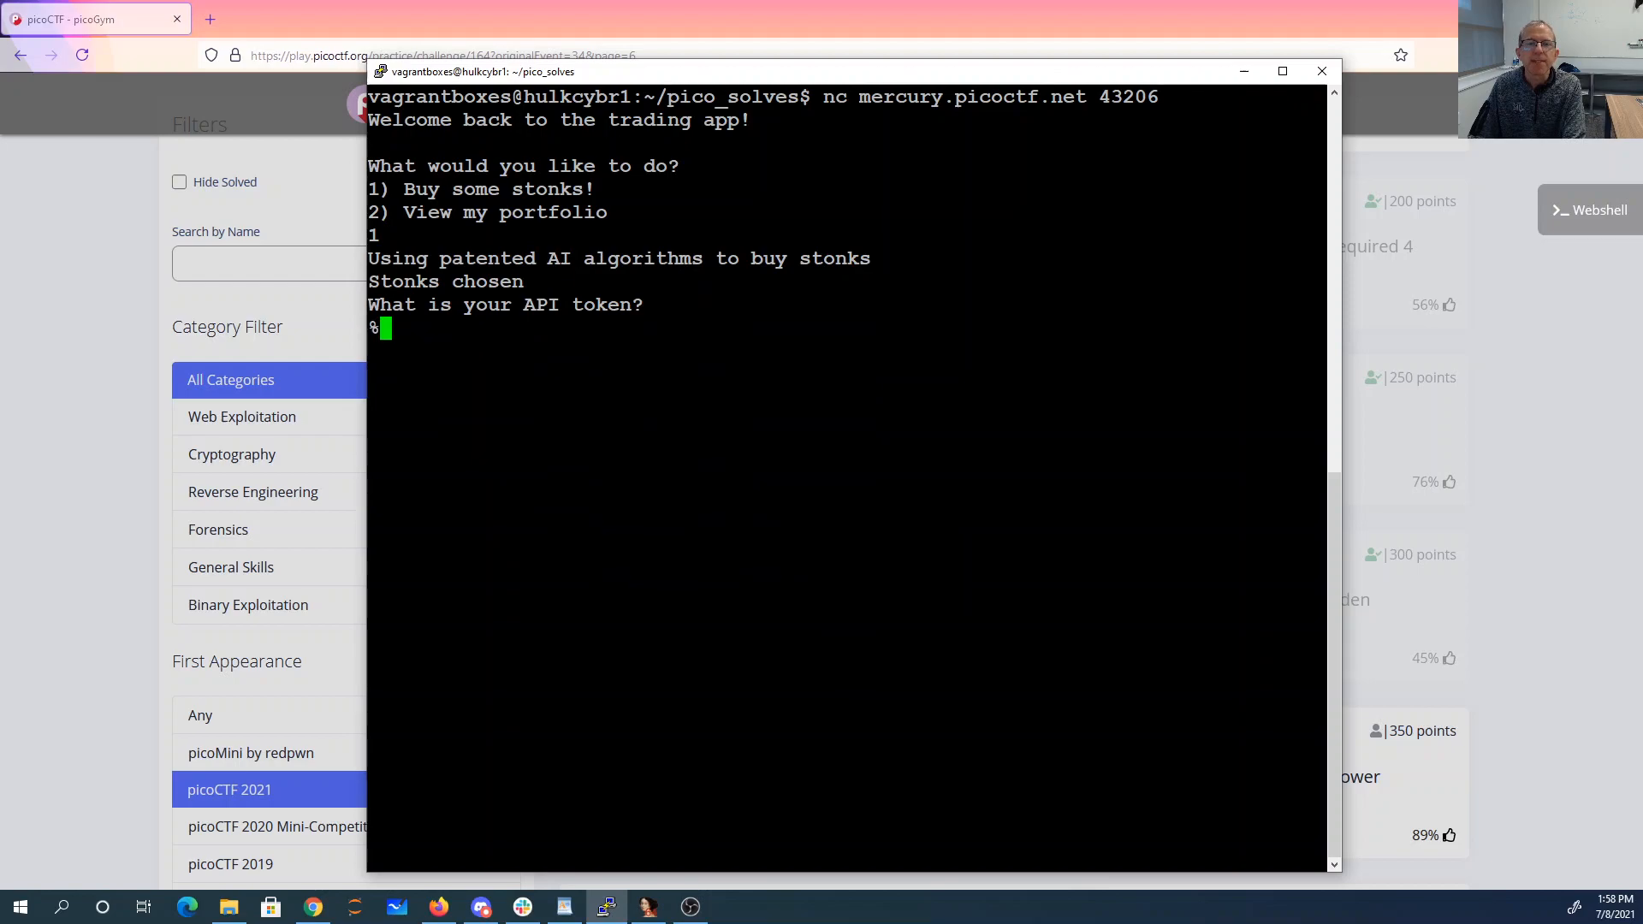
text(%x,%x,%x,%x,%x,%x,%x,%x,%x)
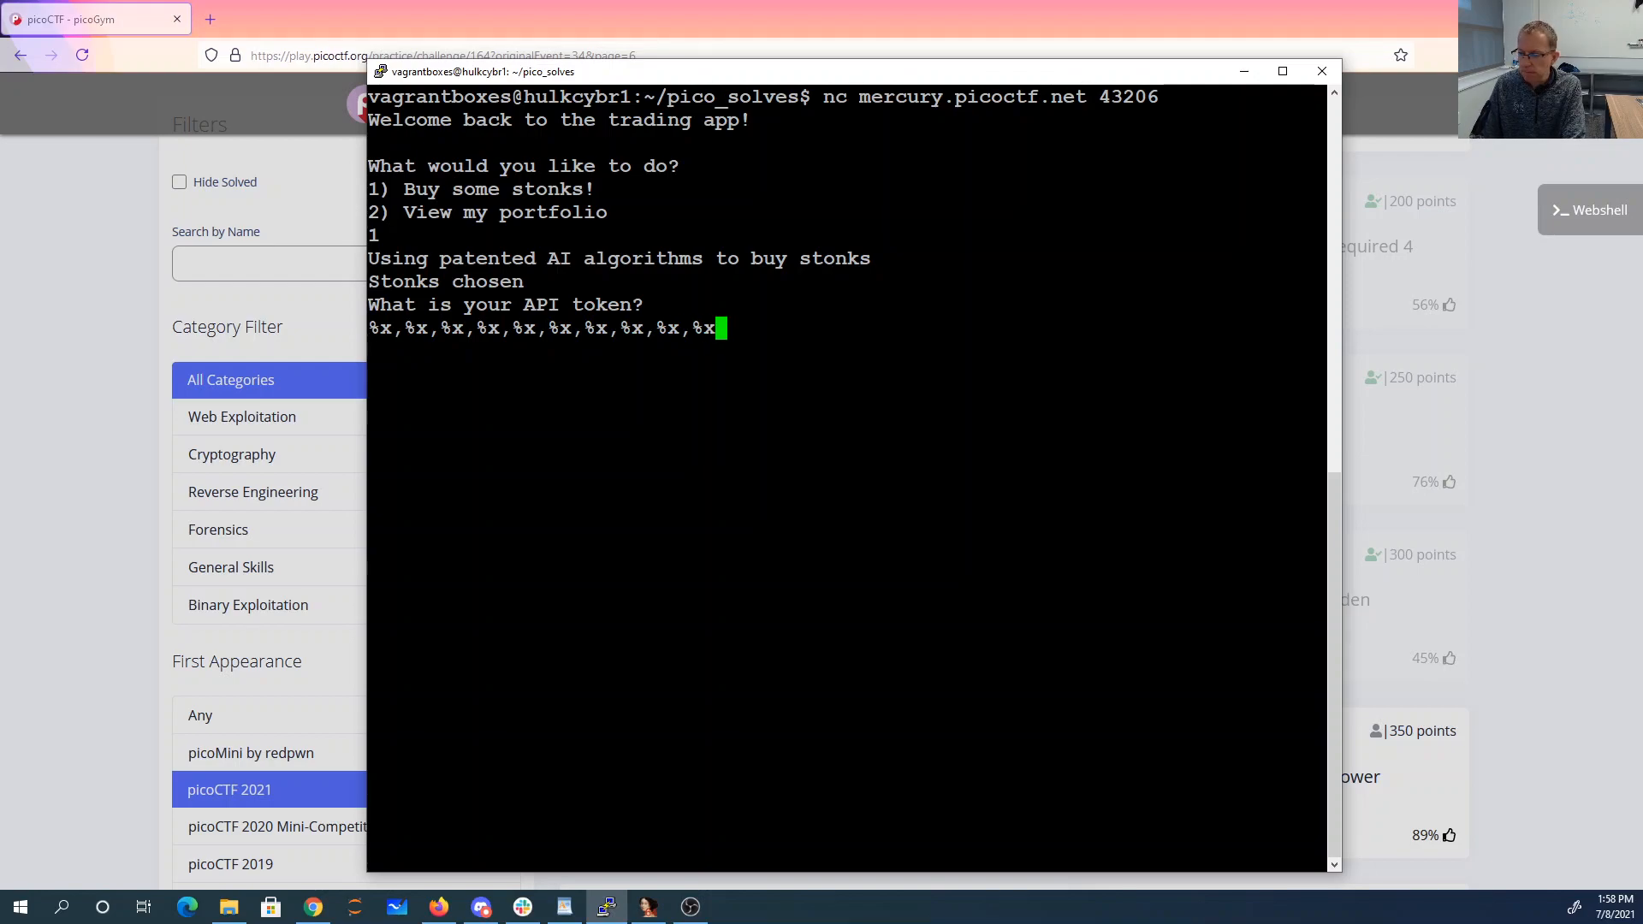
text($$0)
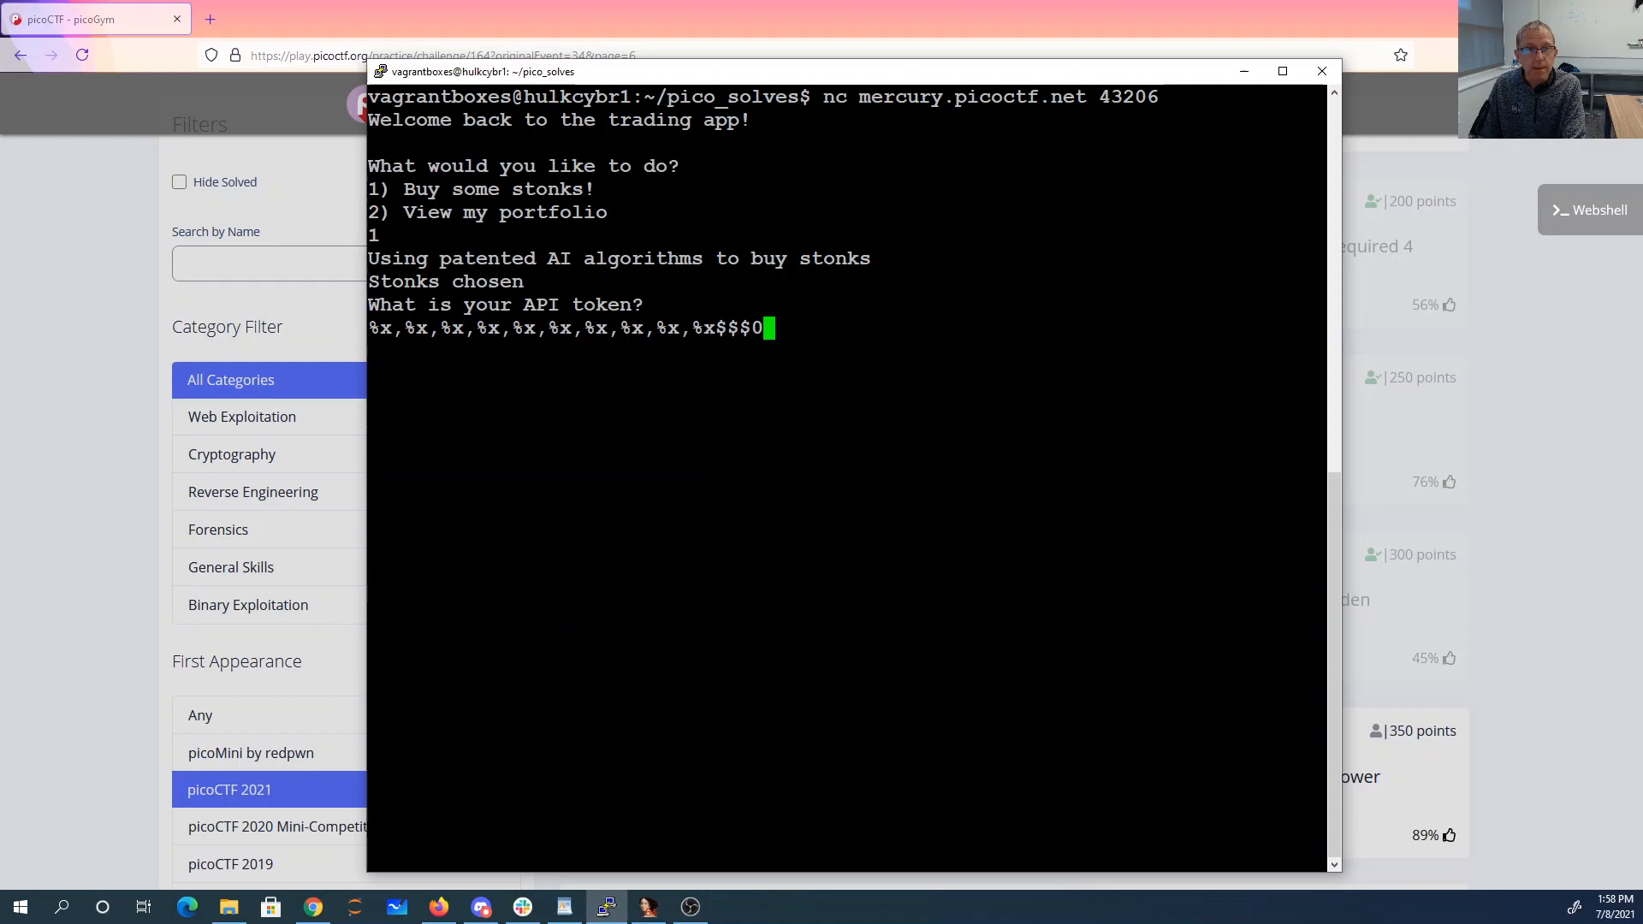
text(%x,%x,%x,%x,%x,%x,%x,%x,%x,%)
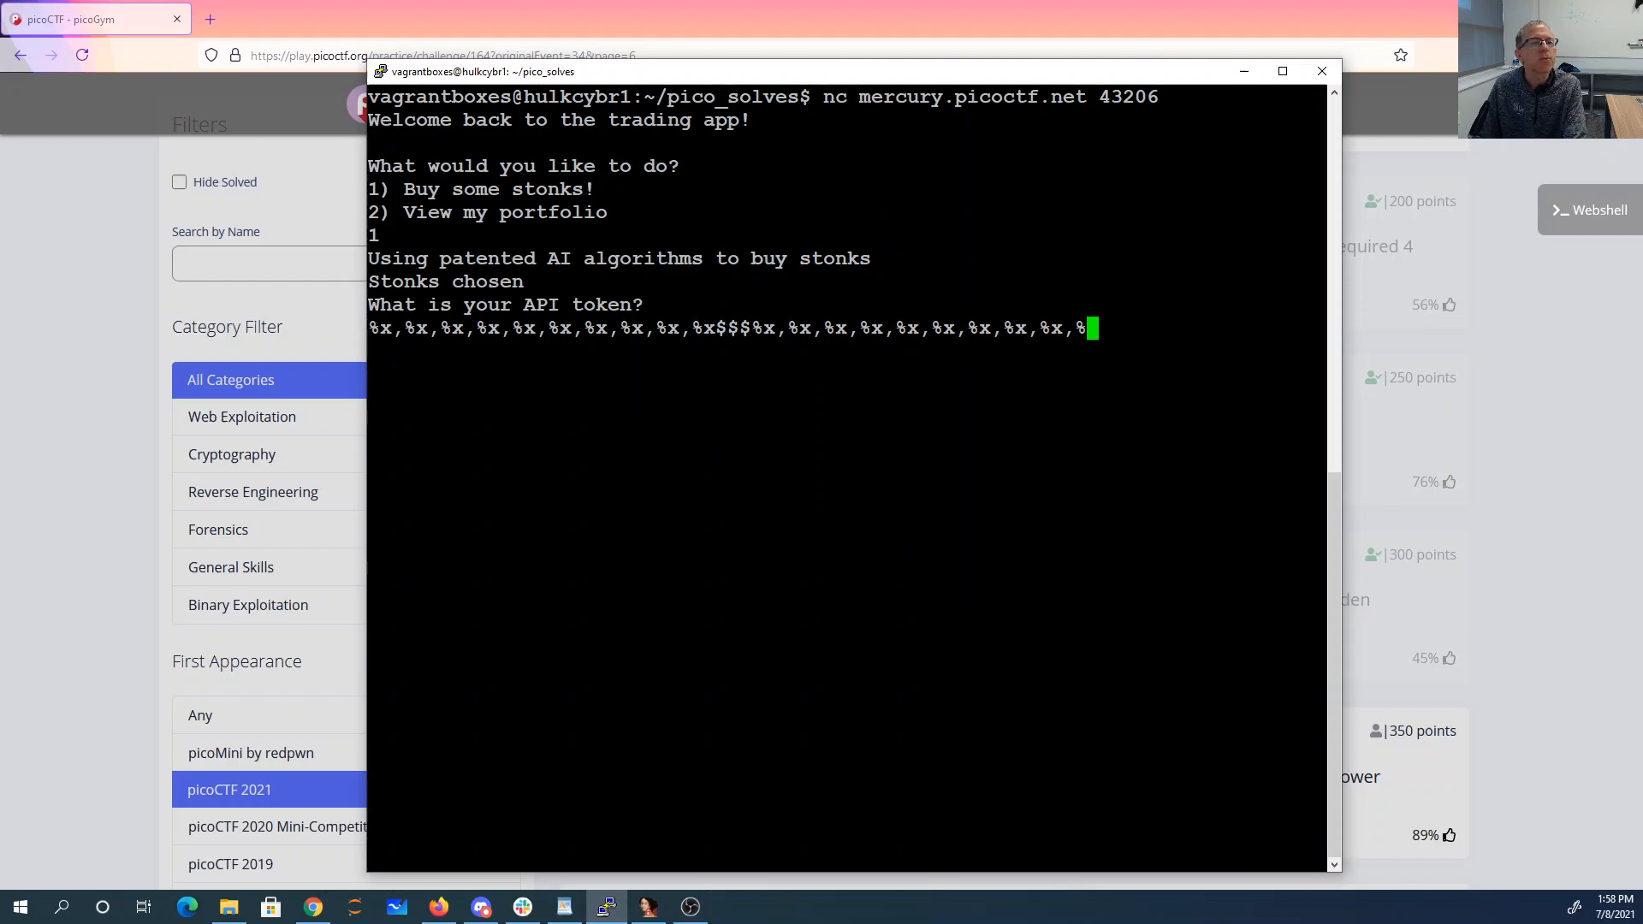
text($$$0)
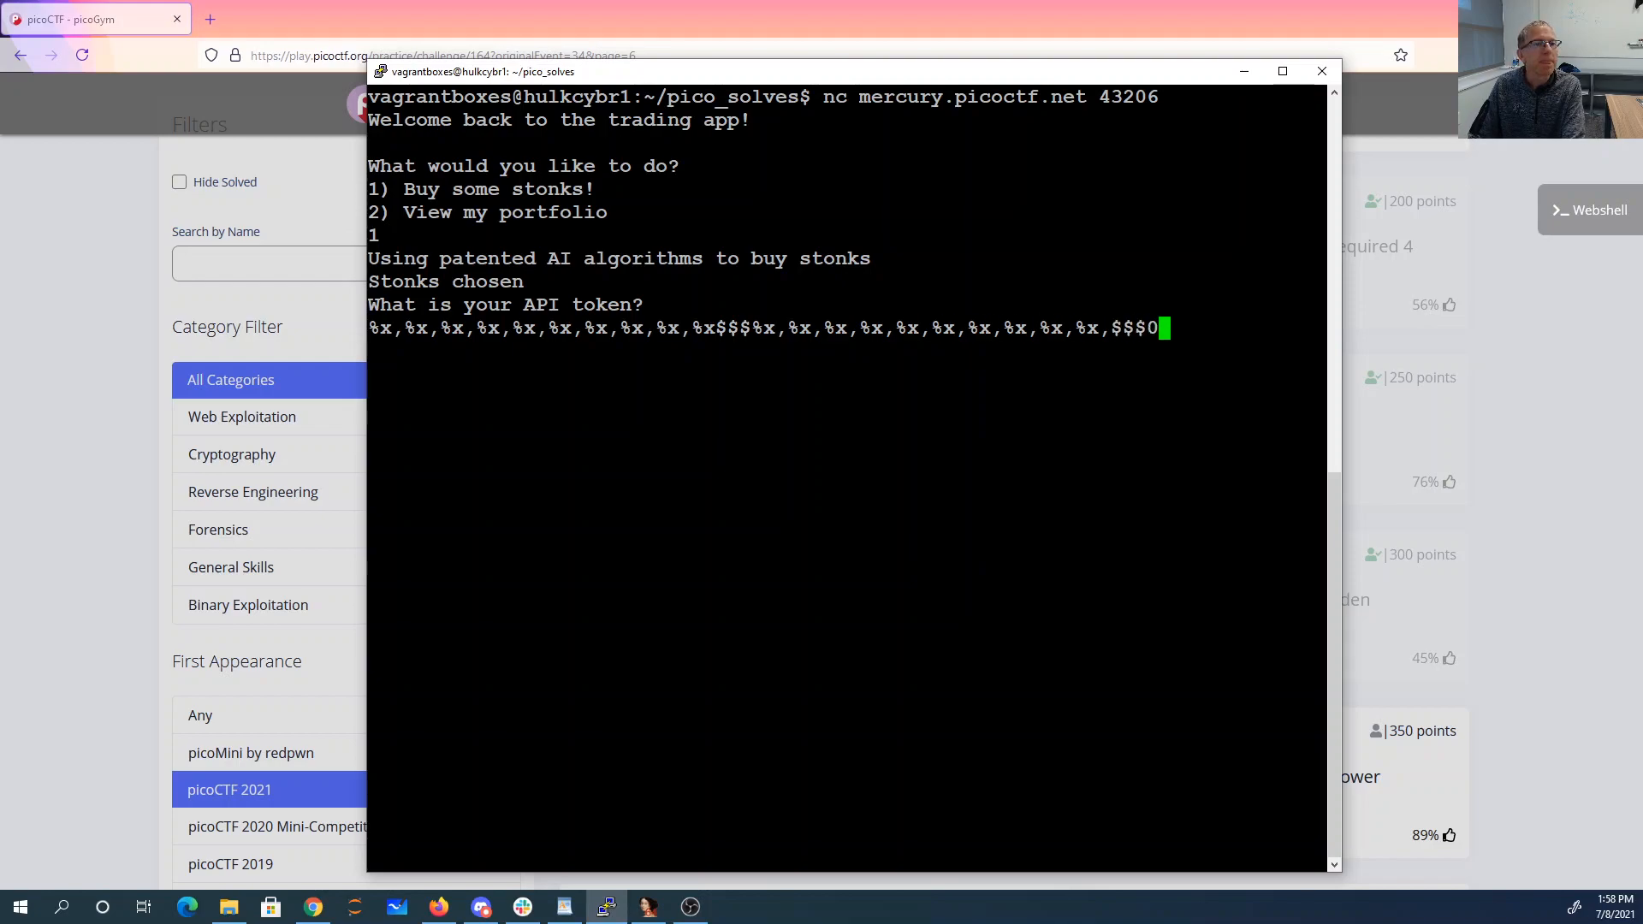
text(x,%x,%x,%x)
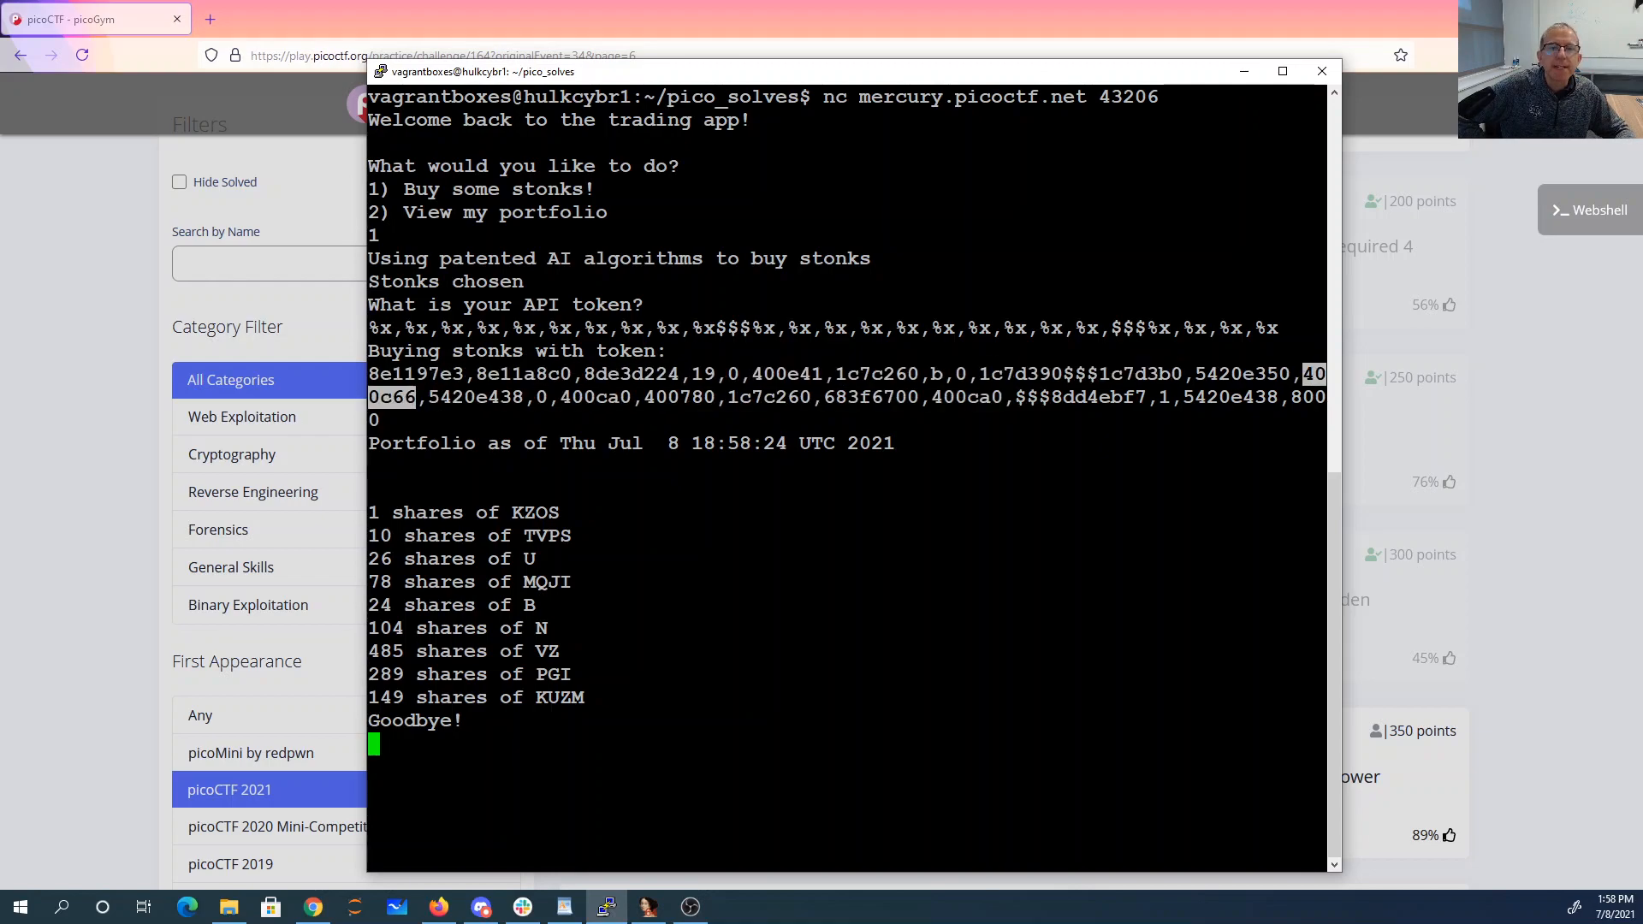
- Open main's disassembly in IDA and scroll down to its buy_stonks call
click(645, 906)
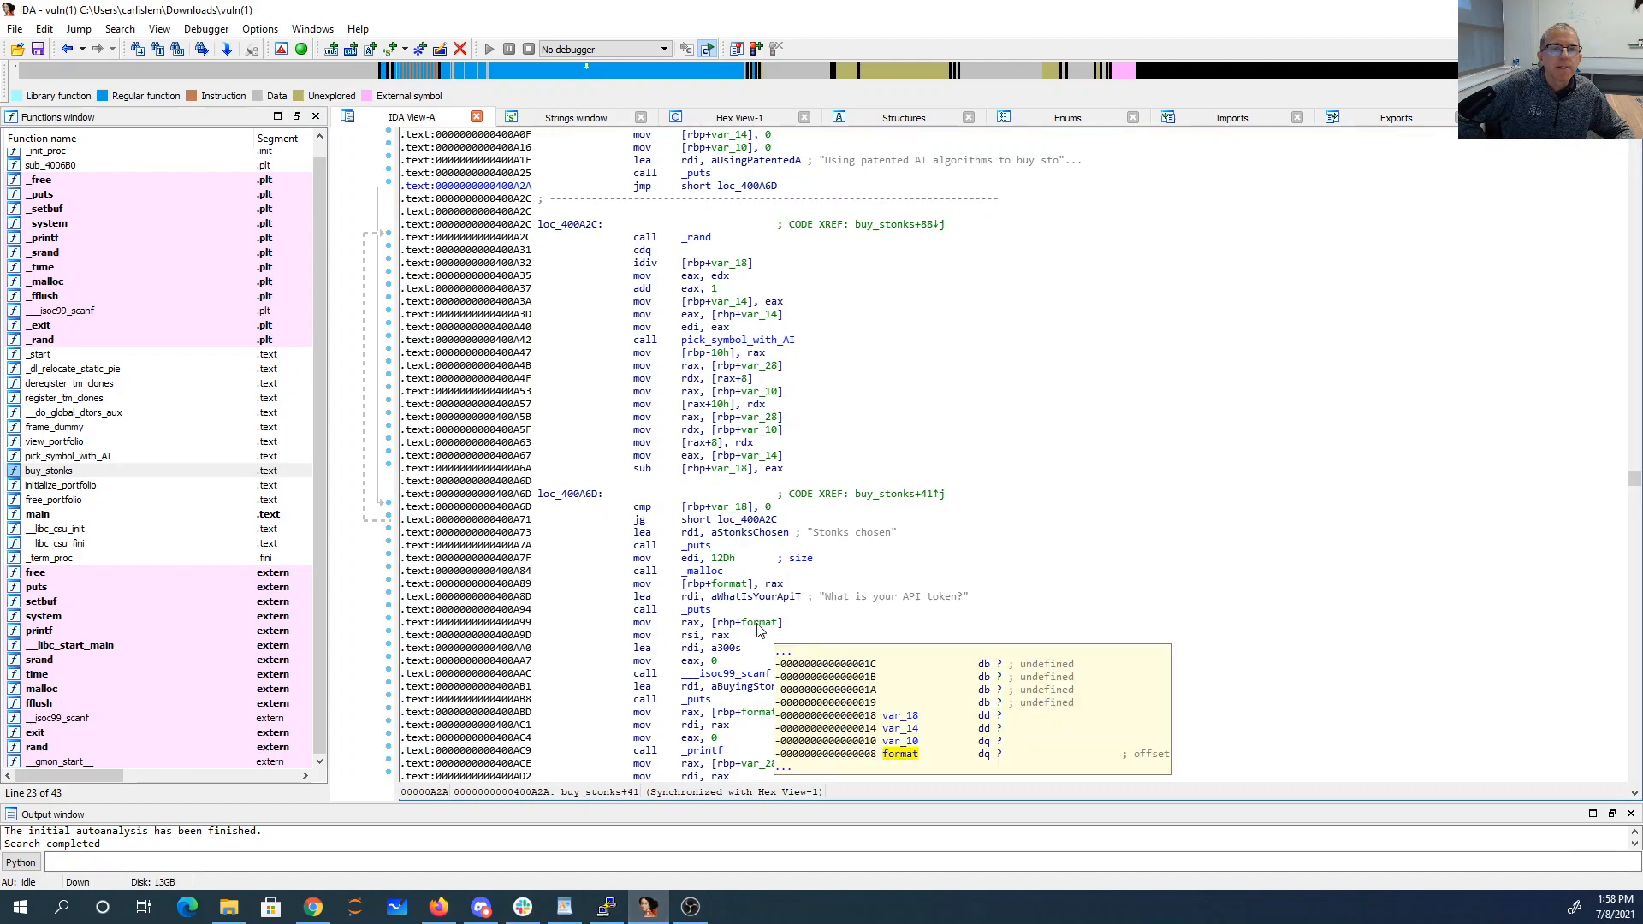
double_click(37, 513)
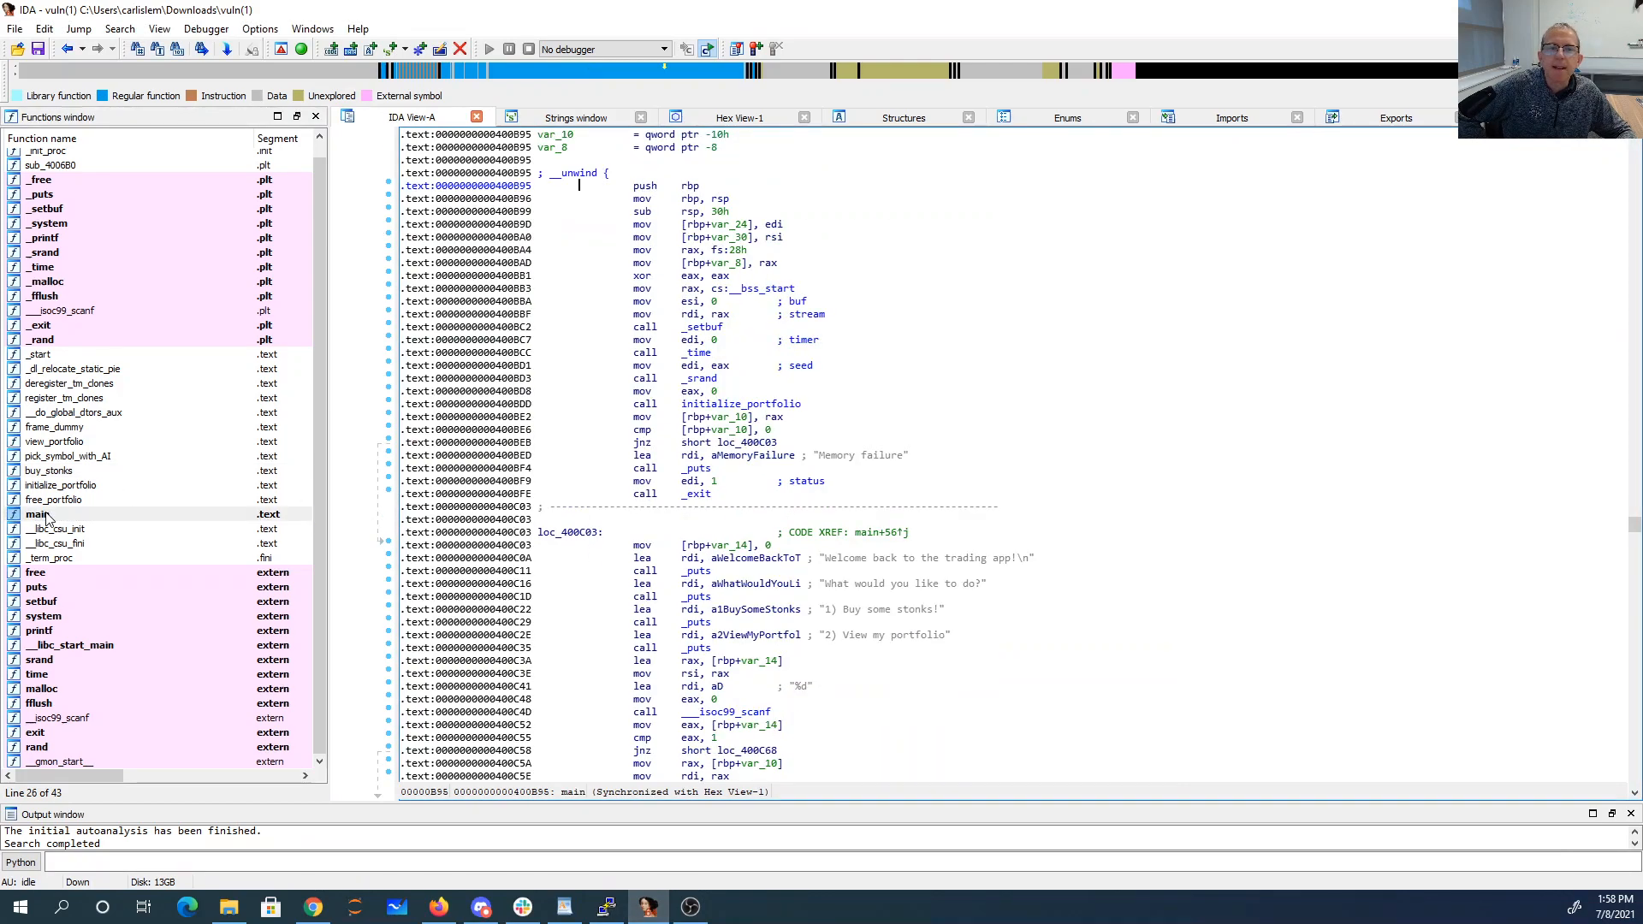
scroll(down, 3)
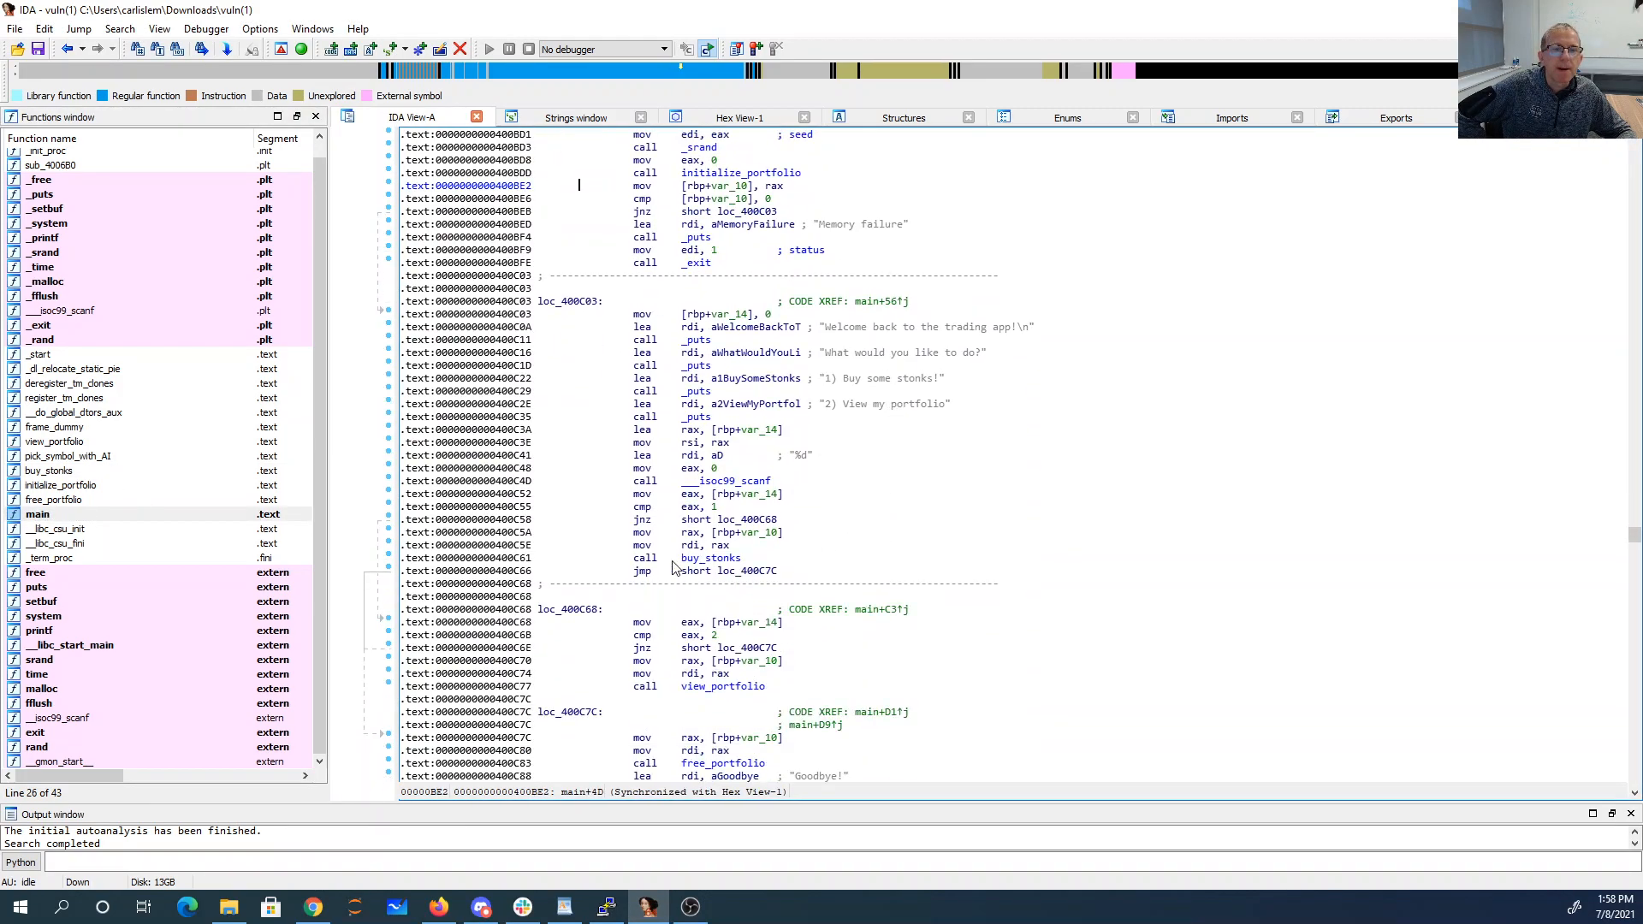
click(471, 571)
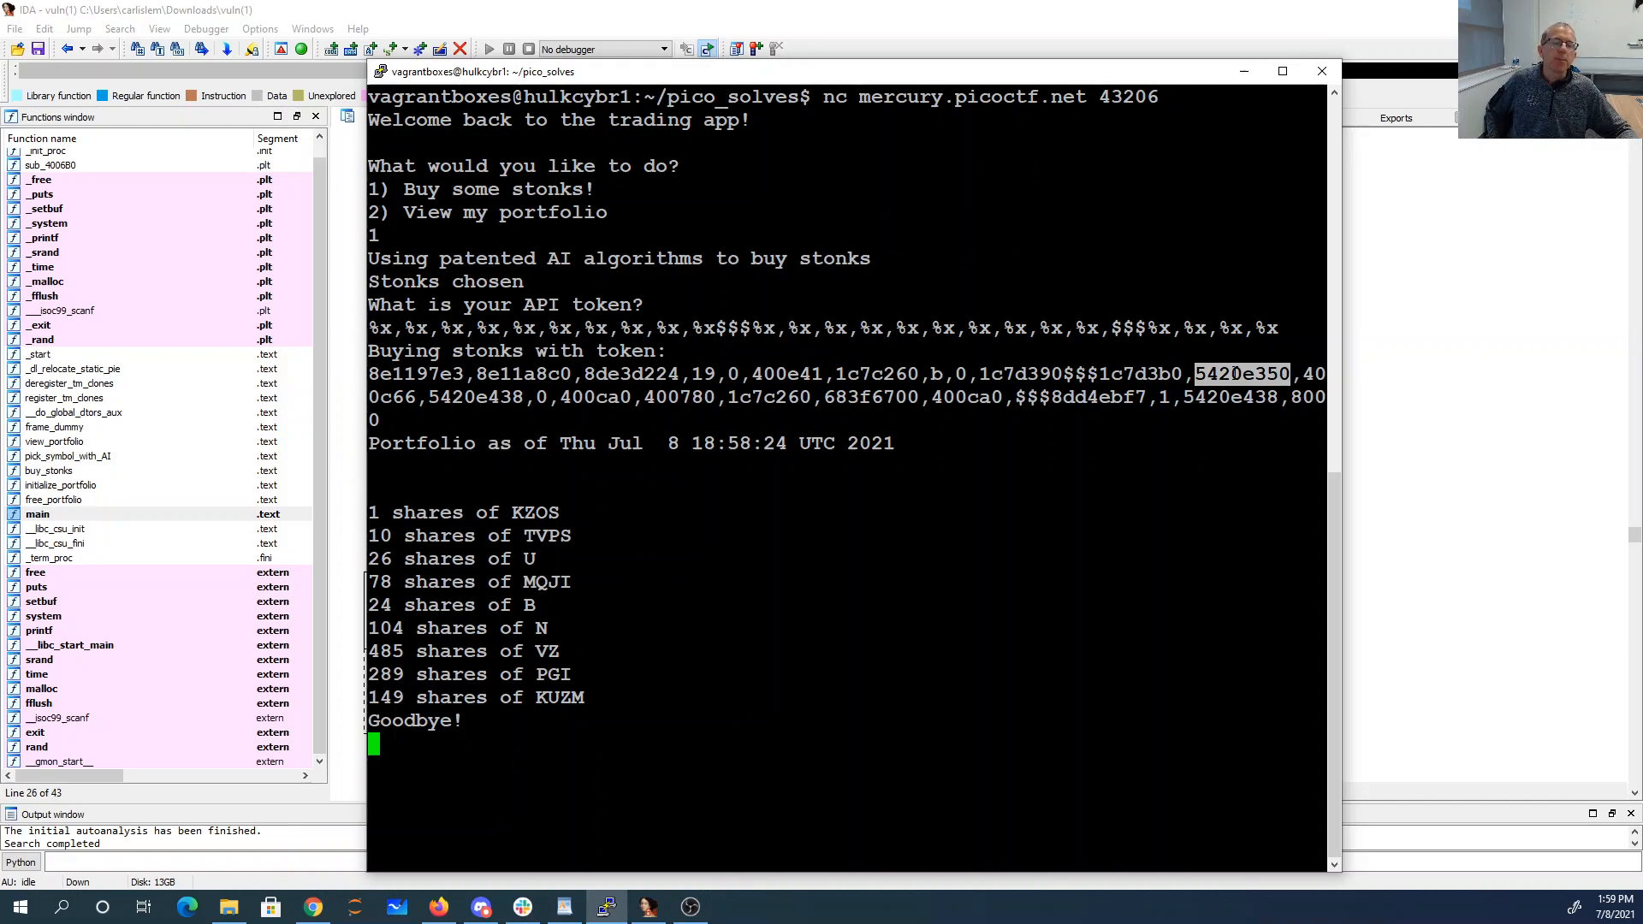
mouse_move(566, 905)
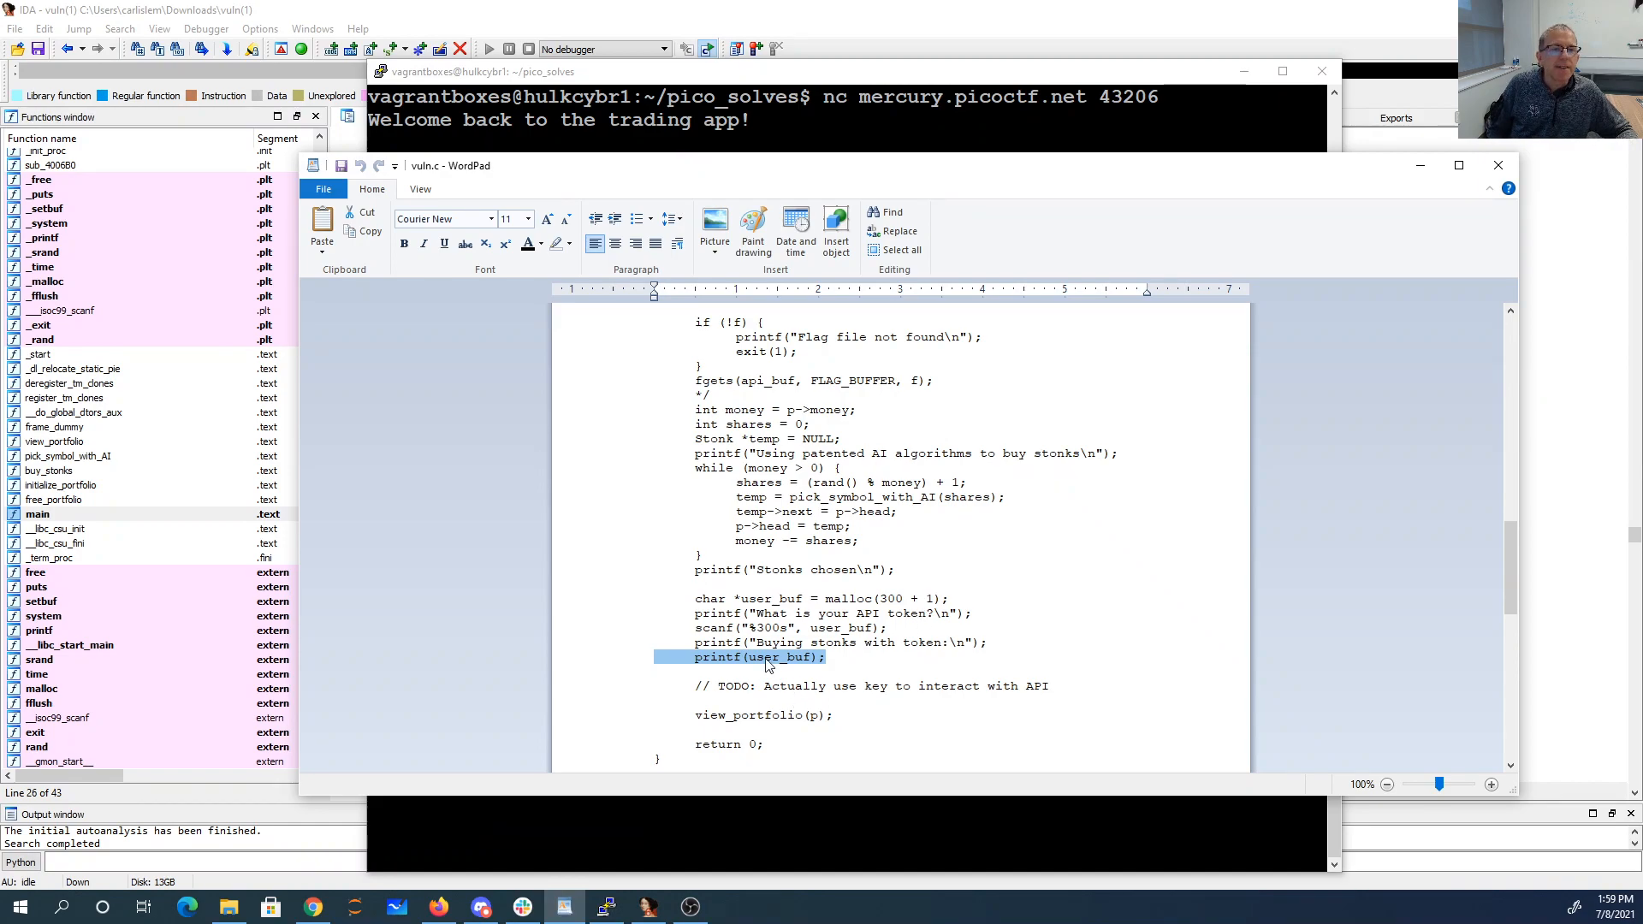
- Highlight the printf(user_buf) line, then user_buf's malloc(300 + 1) allocation
click(817, 599)
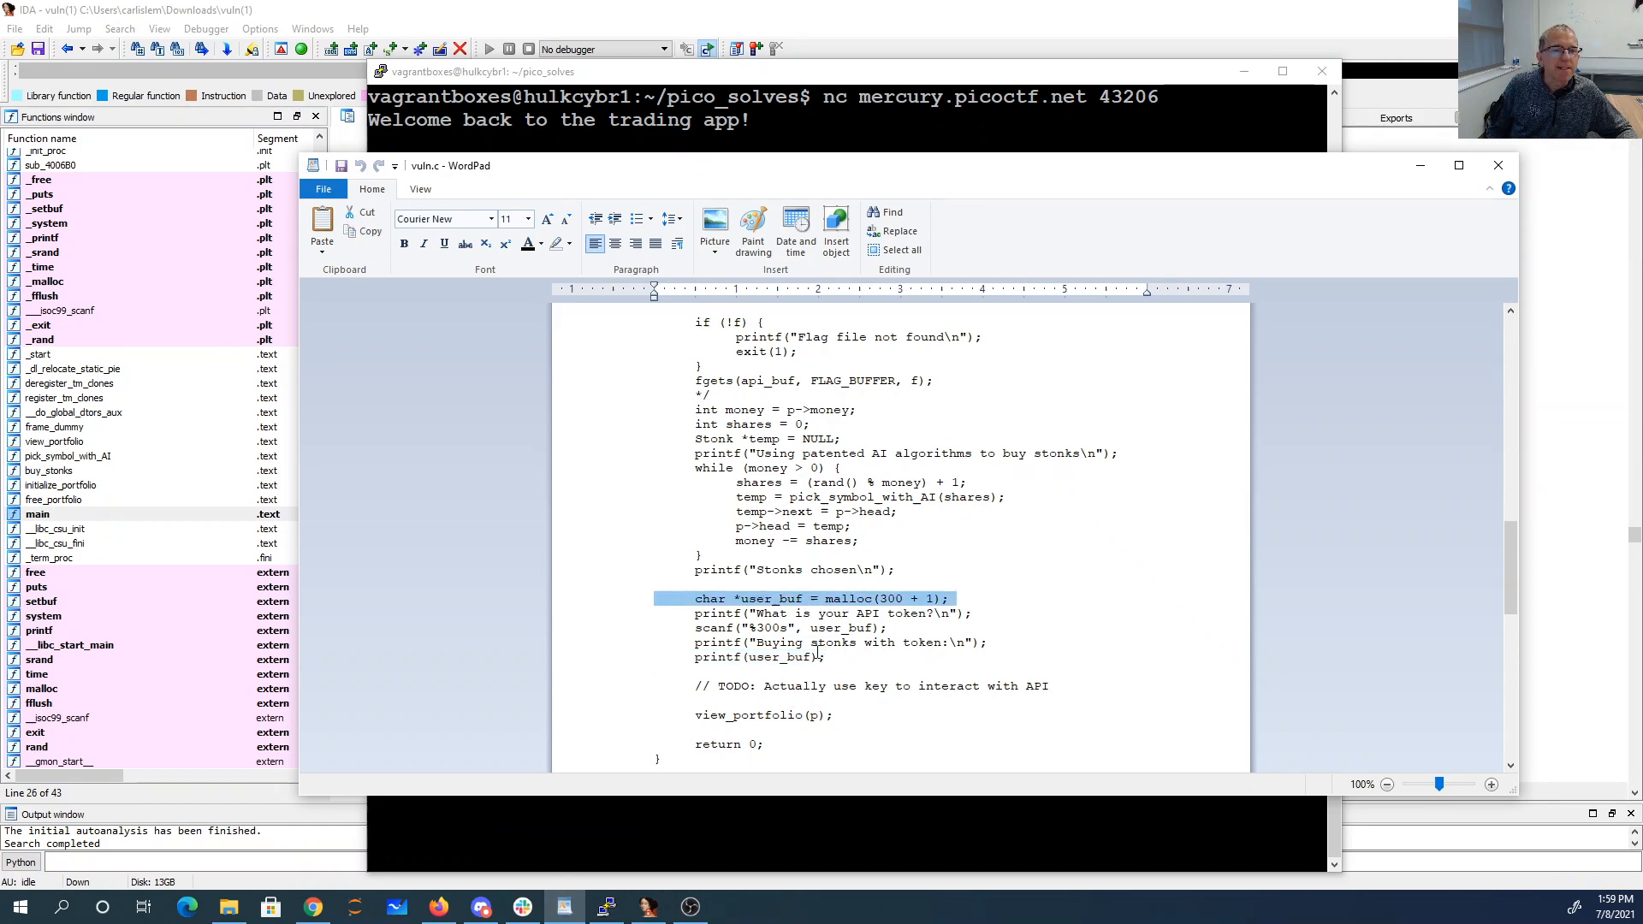
click(779, 657)
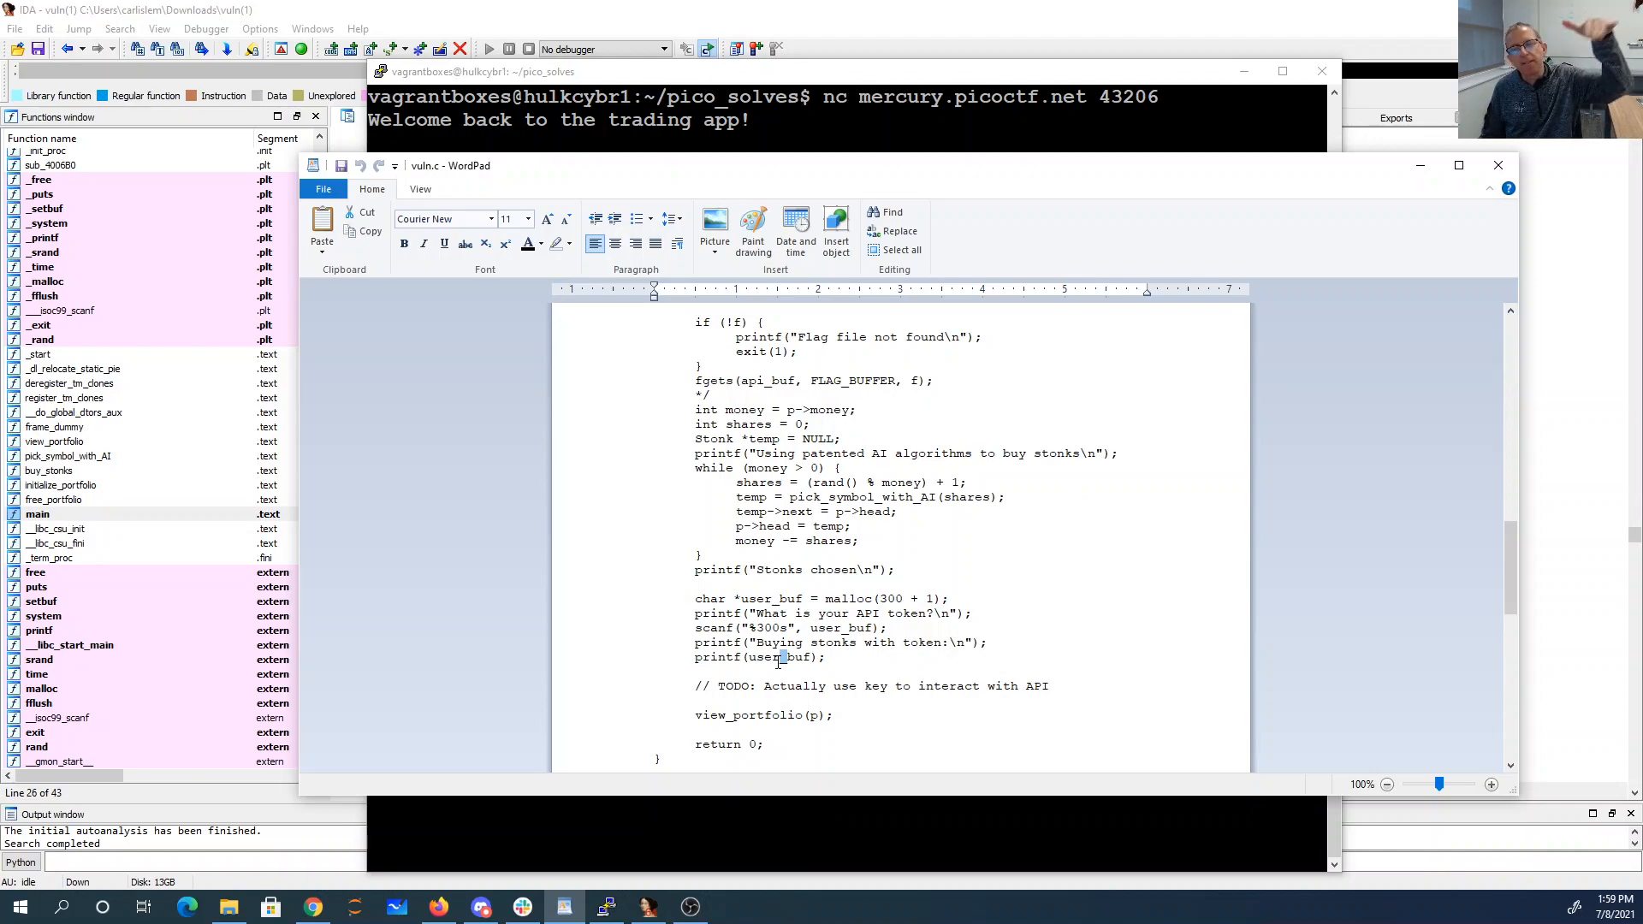
mouse_move(781, 657)
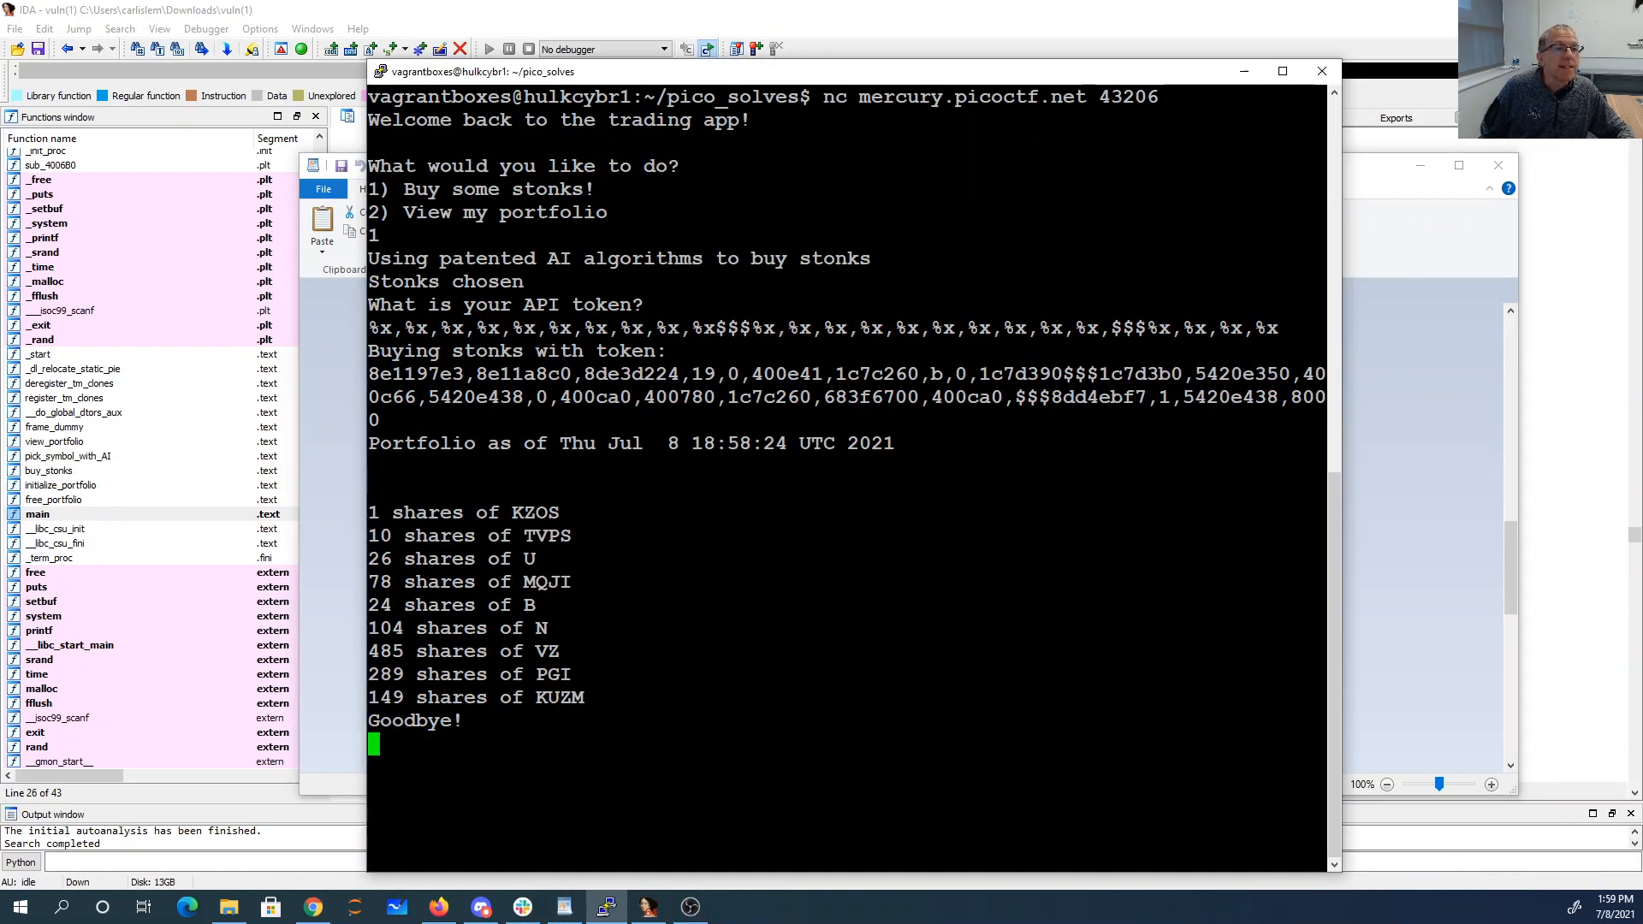
- End the stalled netcat session with Ctrl+C and open stonk_market.py in vi
double_click(1243, 374)
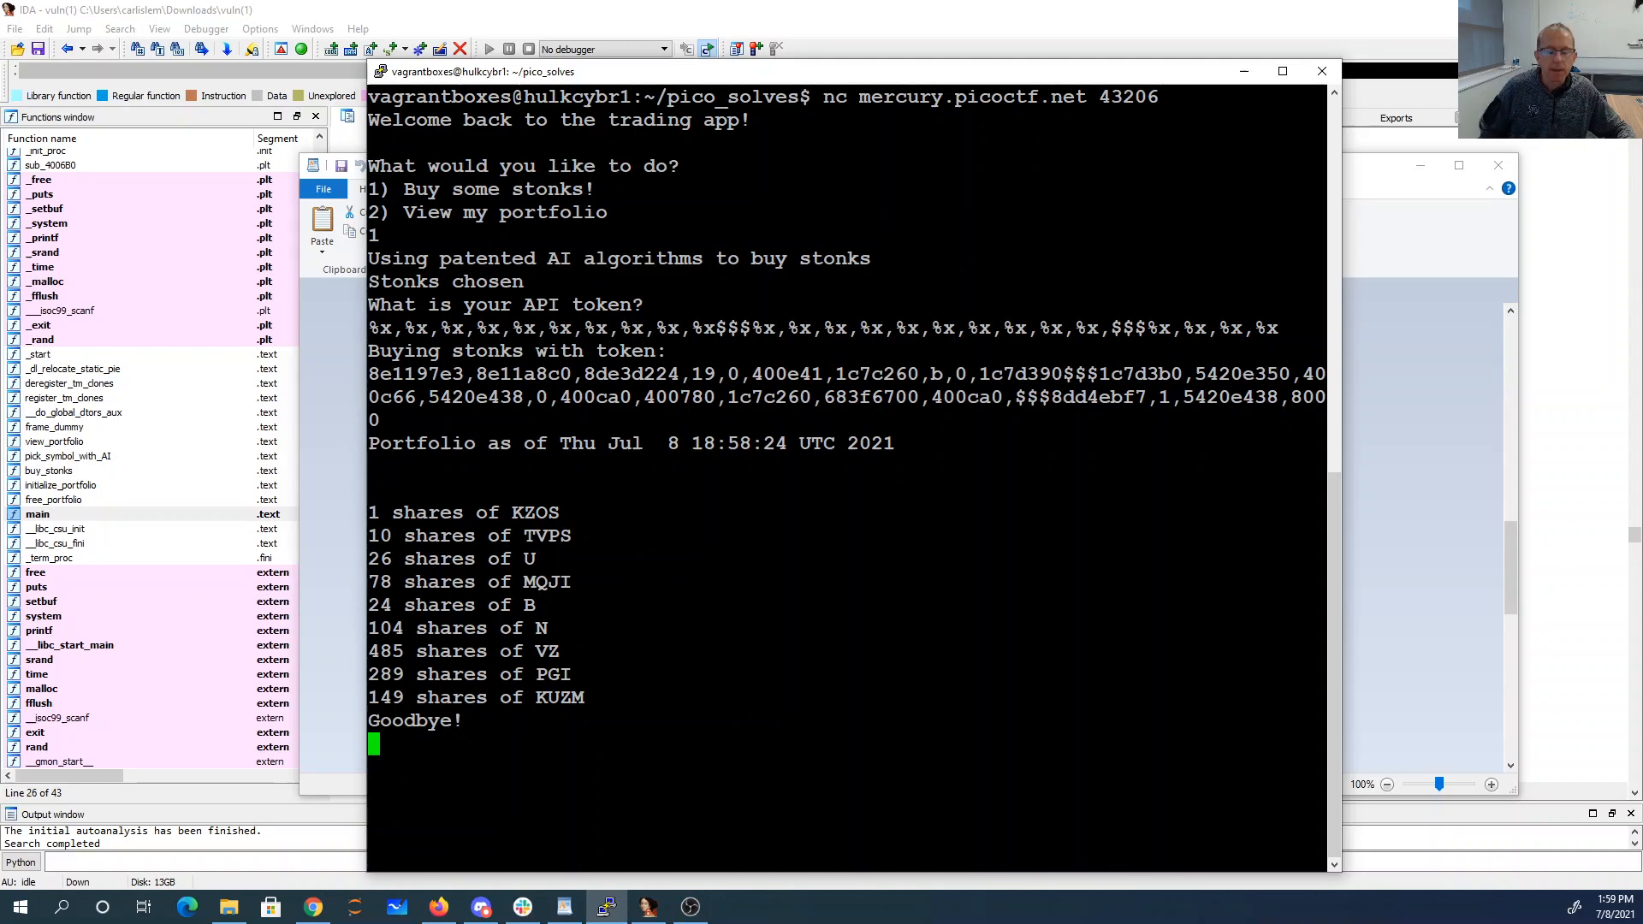
key(ctrl+c)
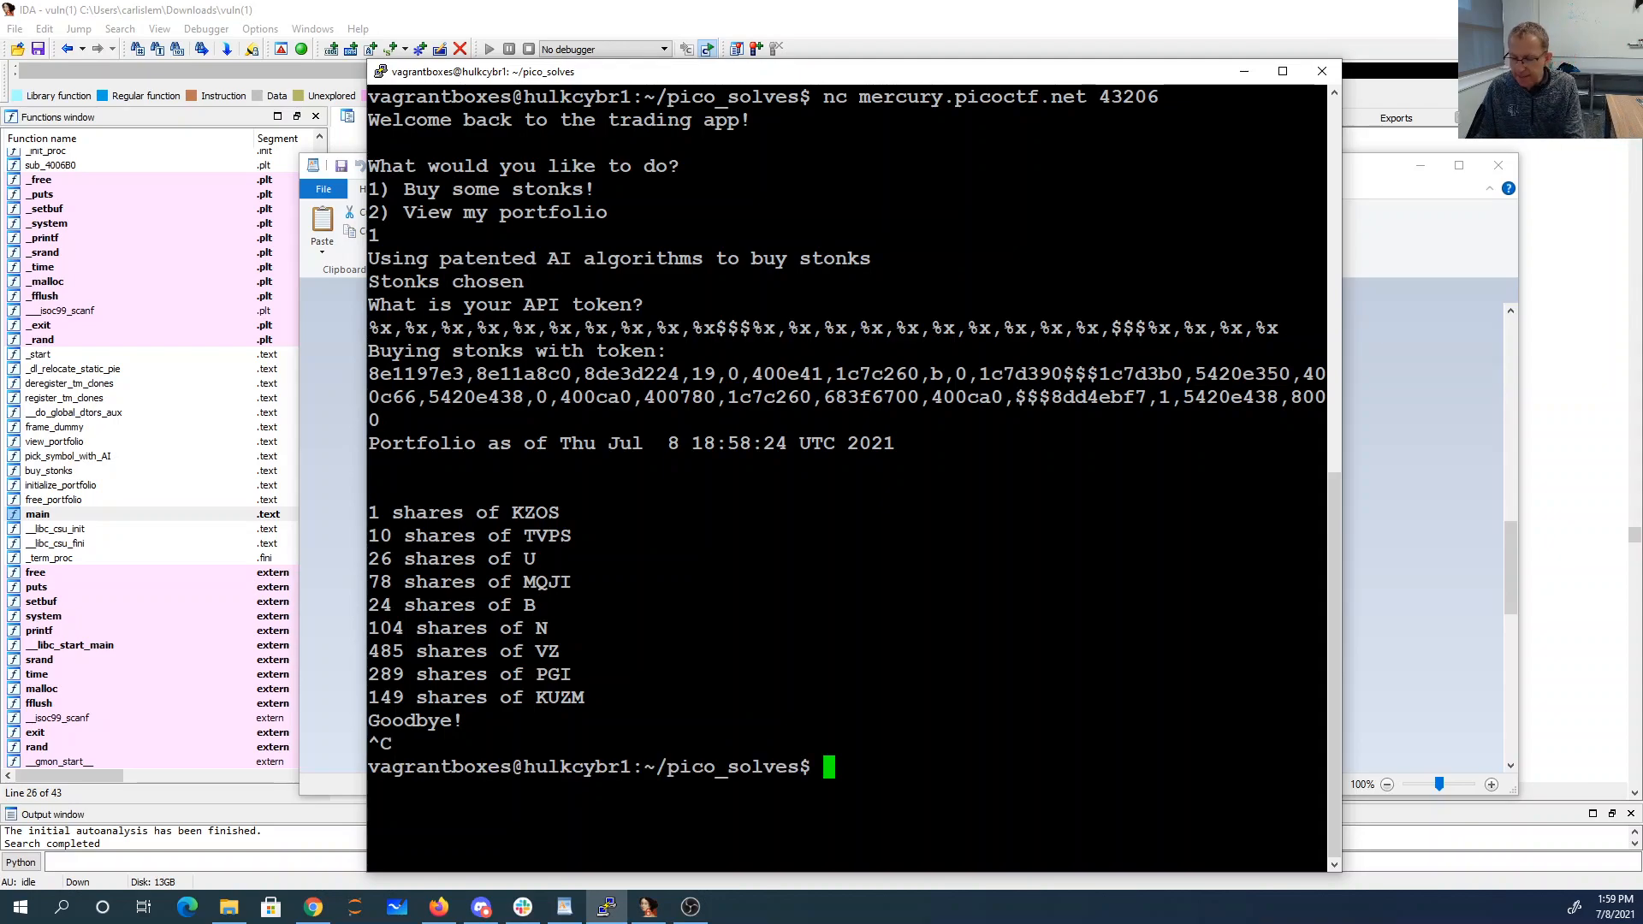
text(vi ston)
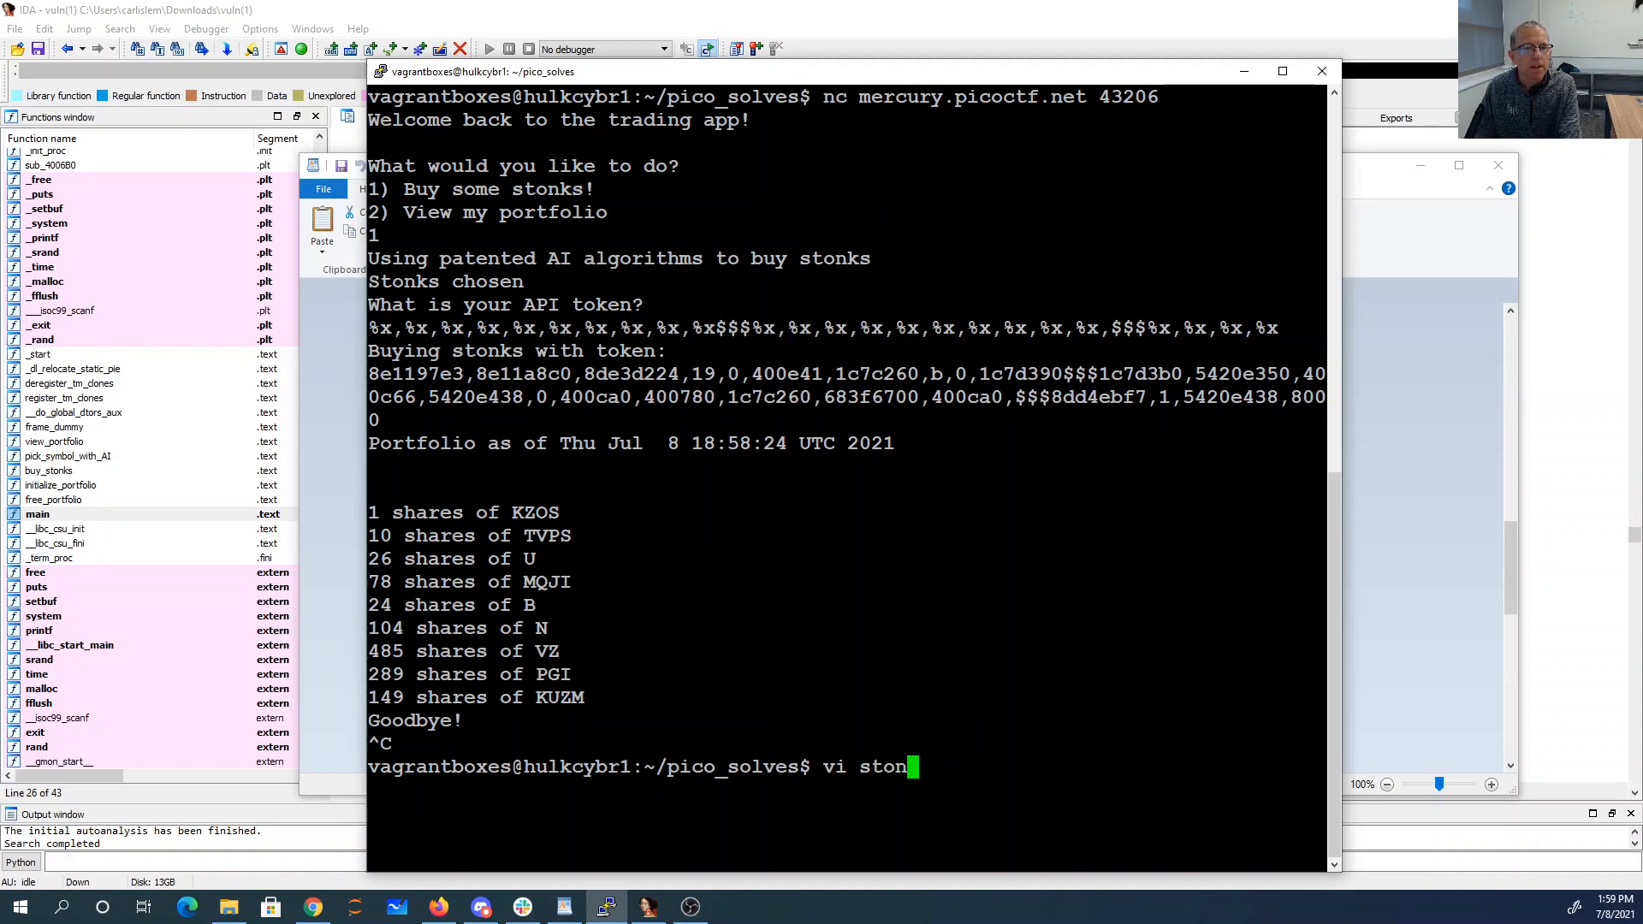
key(Return)
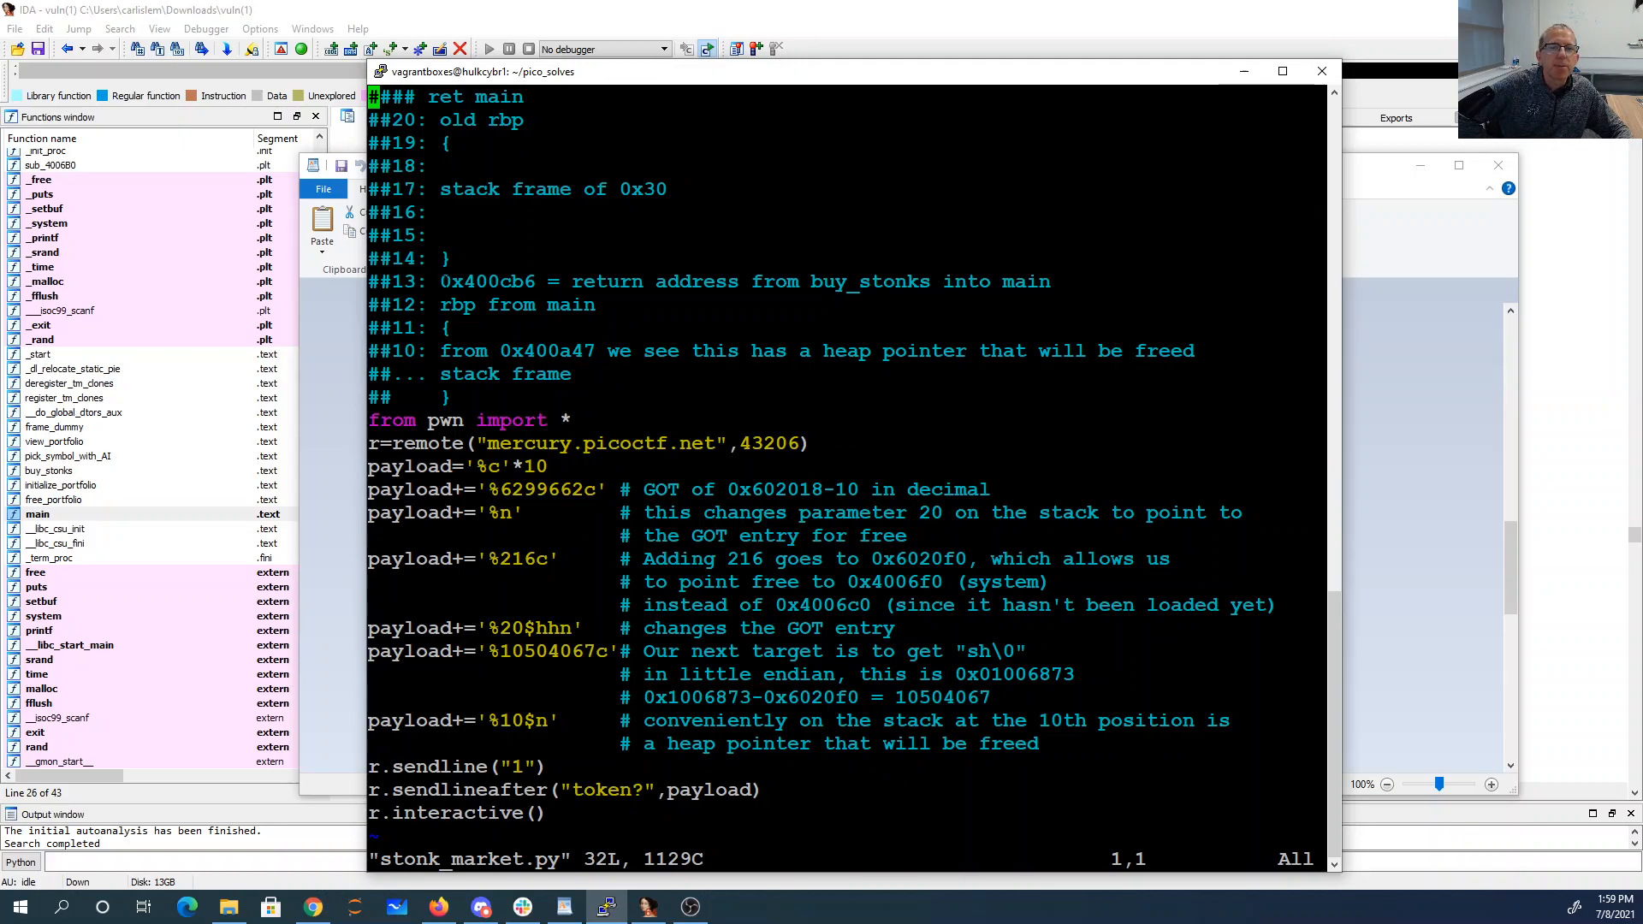
double_click(744, 281)
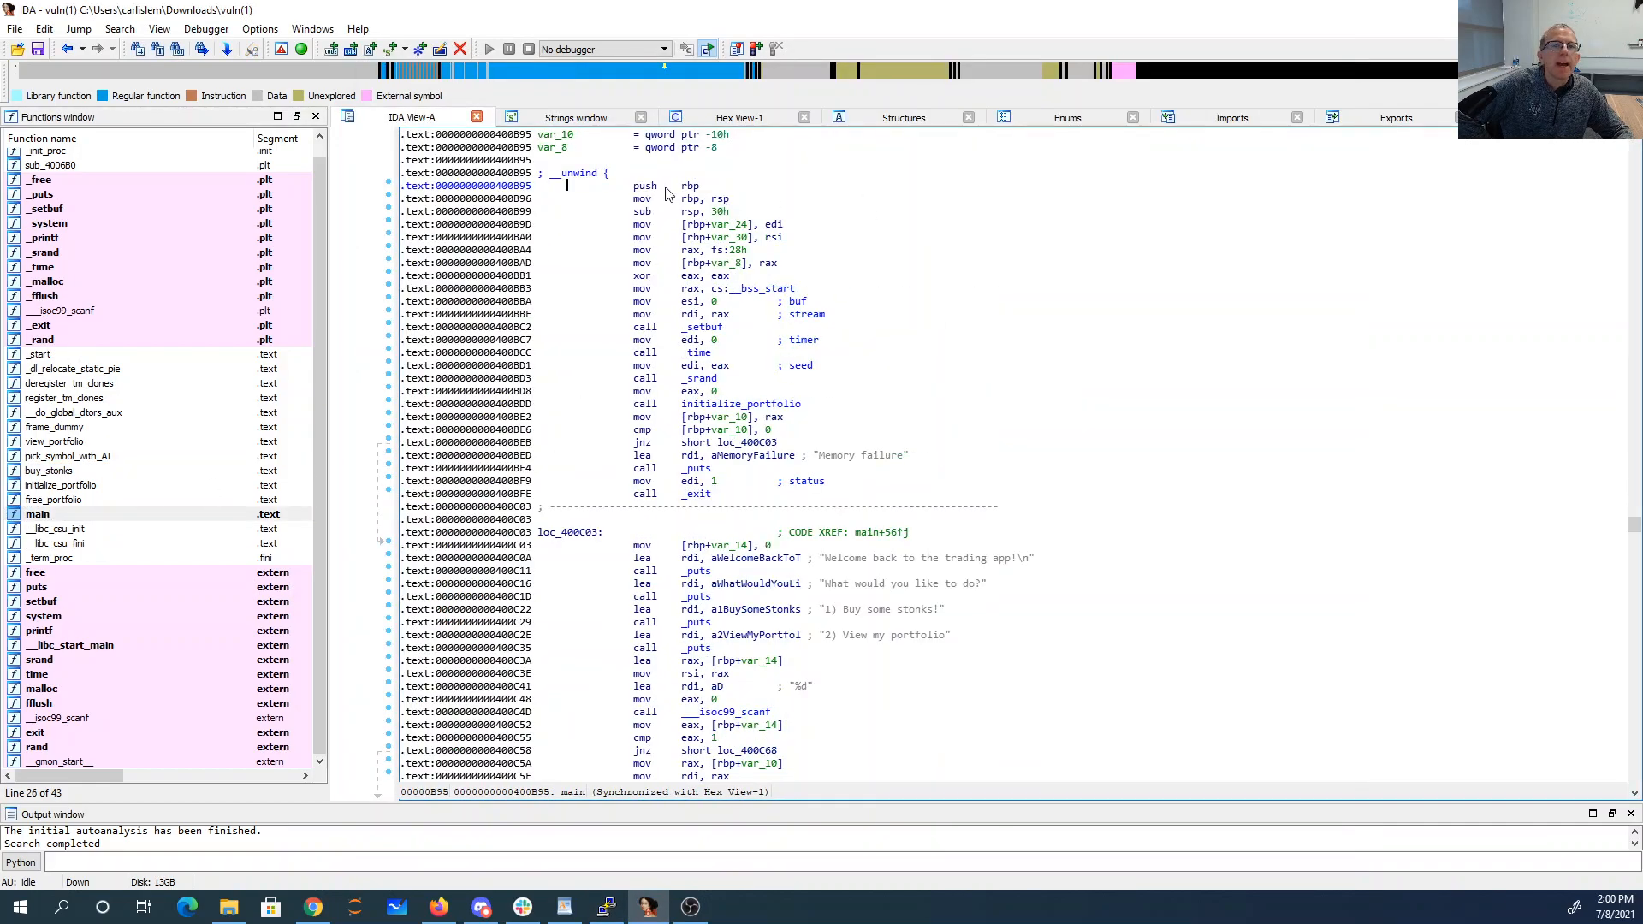
- Select main's 'sub rsp, 30h' stack-frame line in IDA, then return to PuTTY
click(716, 210)
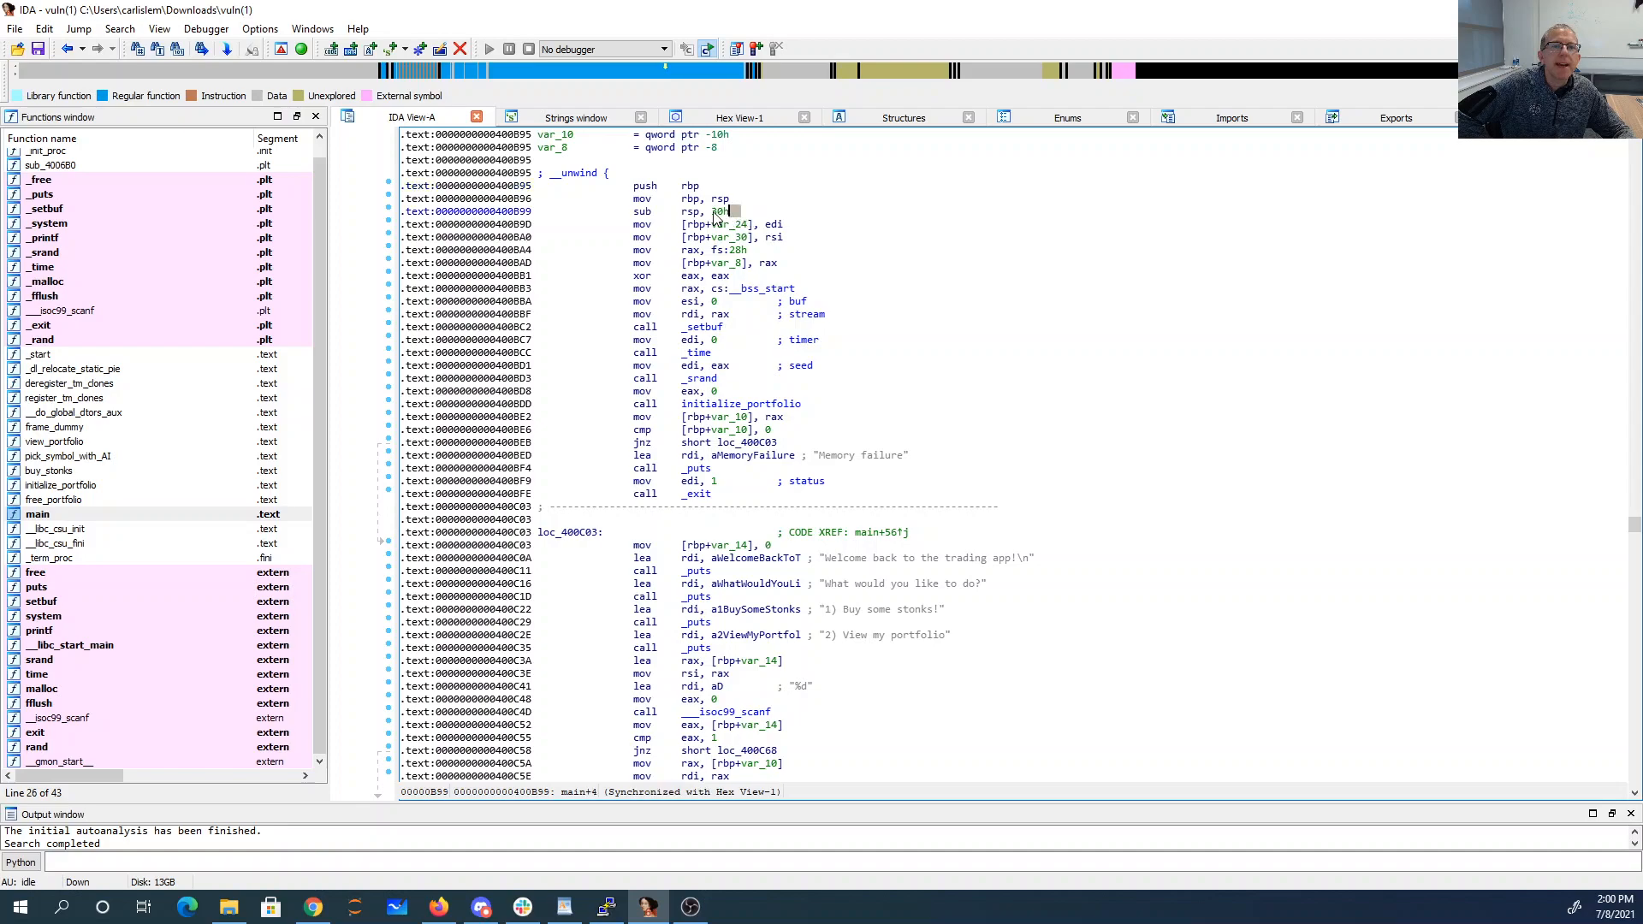
click(660, 210)
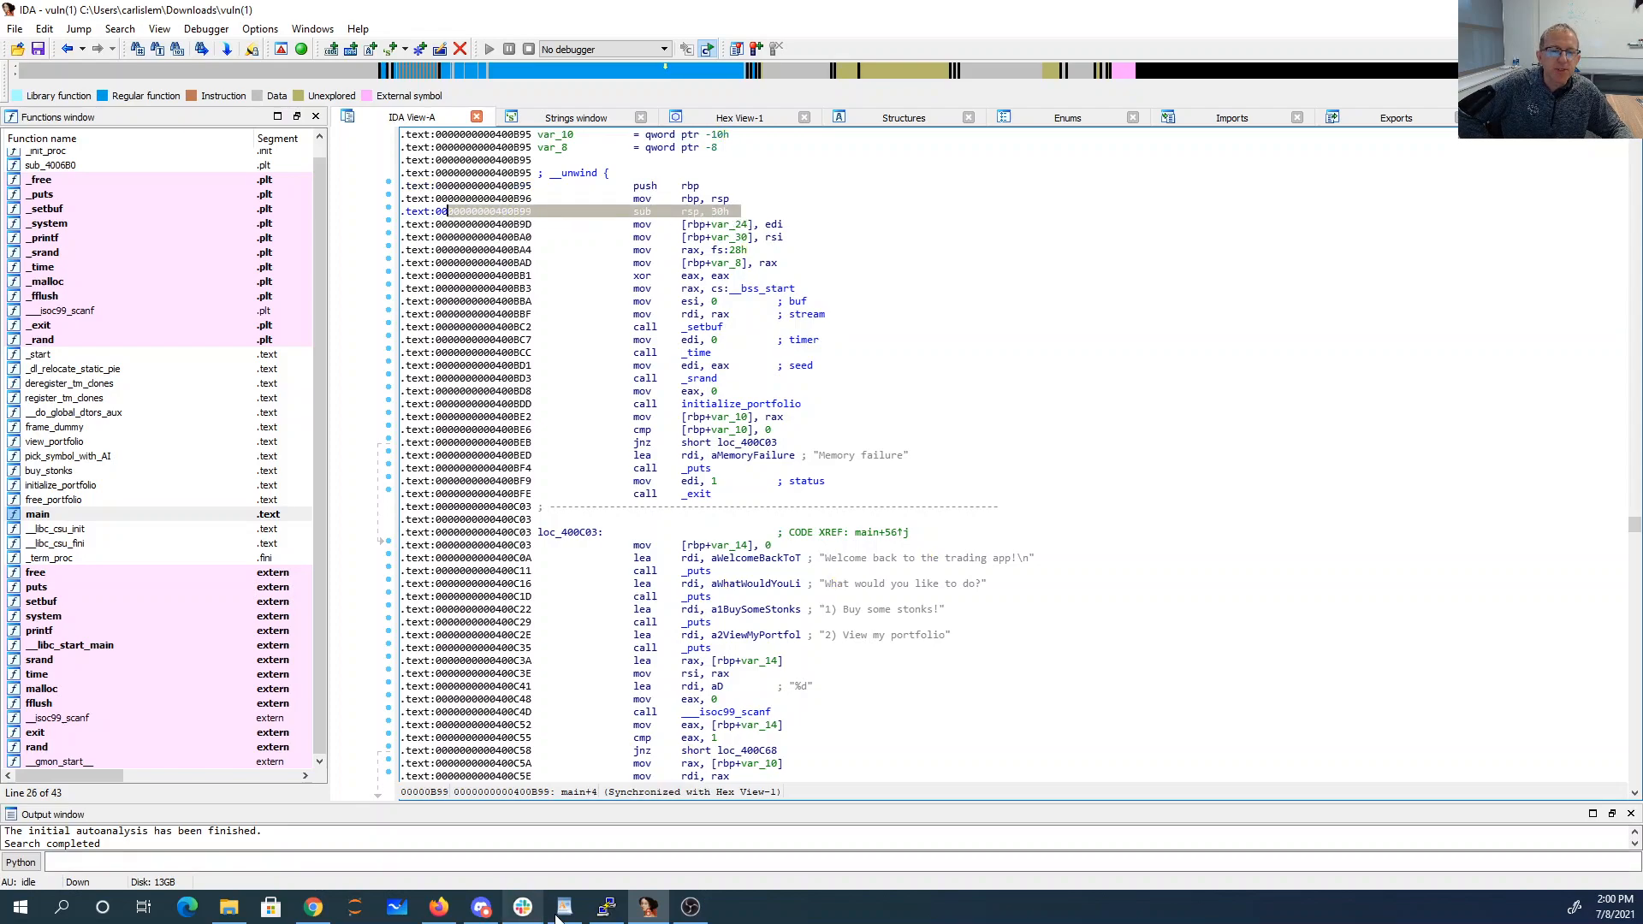
mouse_move(605, 906)
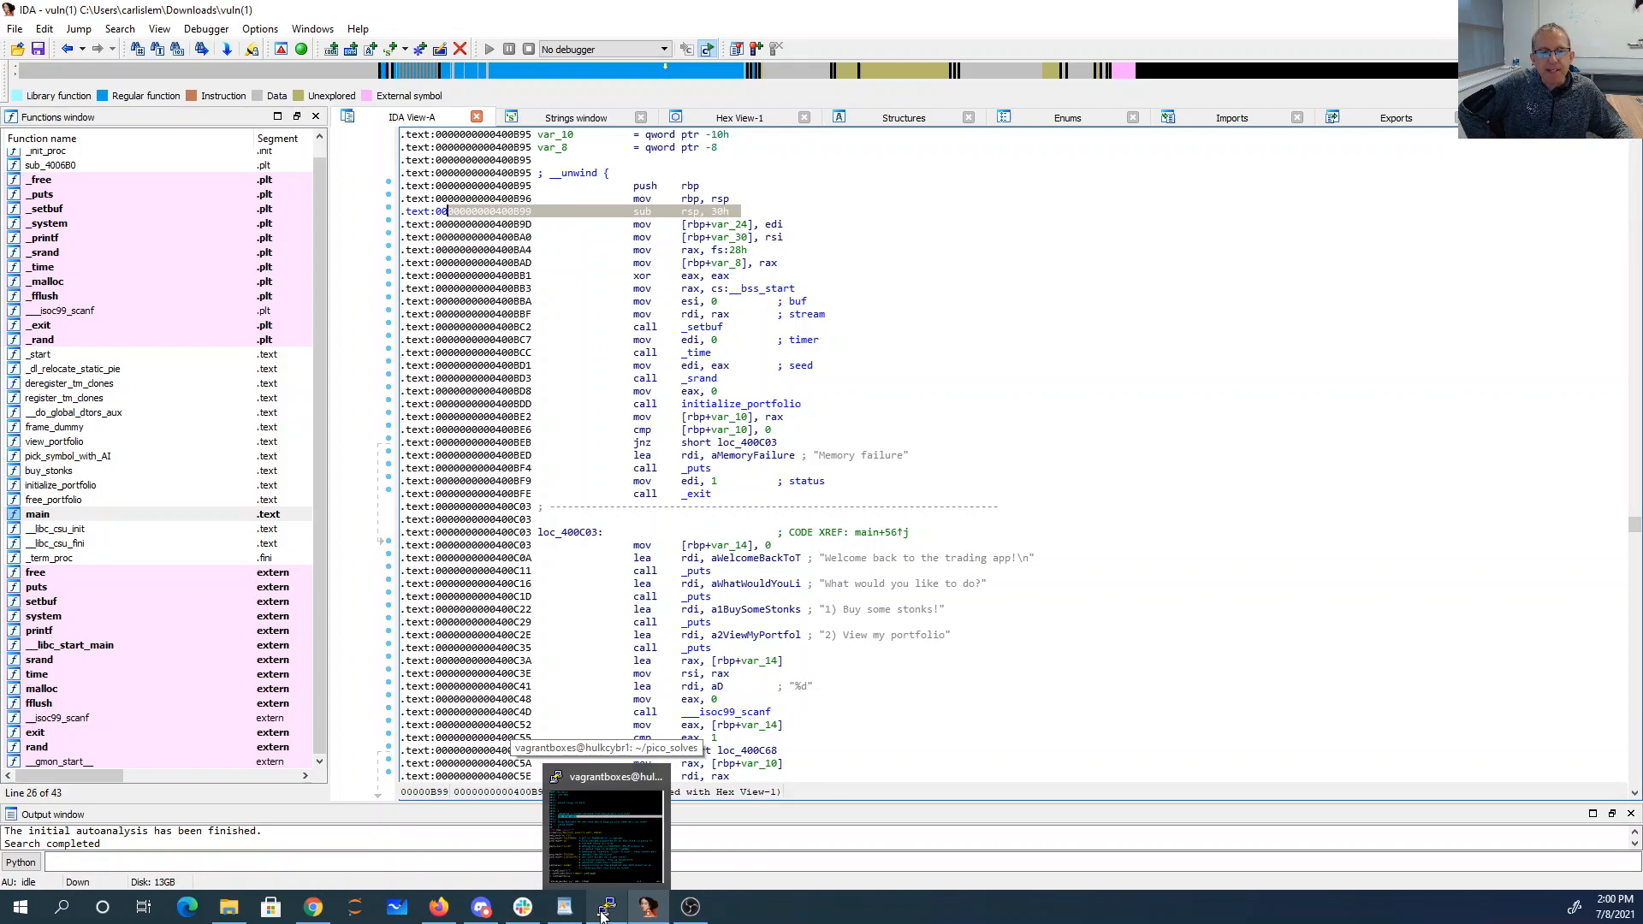
click(605, 827)
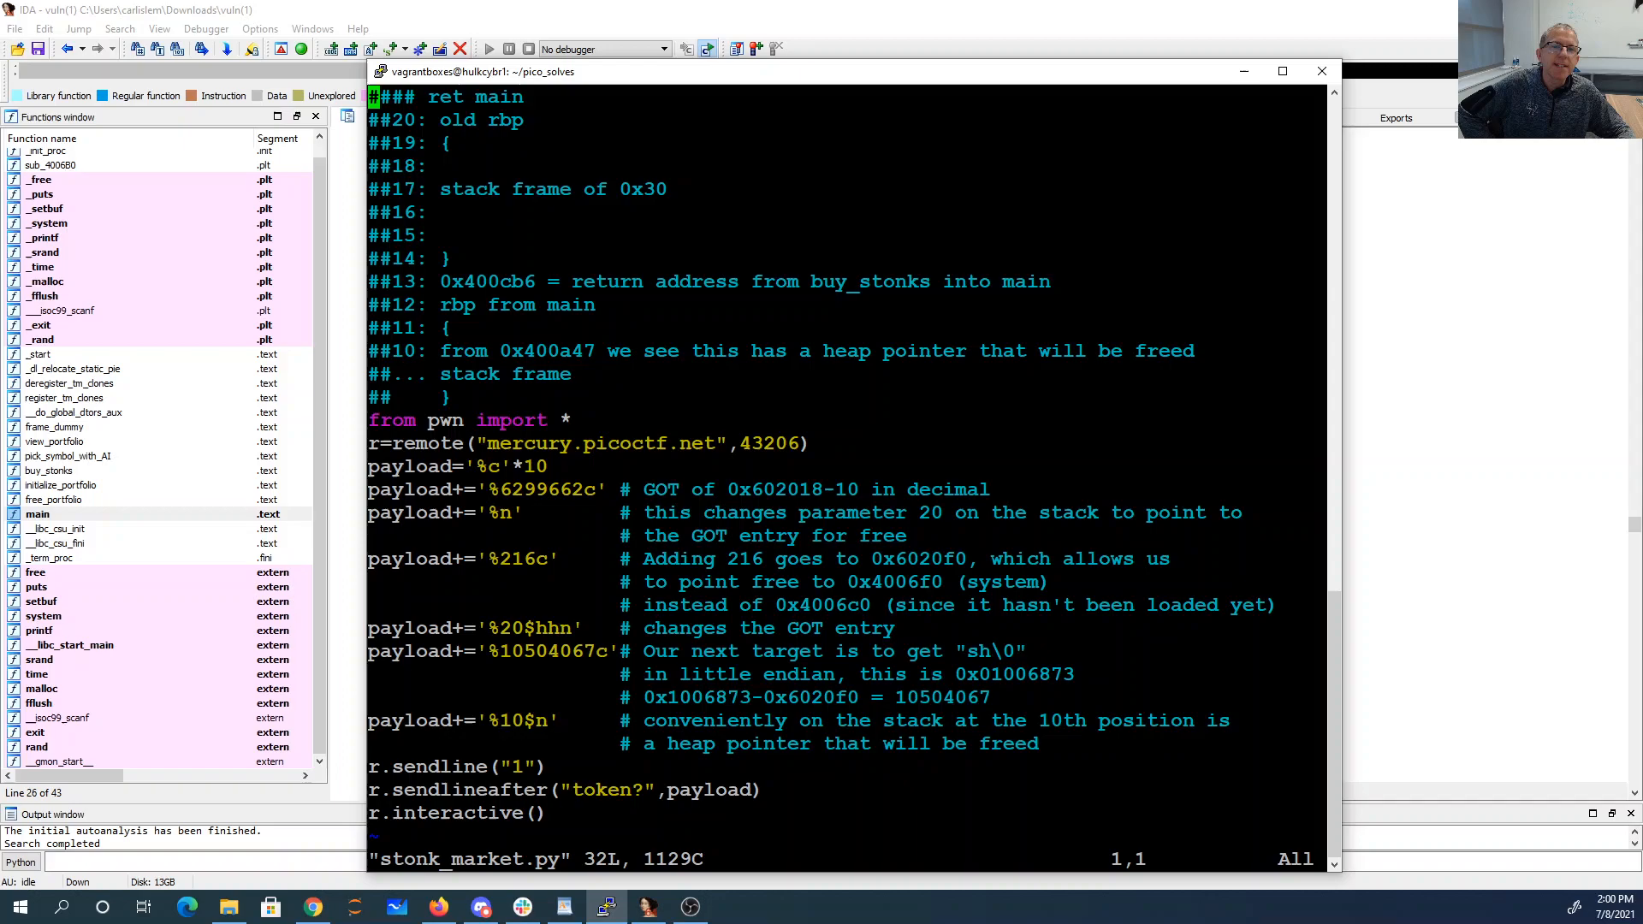
- Highlight the %6299662c GOT-offset field in the exploit script's payload line
double_click(517, 305)
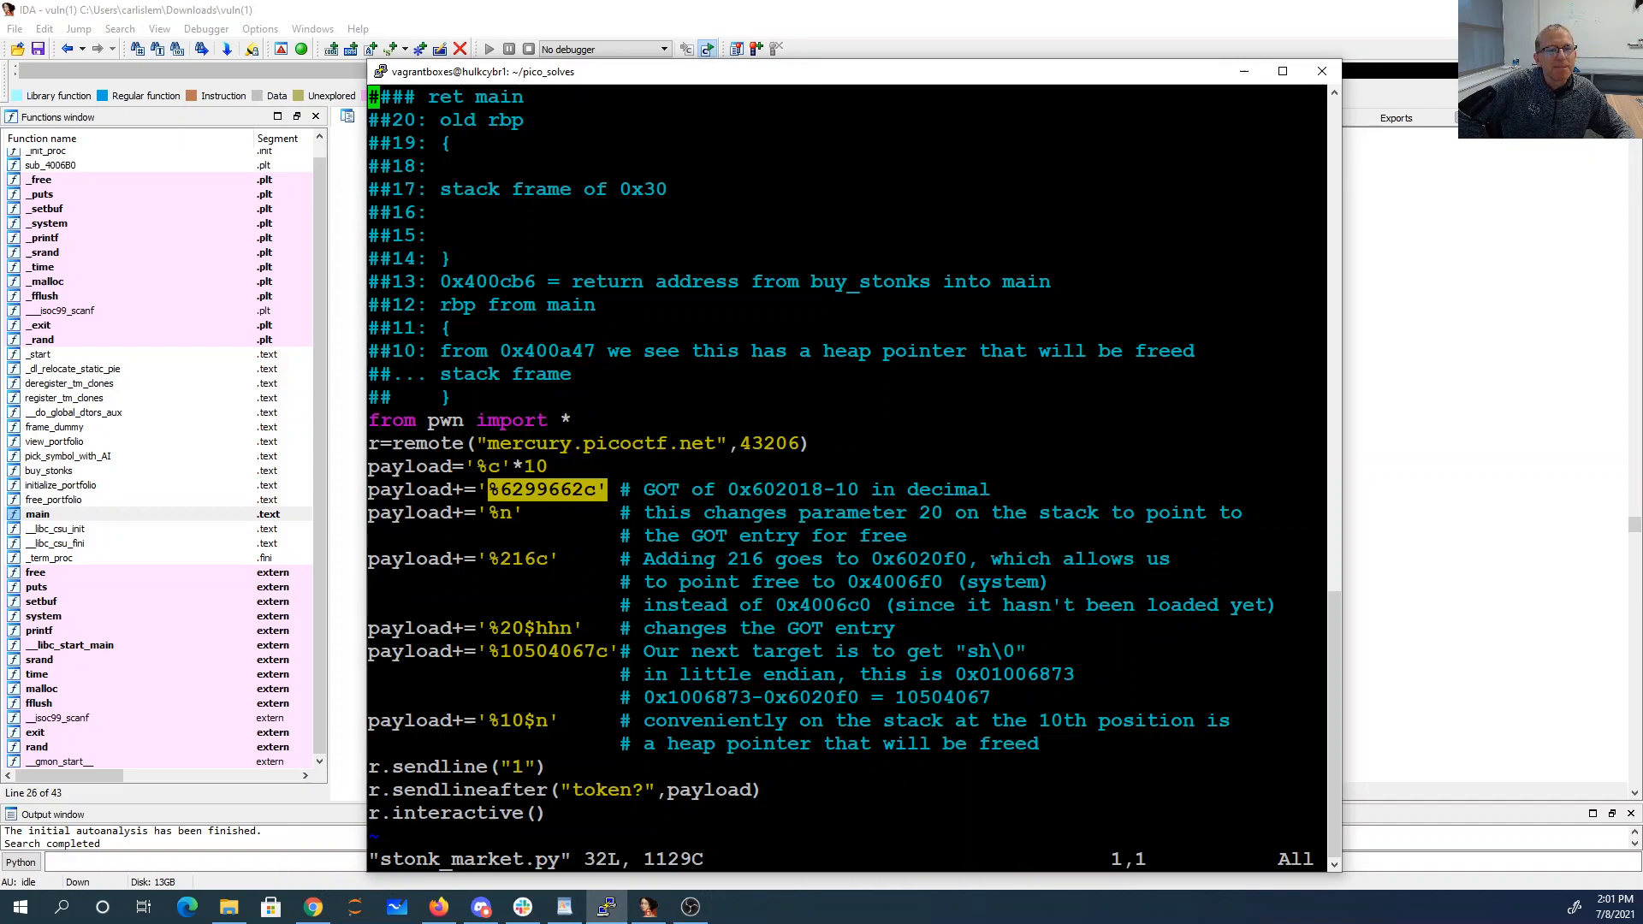
double_click(791, 490)
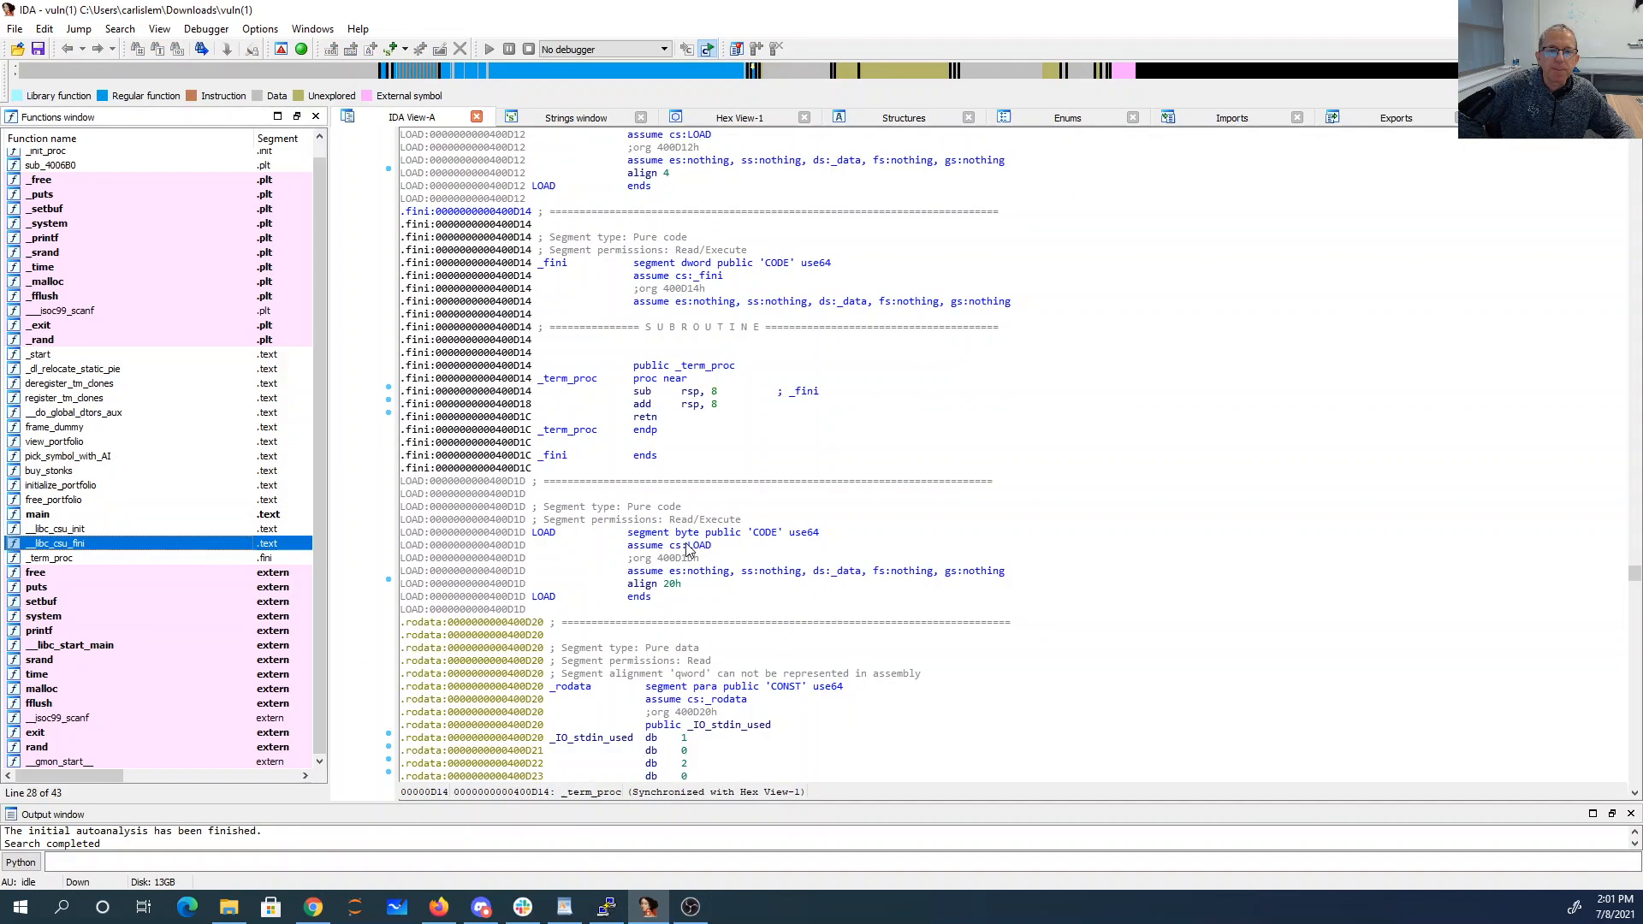
- Jump to address 602018 in IDA and select the .got.plt entry for free
scroll(down, 3)
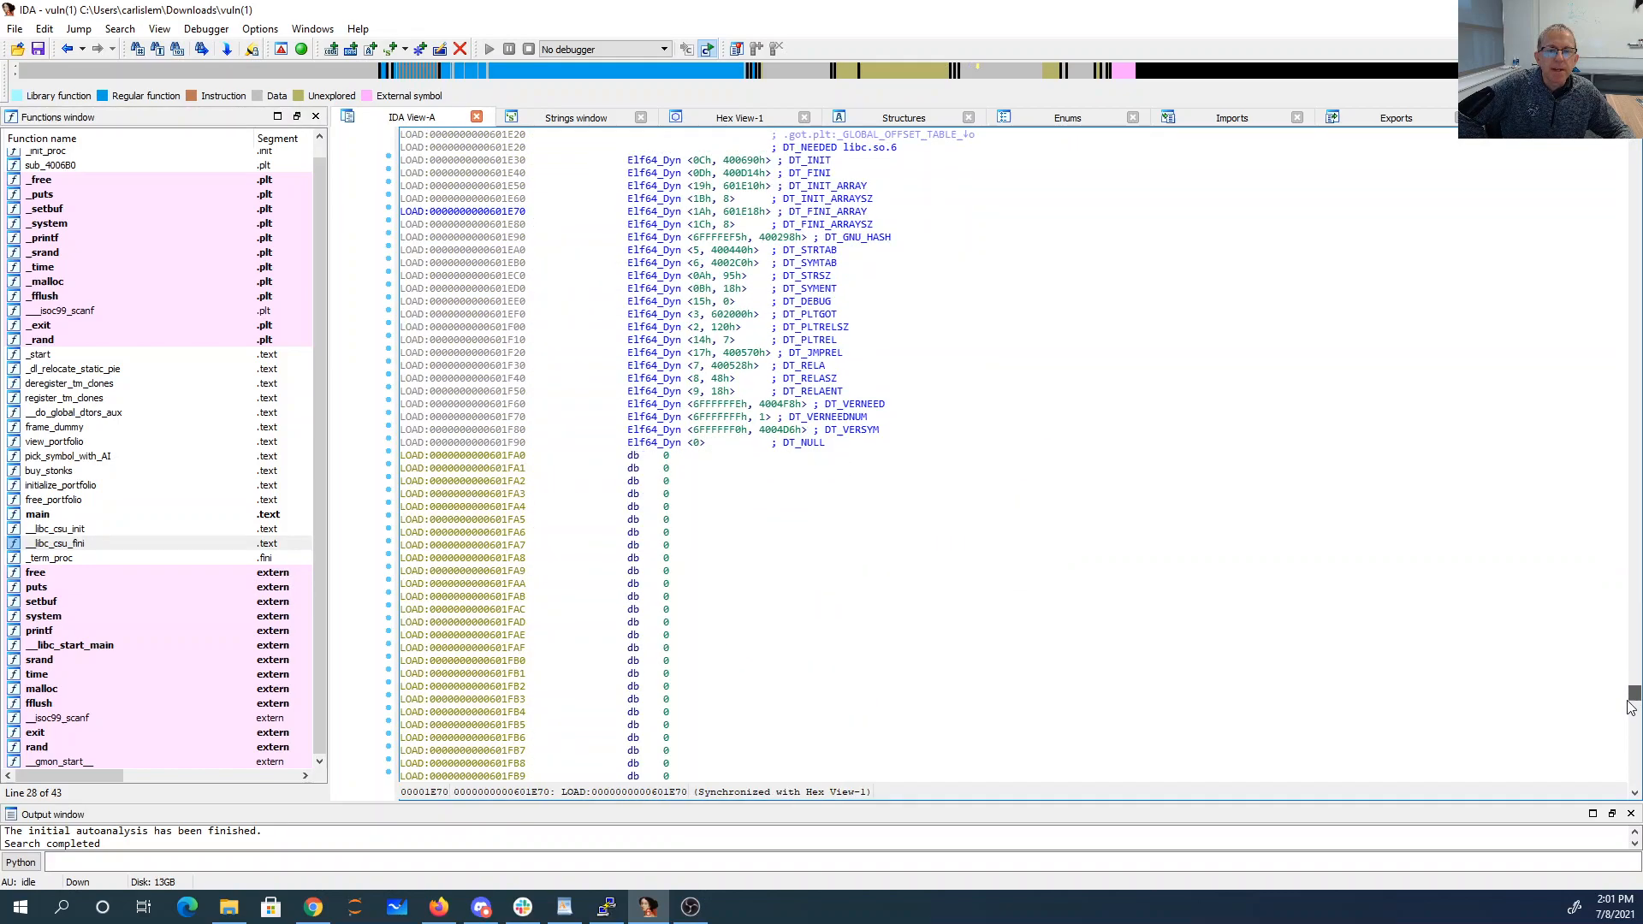
scroll(down, 3)
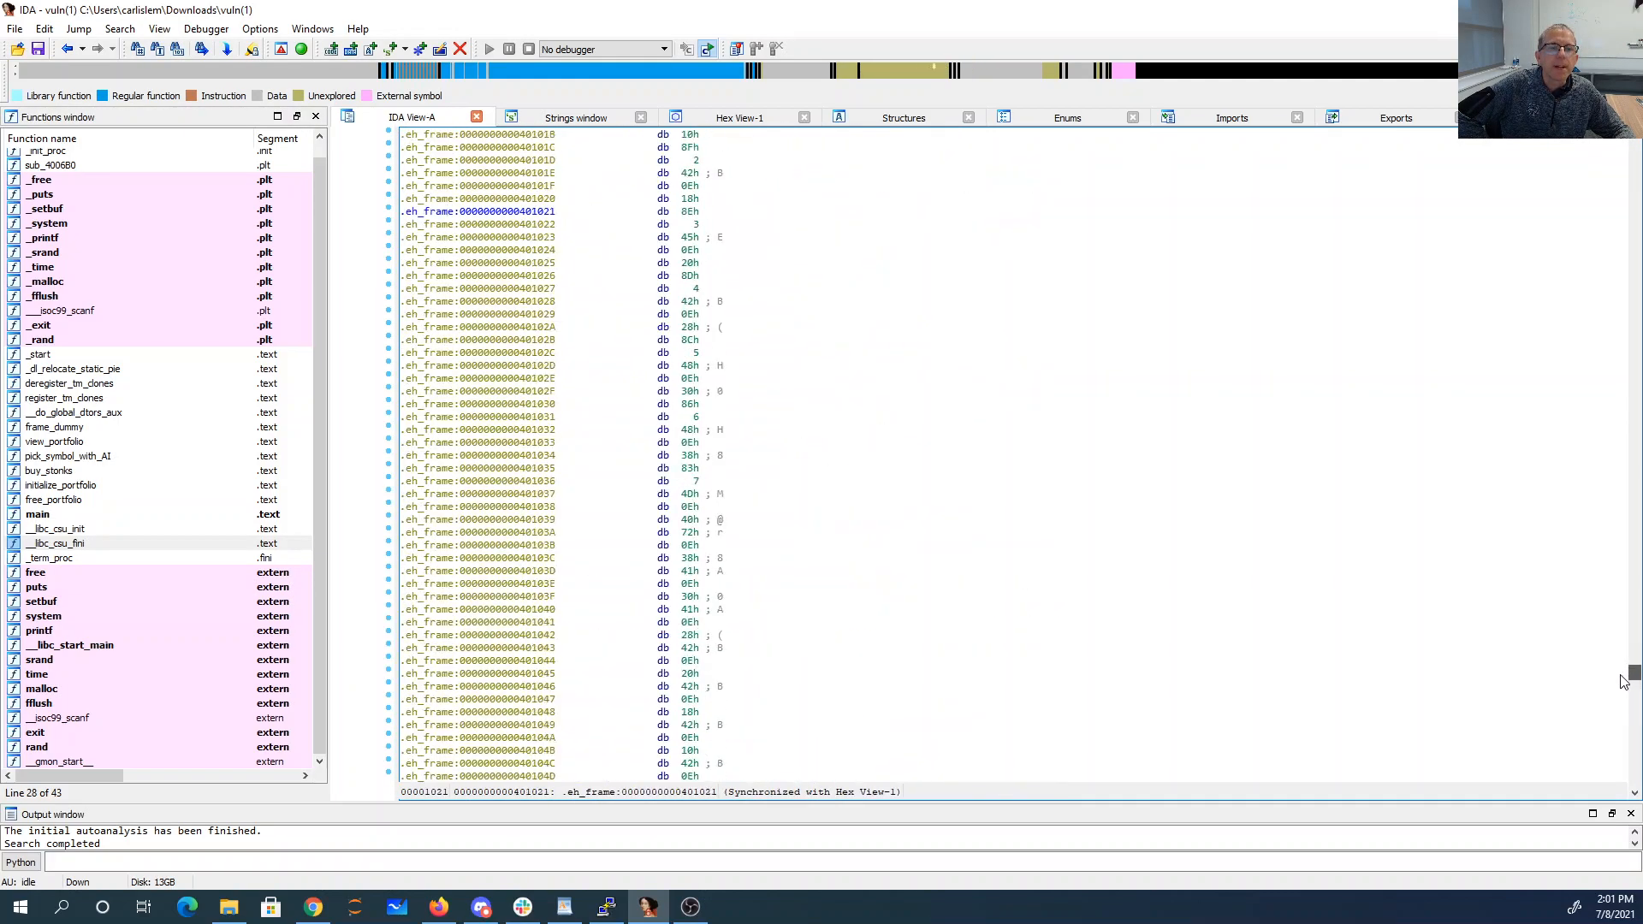
scroll(down, 3)
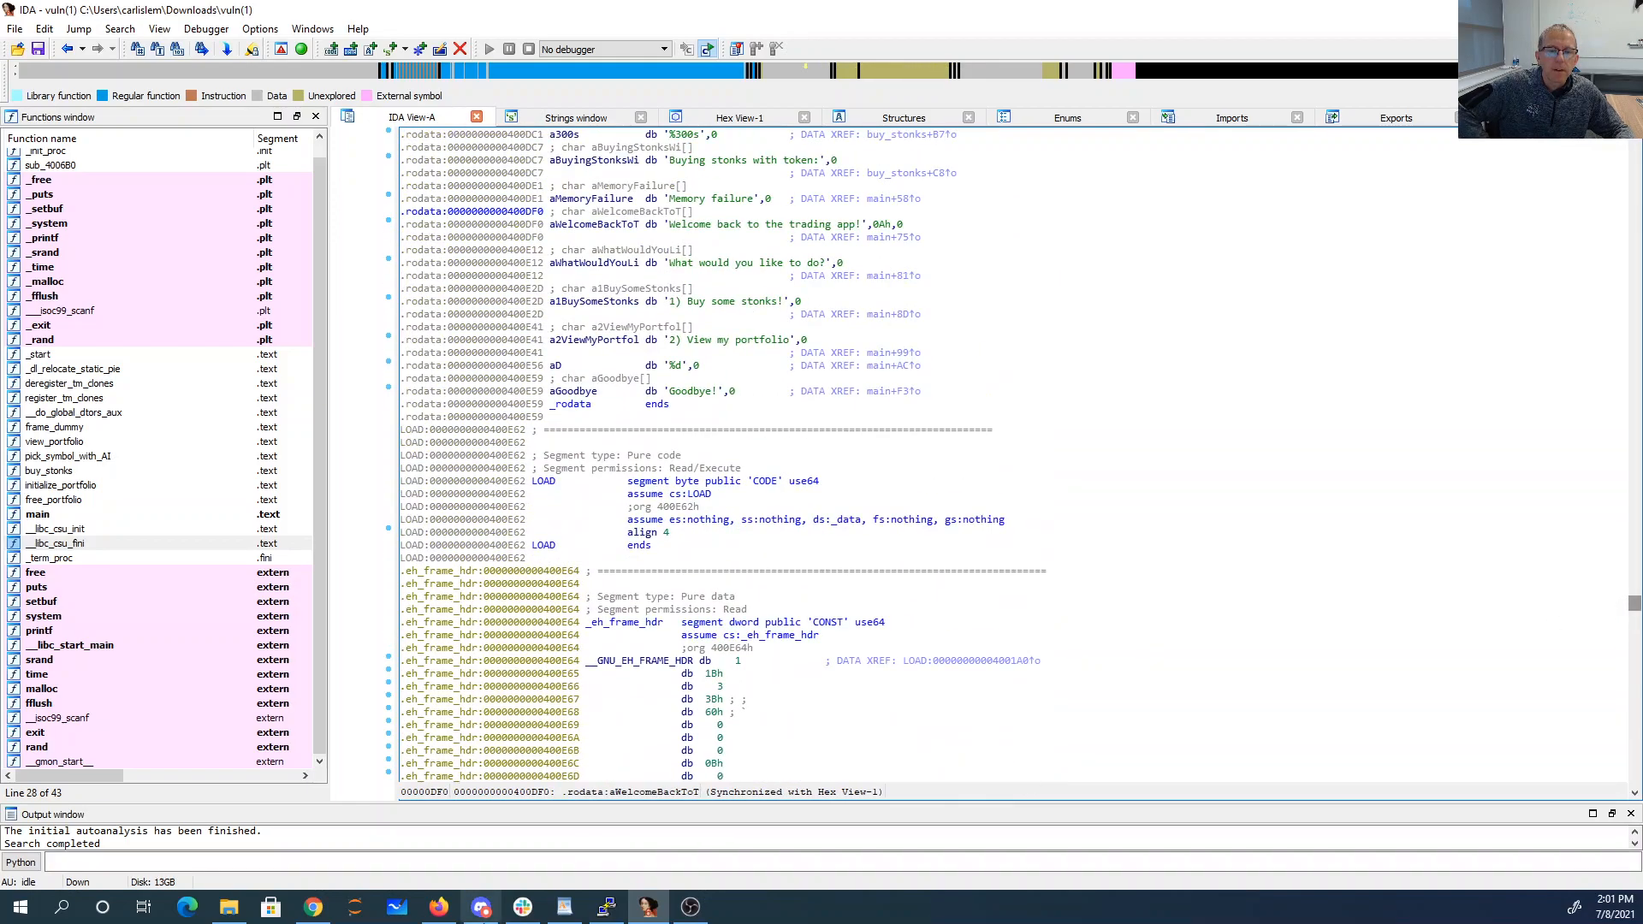
click(604, 906)
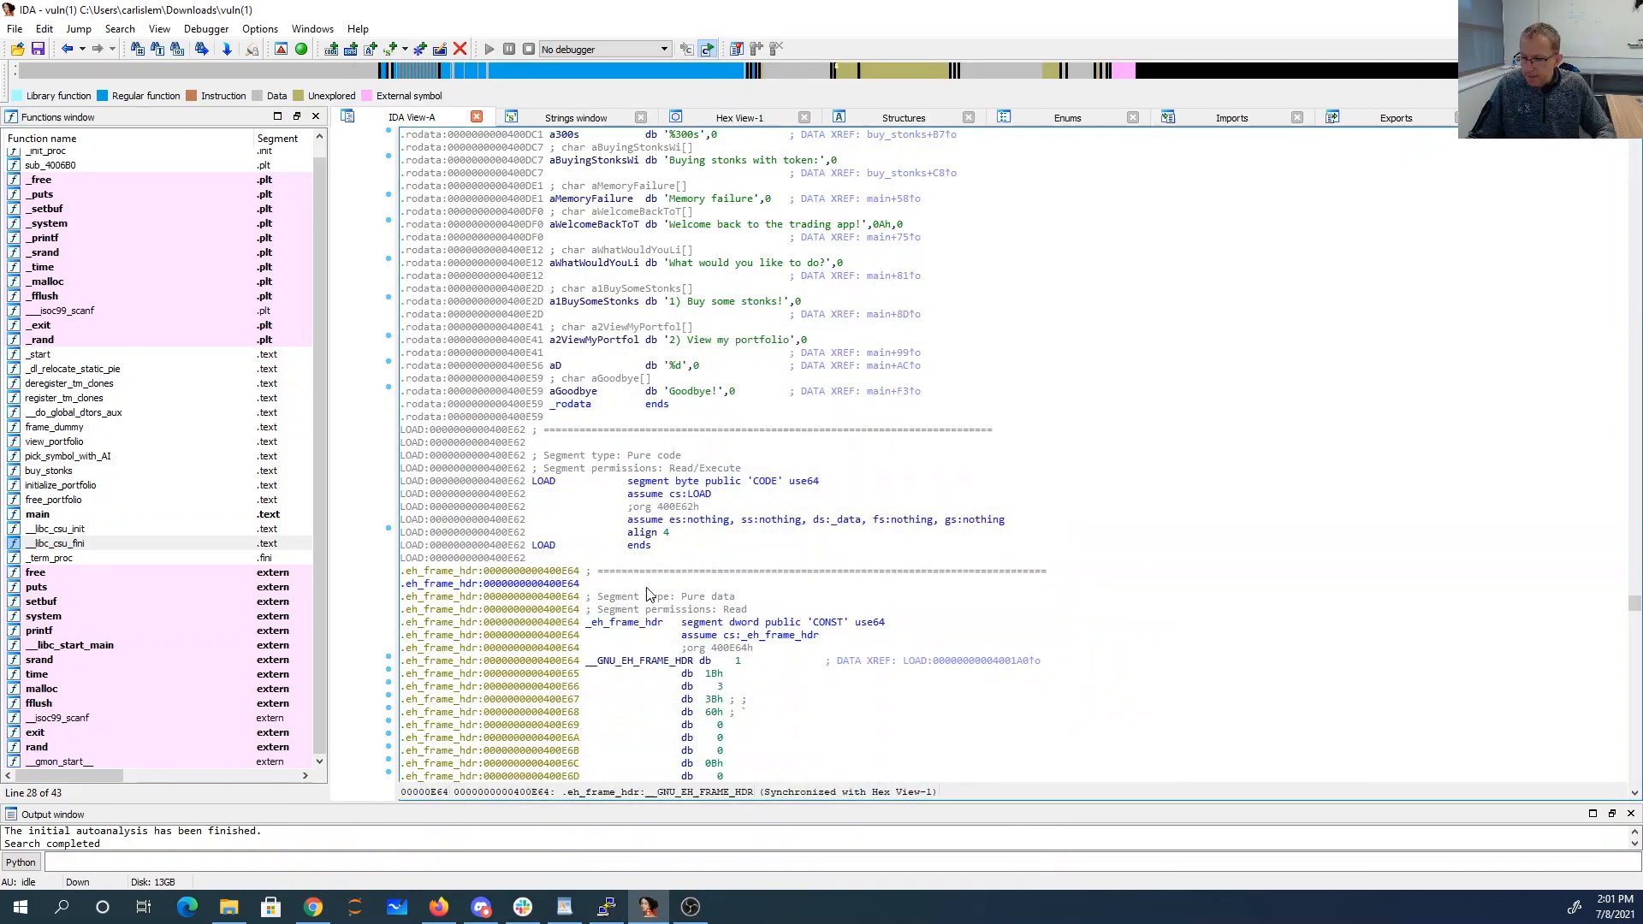
key(g)
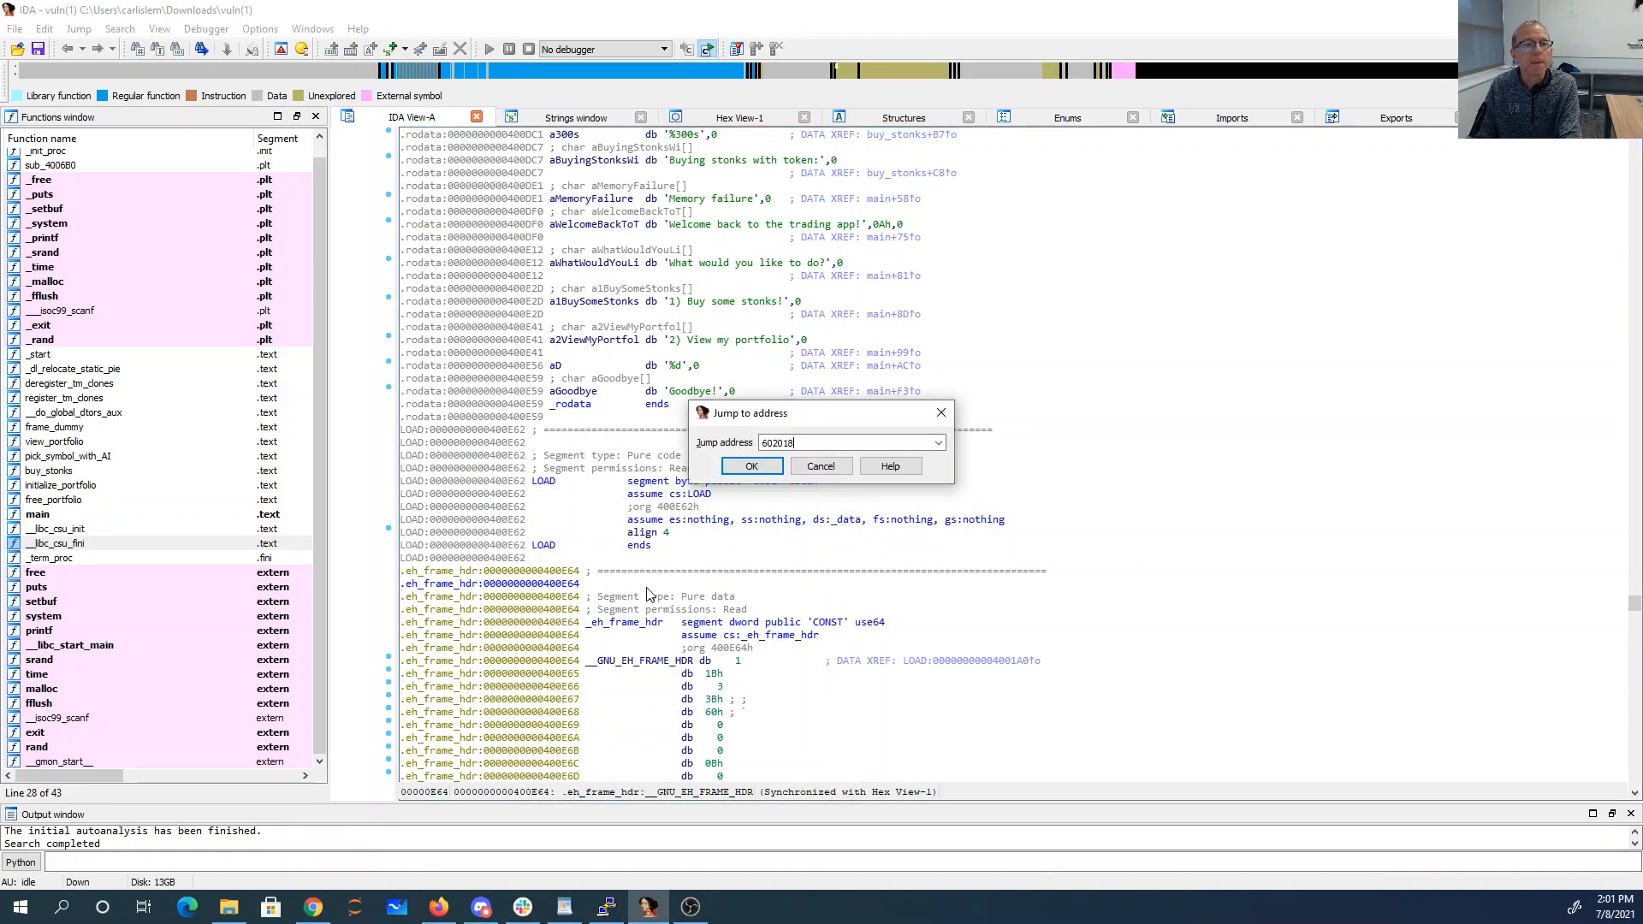
click(750, 465)
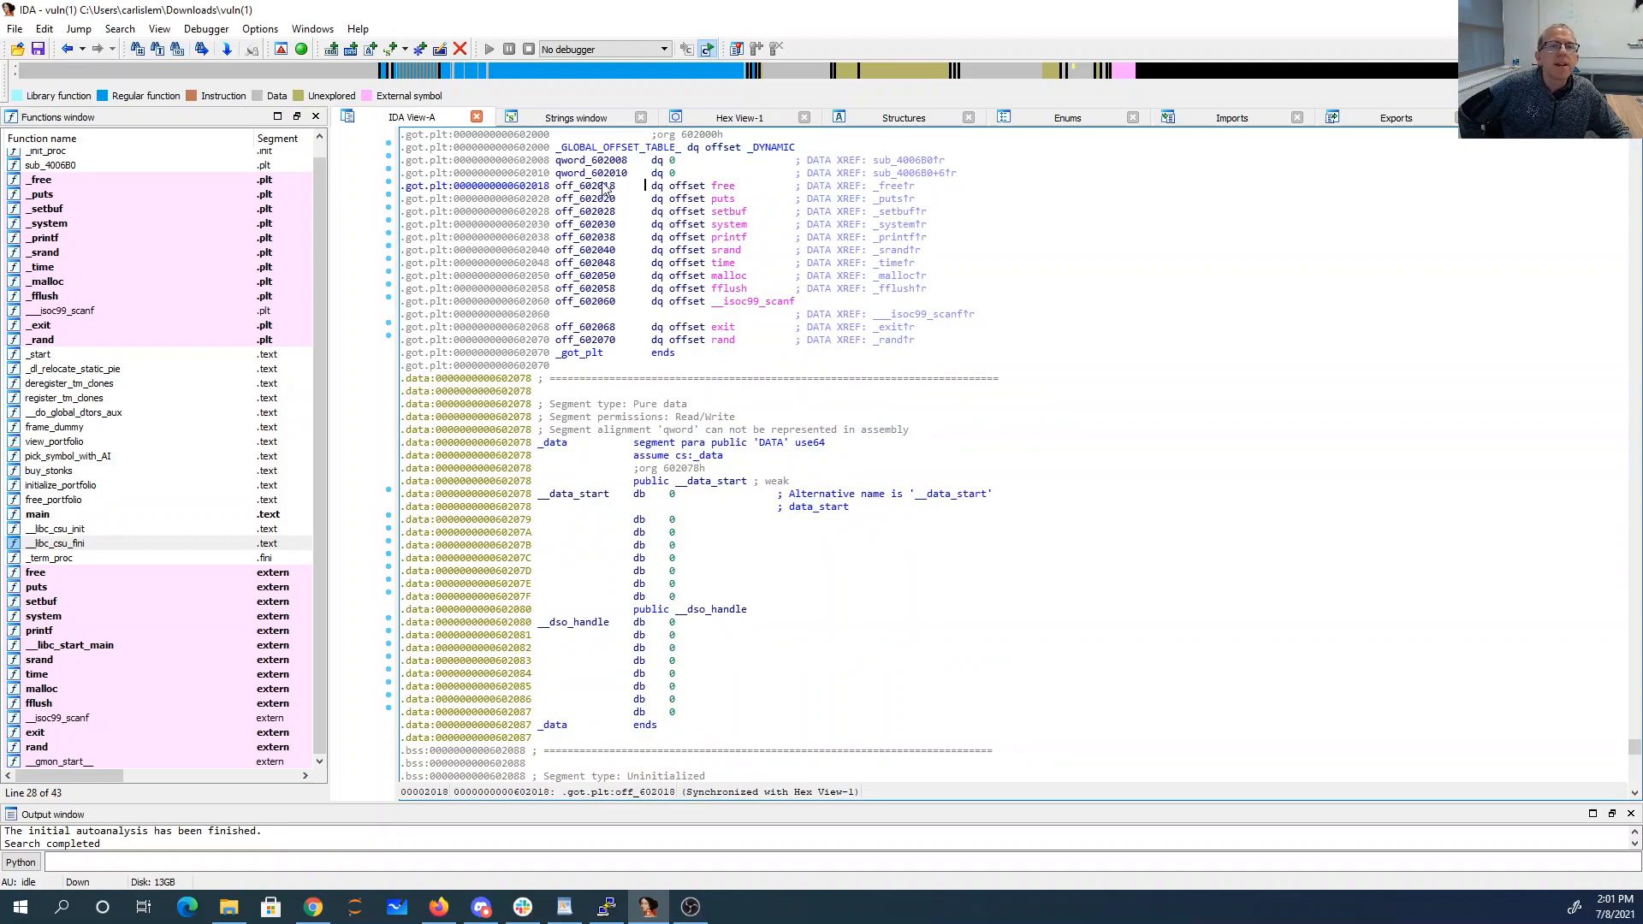
scroll(up, 3)
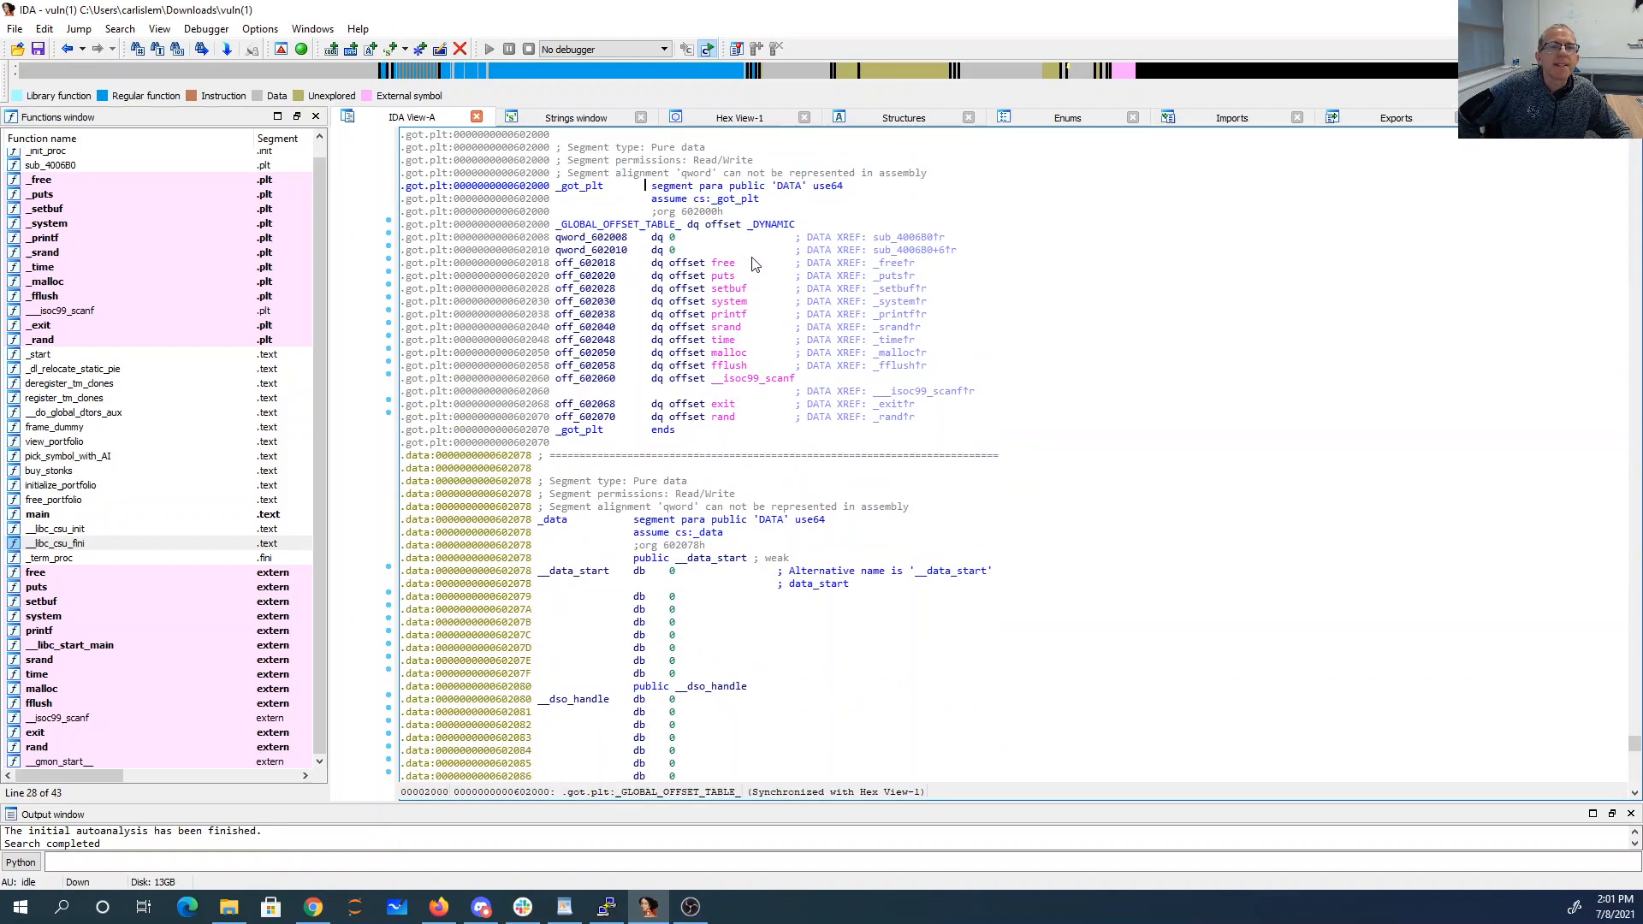
click(472, 274)
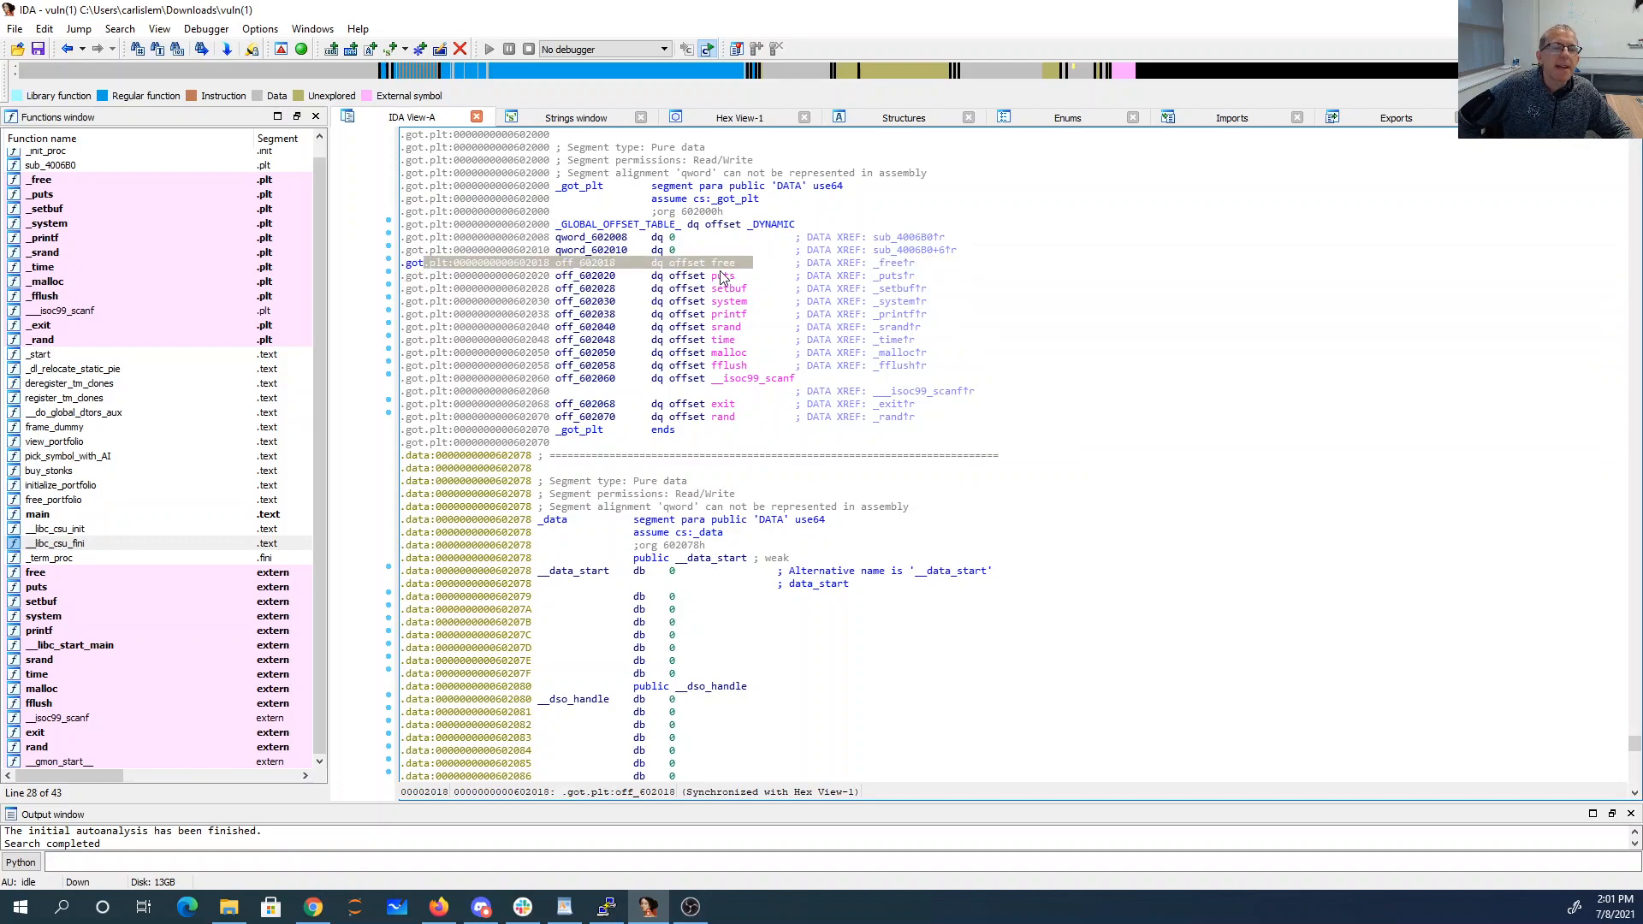
mouse_move(729, 302)
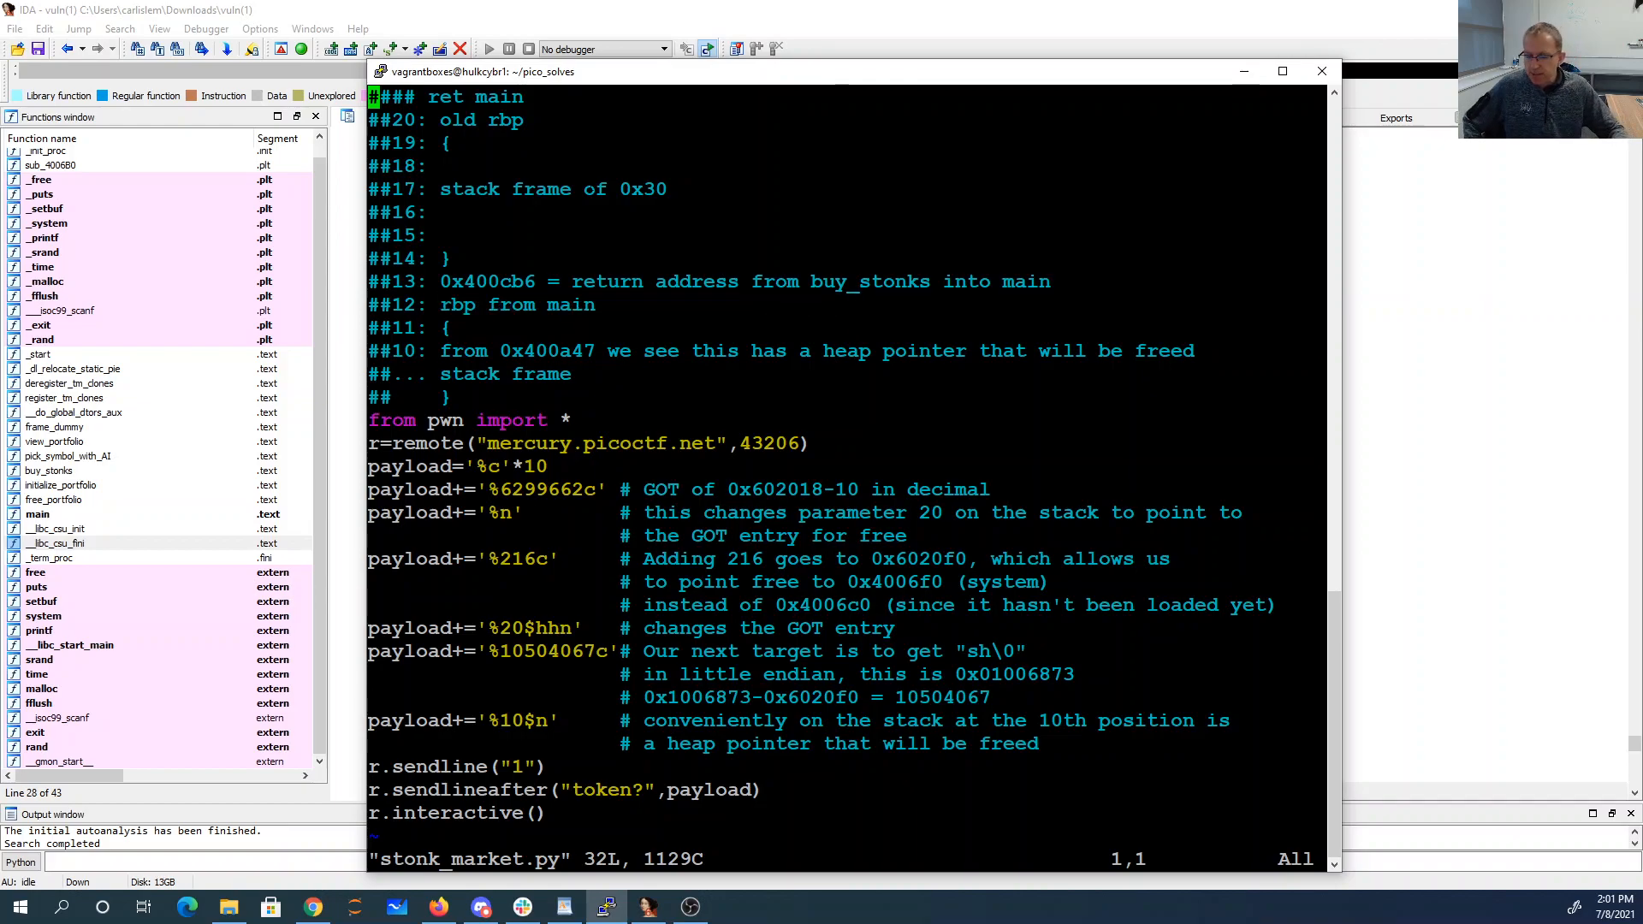
- Add a script comment noting old rbp becomes free's GOT address
key(Down)
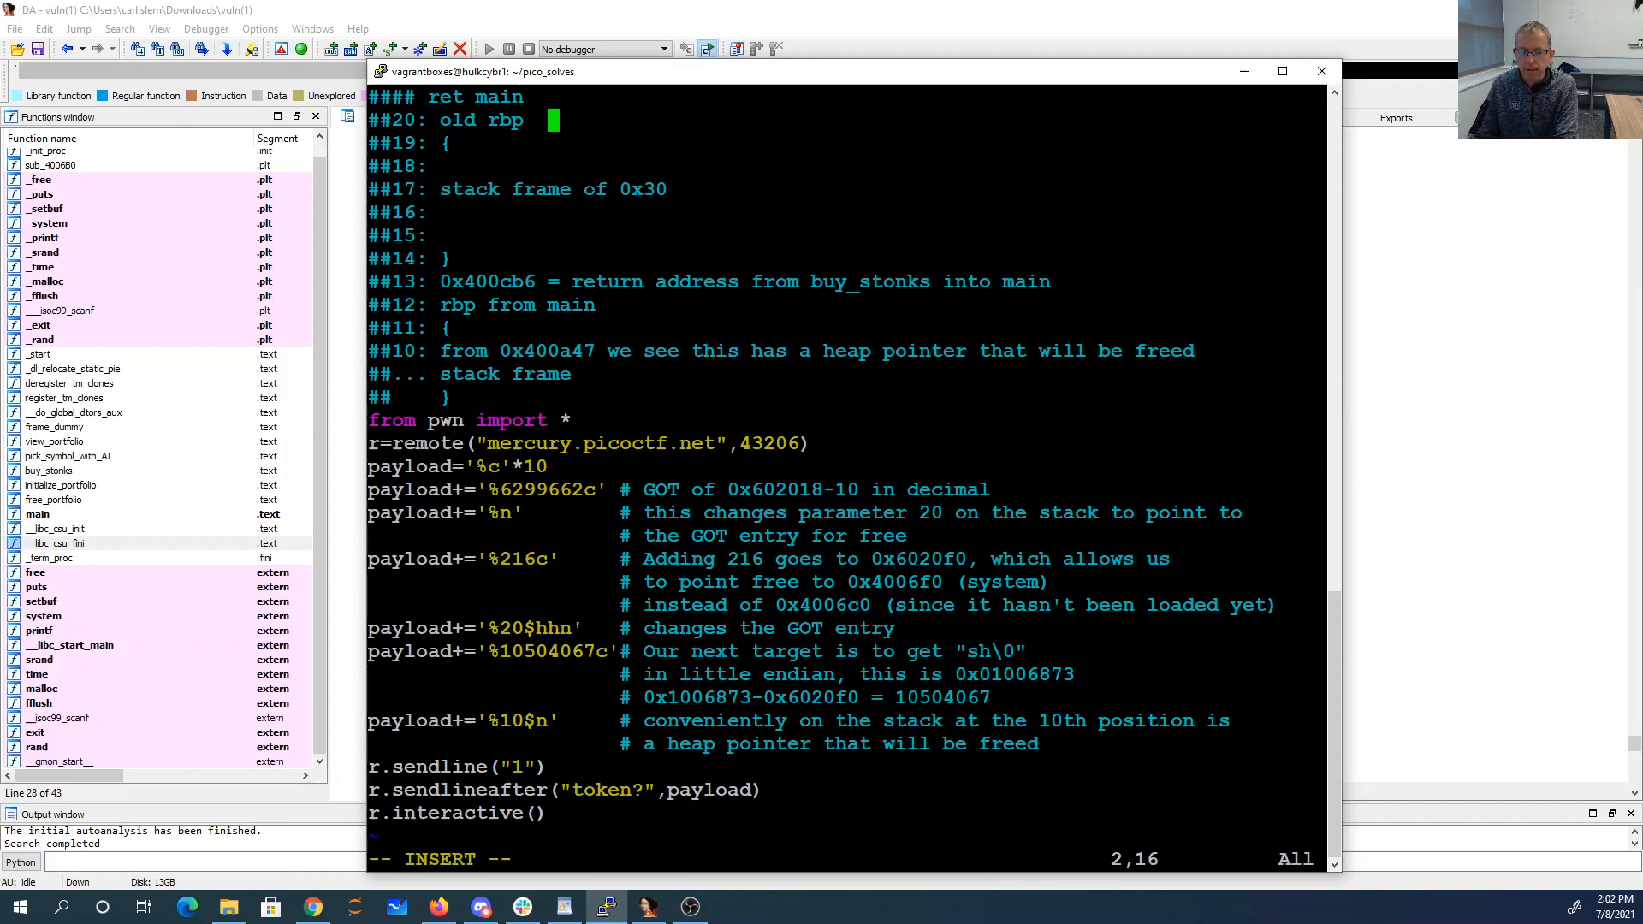
text(==> changes to)
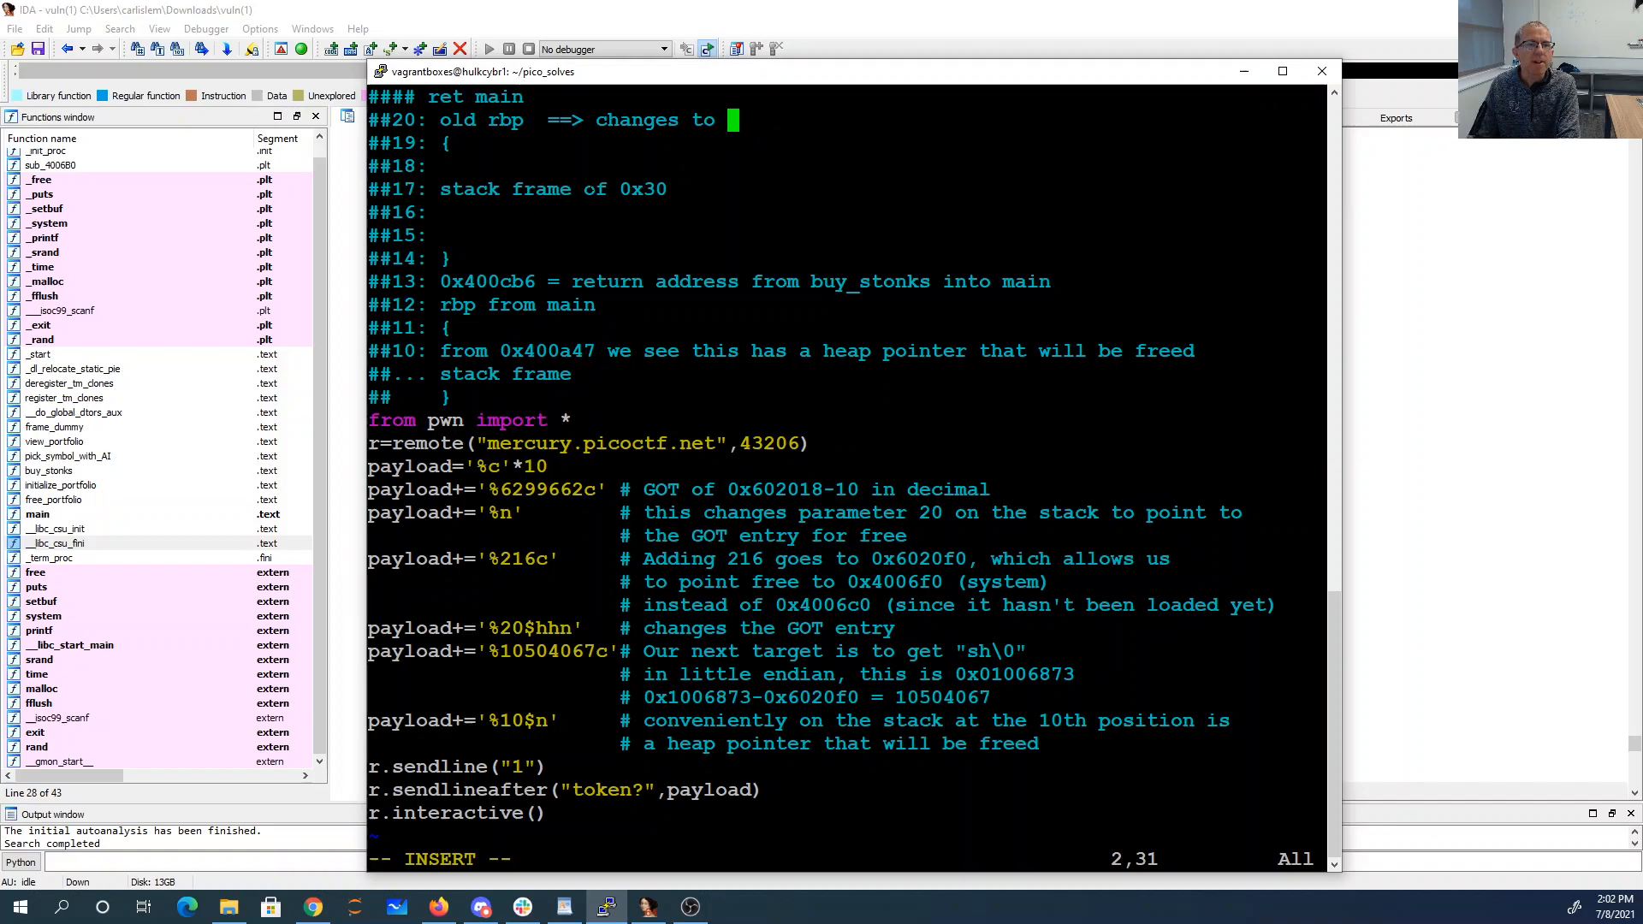
text(address of free in the GOT)
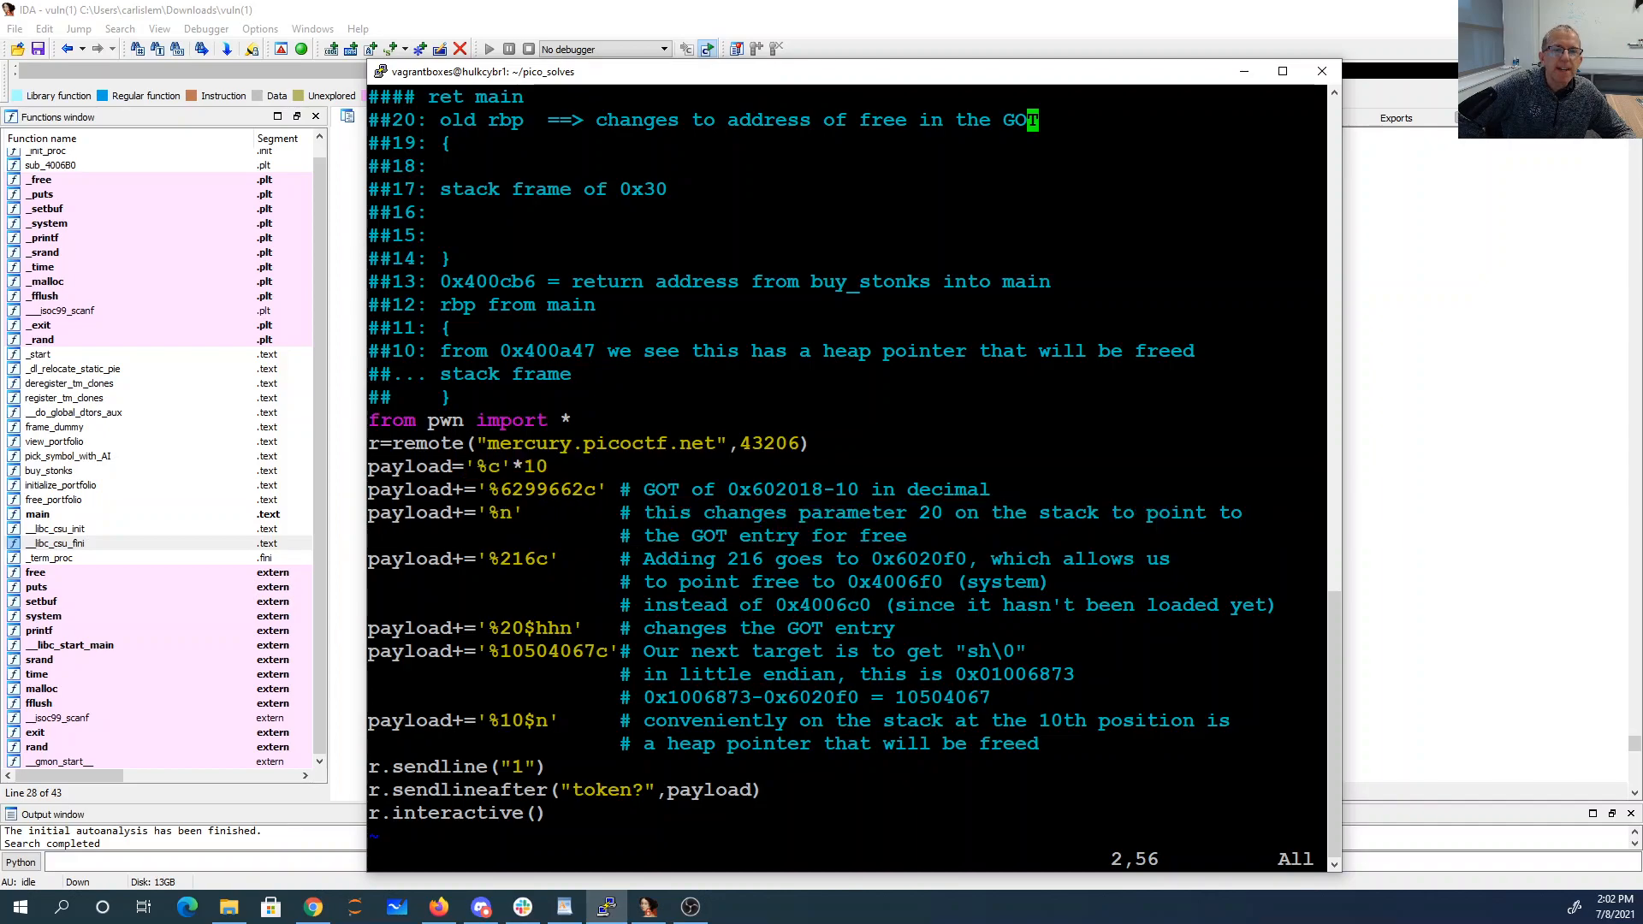
double_click(776, 489)
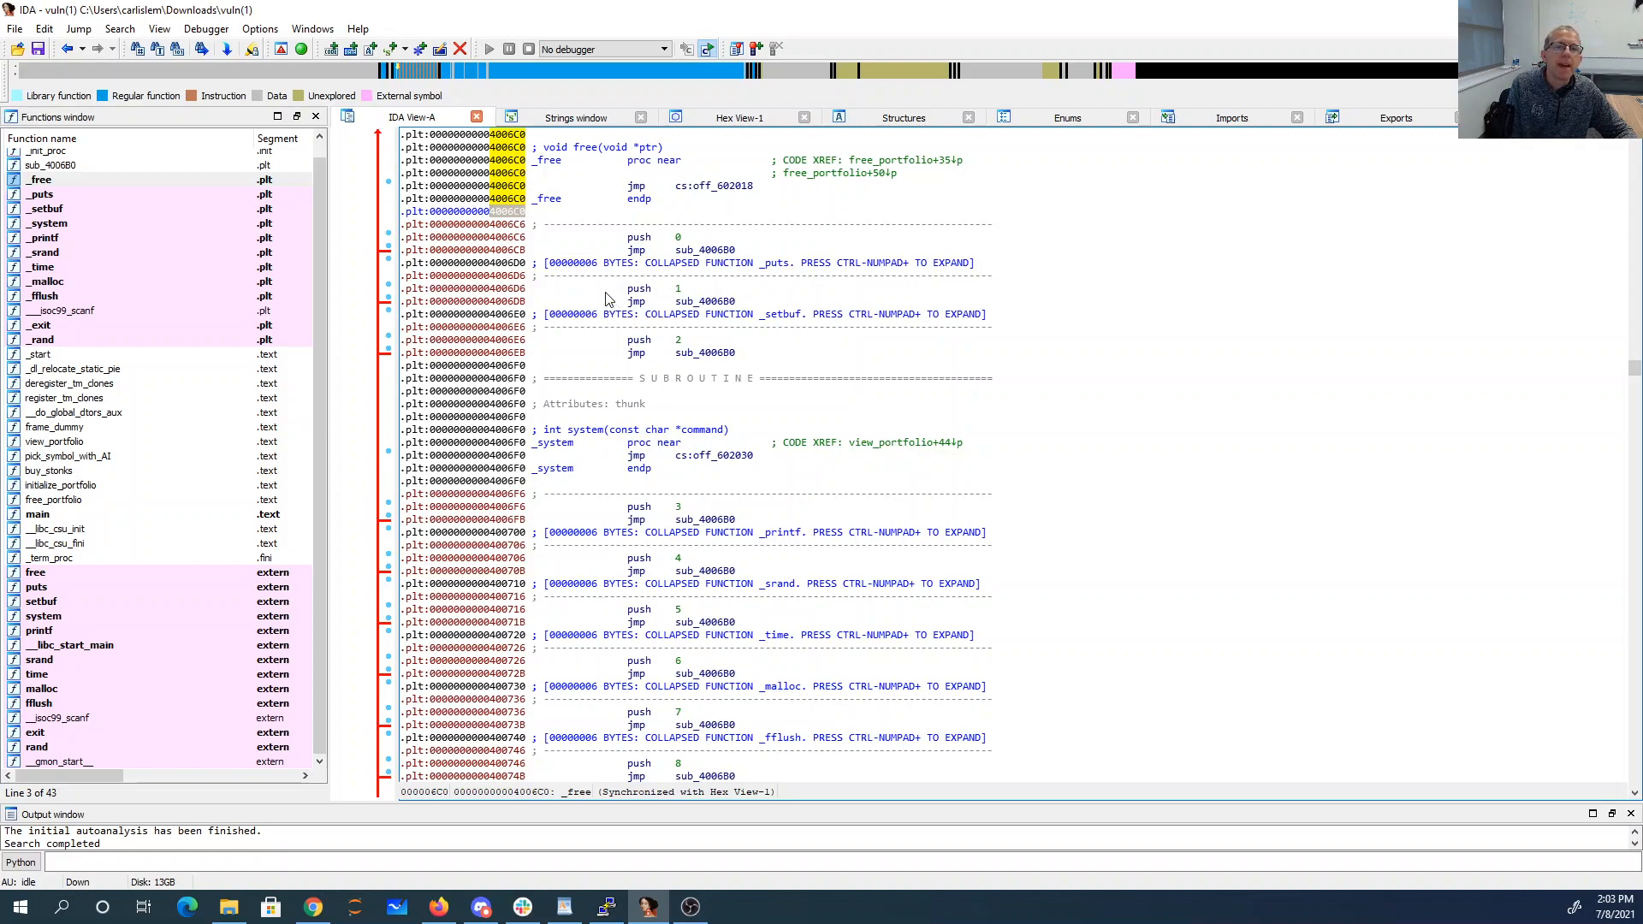
- Highlight the _system PLT stub at 0x4006F0 beside _free, then return to PuTTY's vi
click(514, 429)
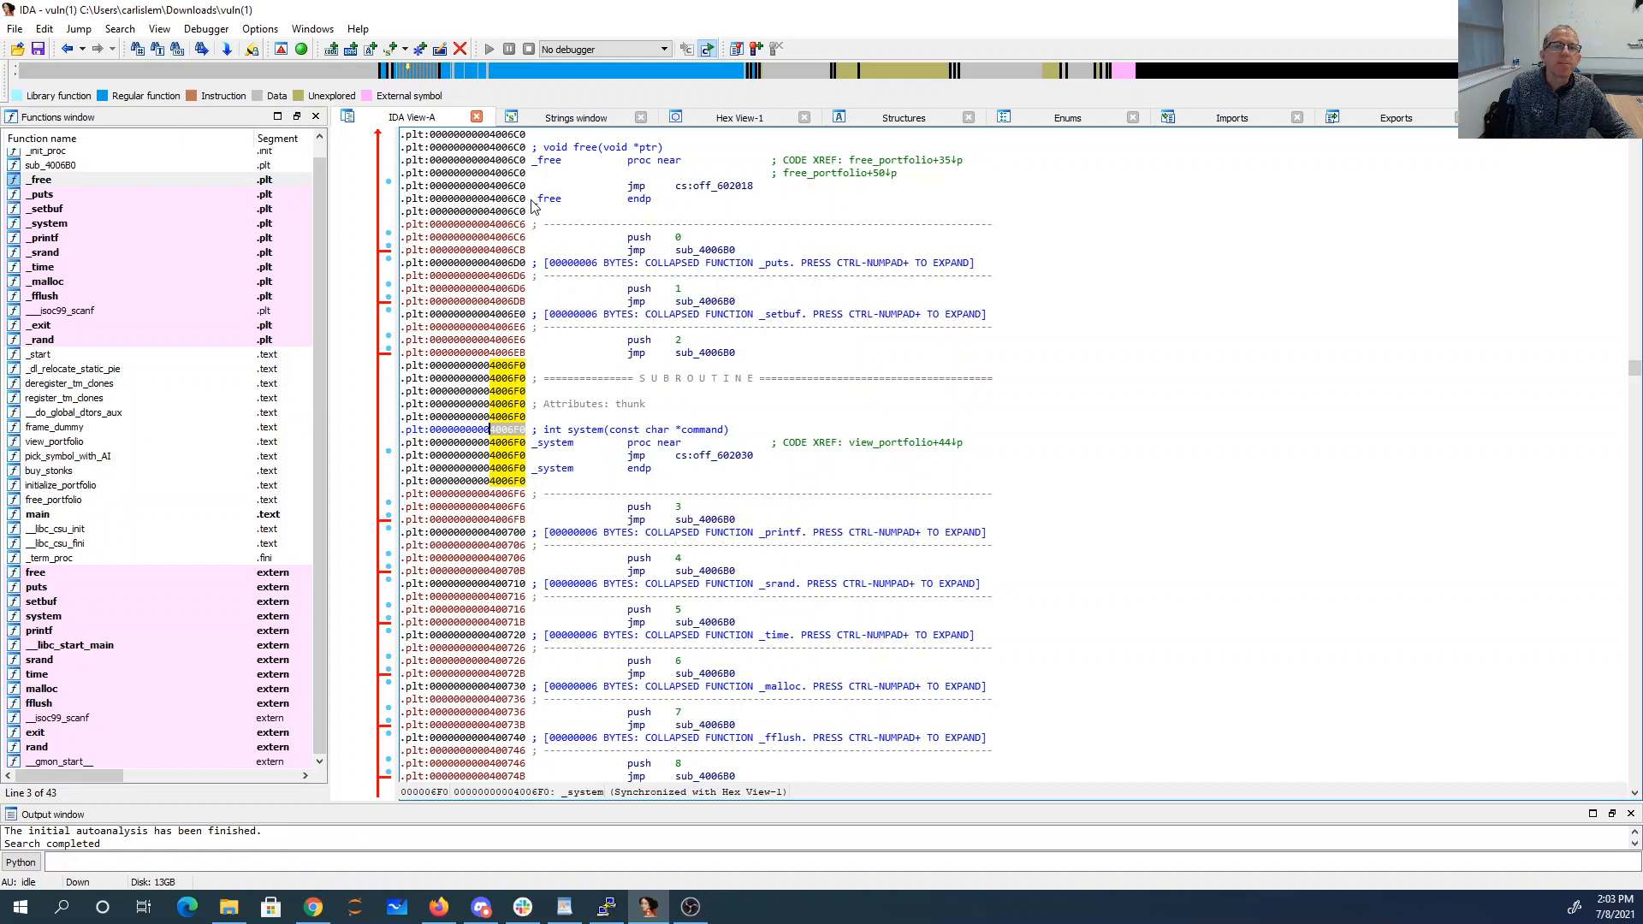
click(603, 907)
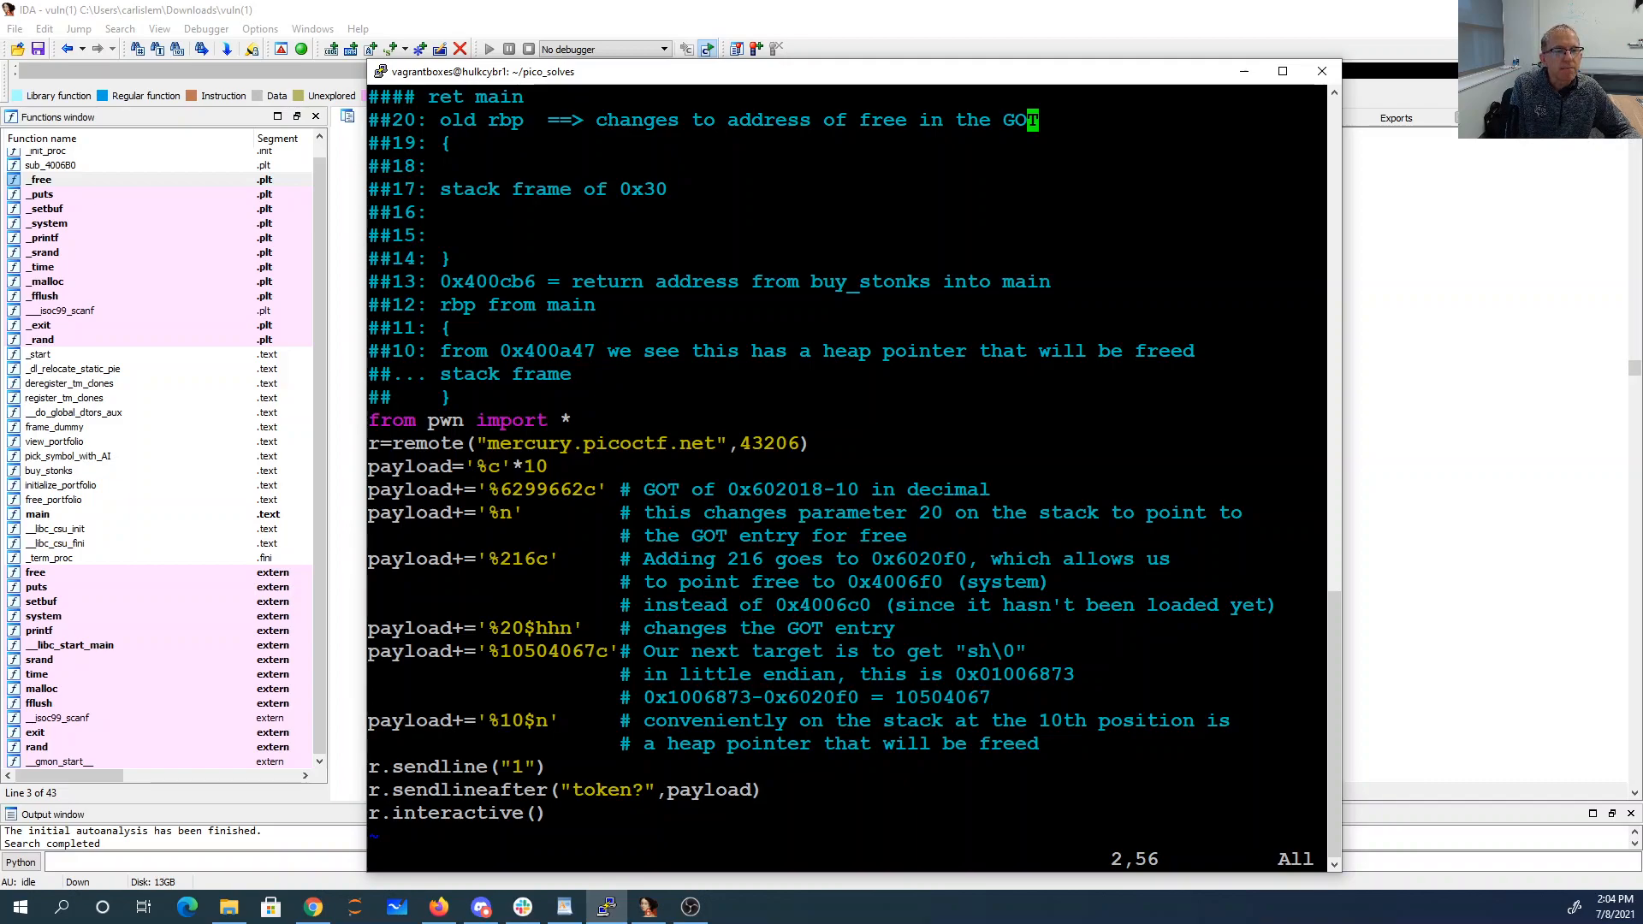
- Quit vi to the shell prompt and bring IDA's disassembly to the front
double_click(1026, 673)
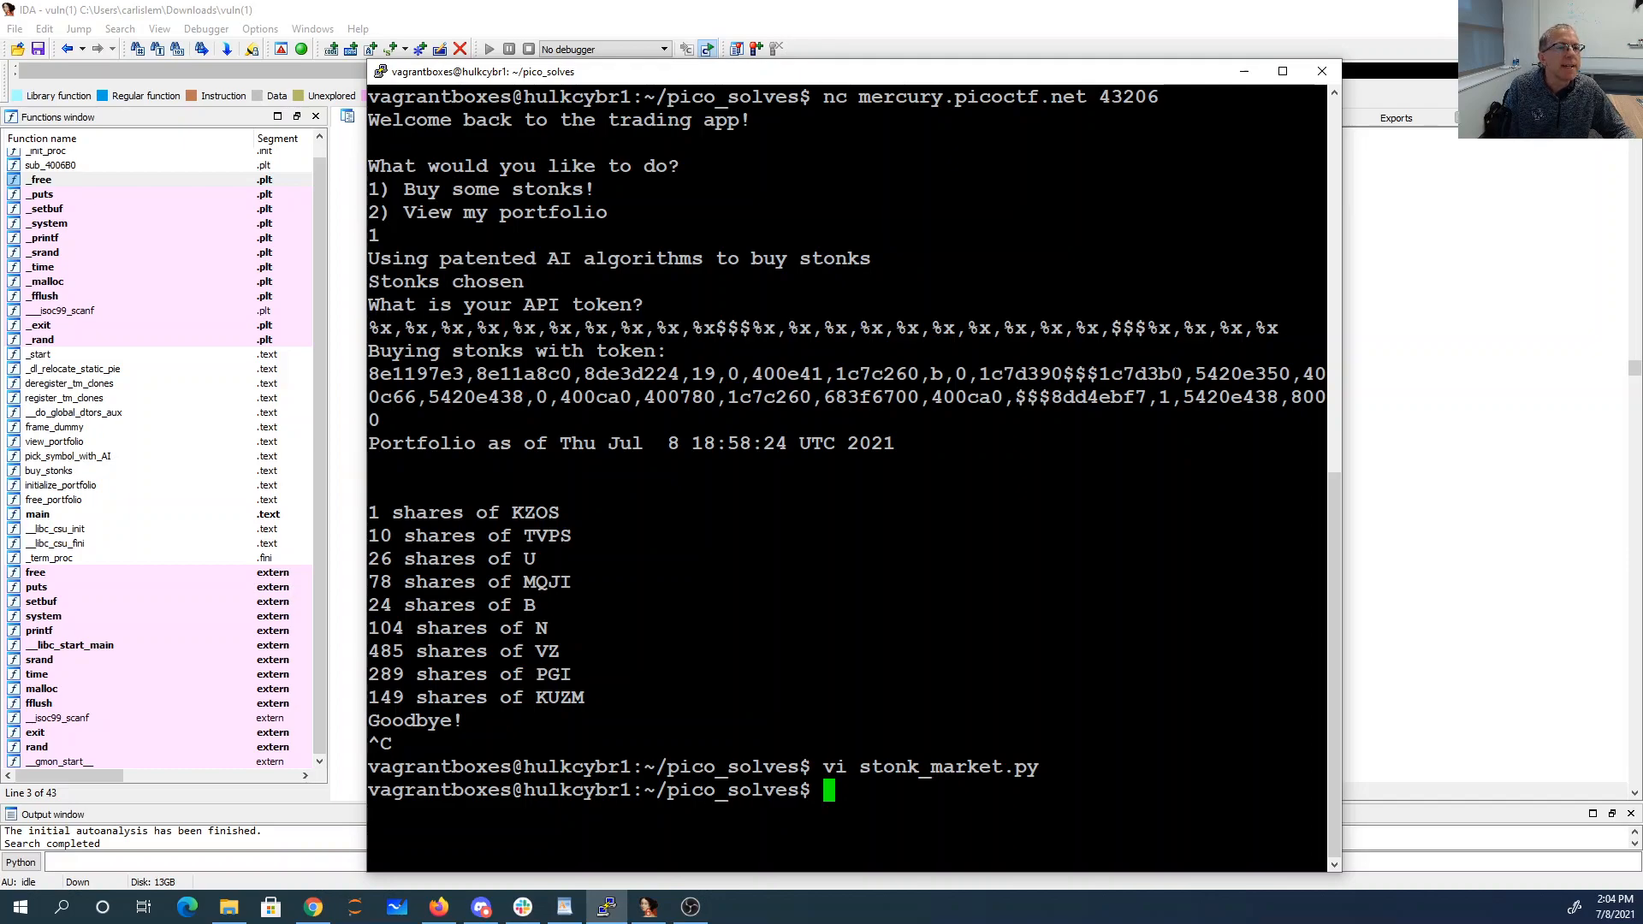
double_click(1140, 374)
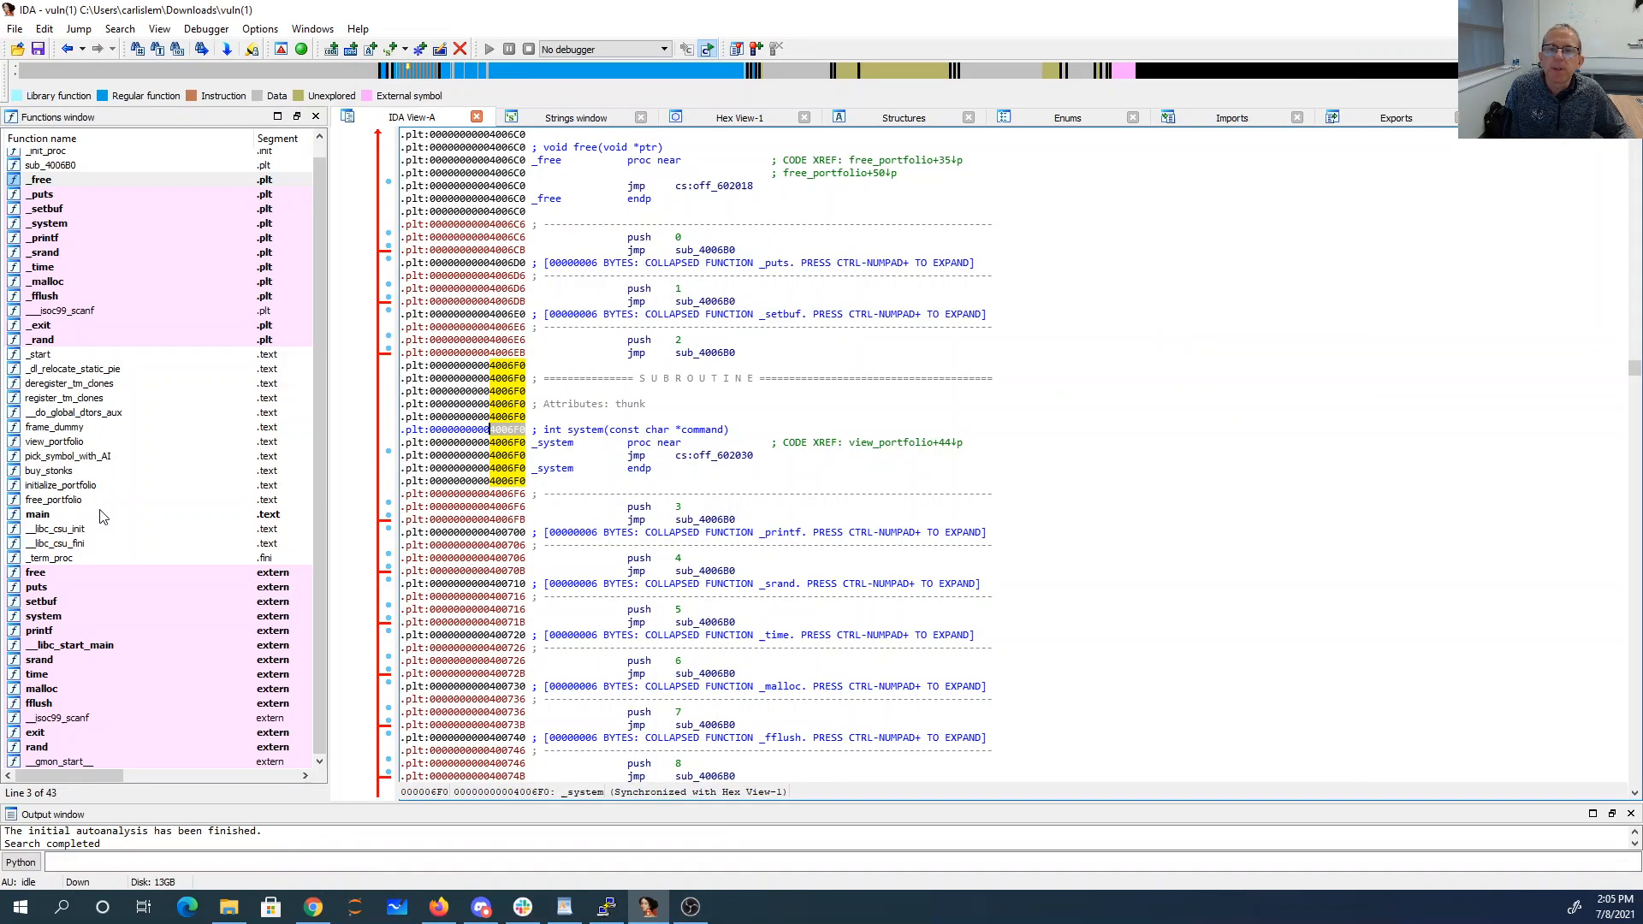
- Open buy_stonks and mark the mov [rbp-10h], rax instruction at 0x400A47
double_click(47, 469)
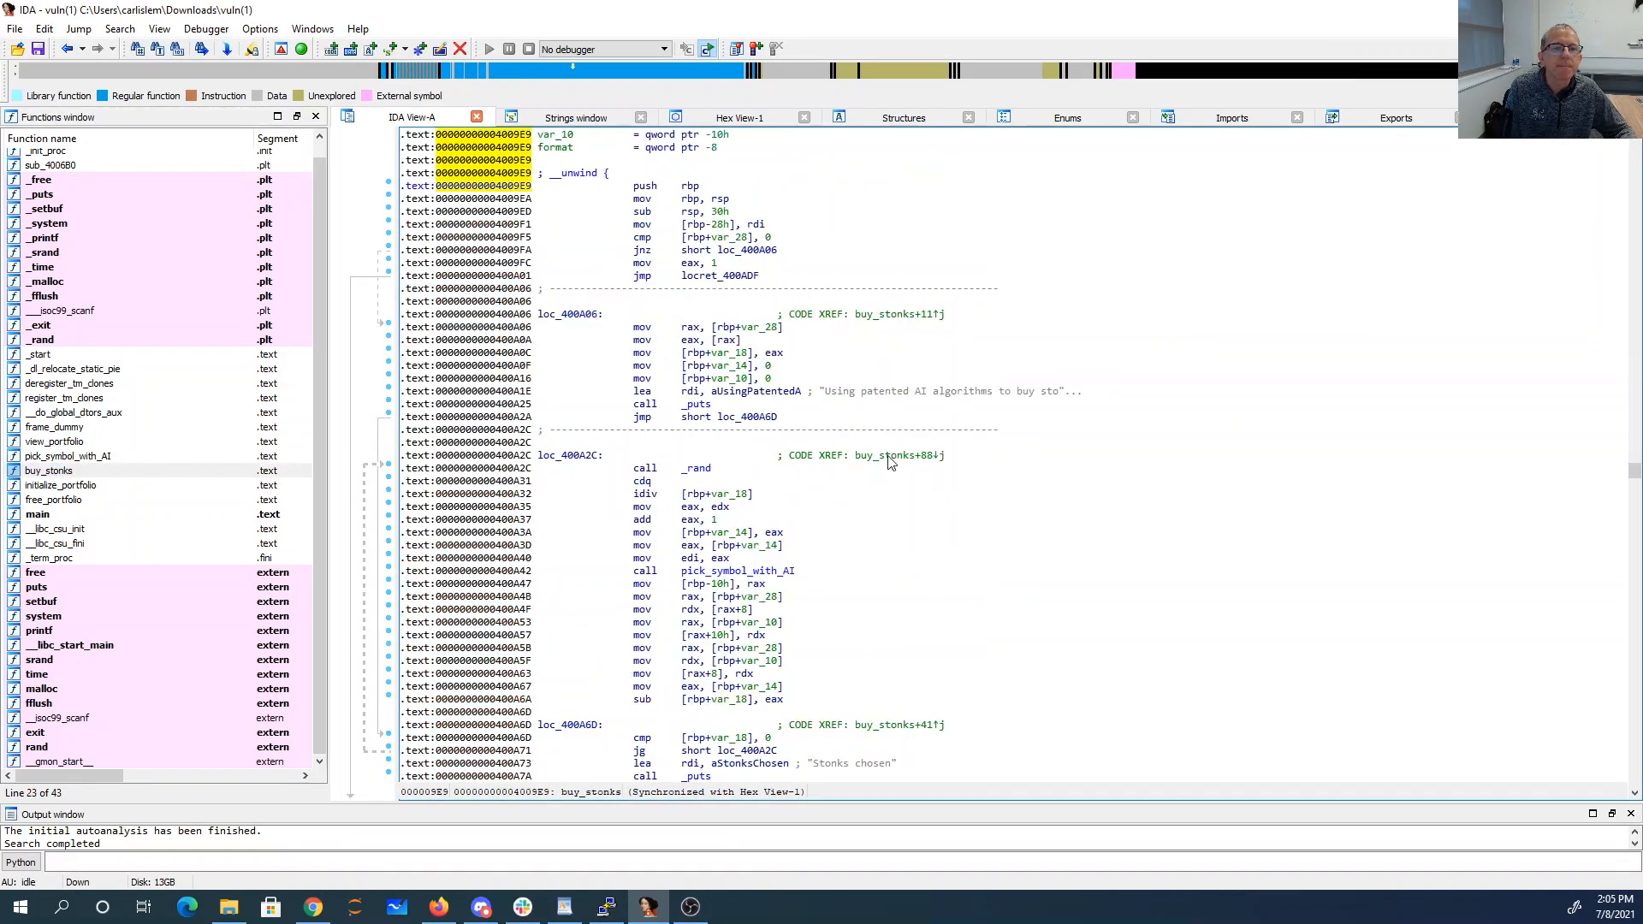
scroll(down, 3)
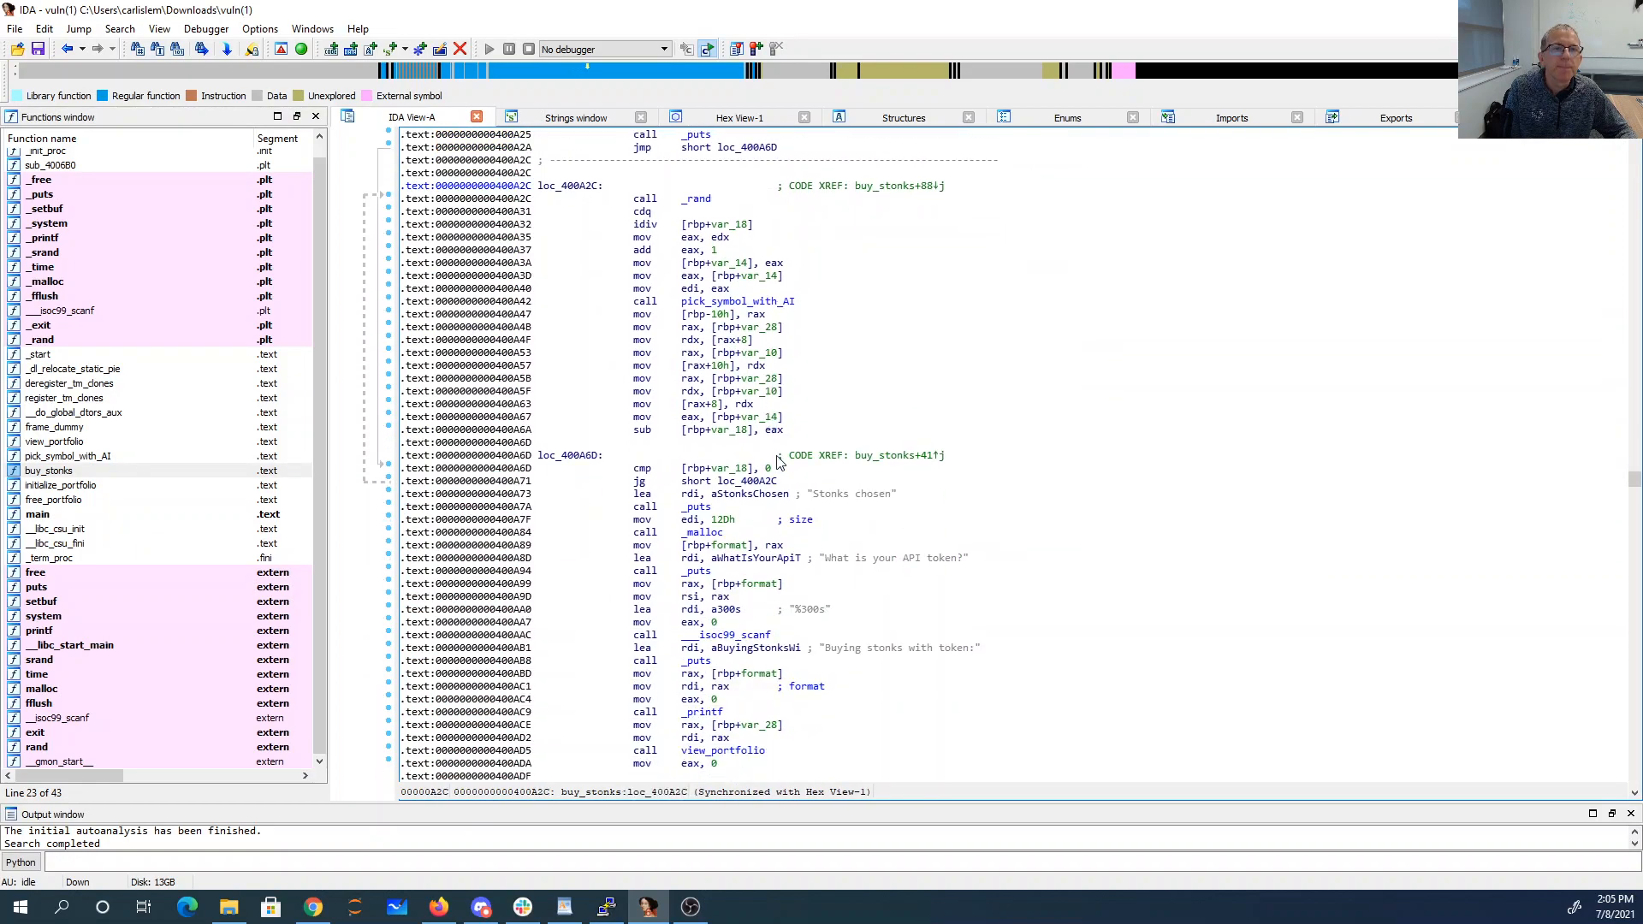
scroll(up, 3)
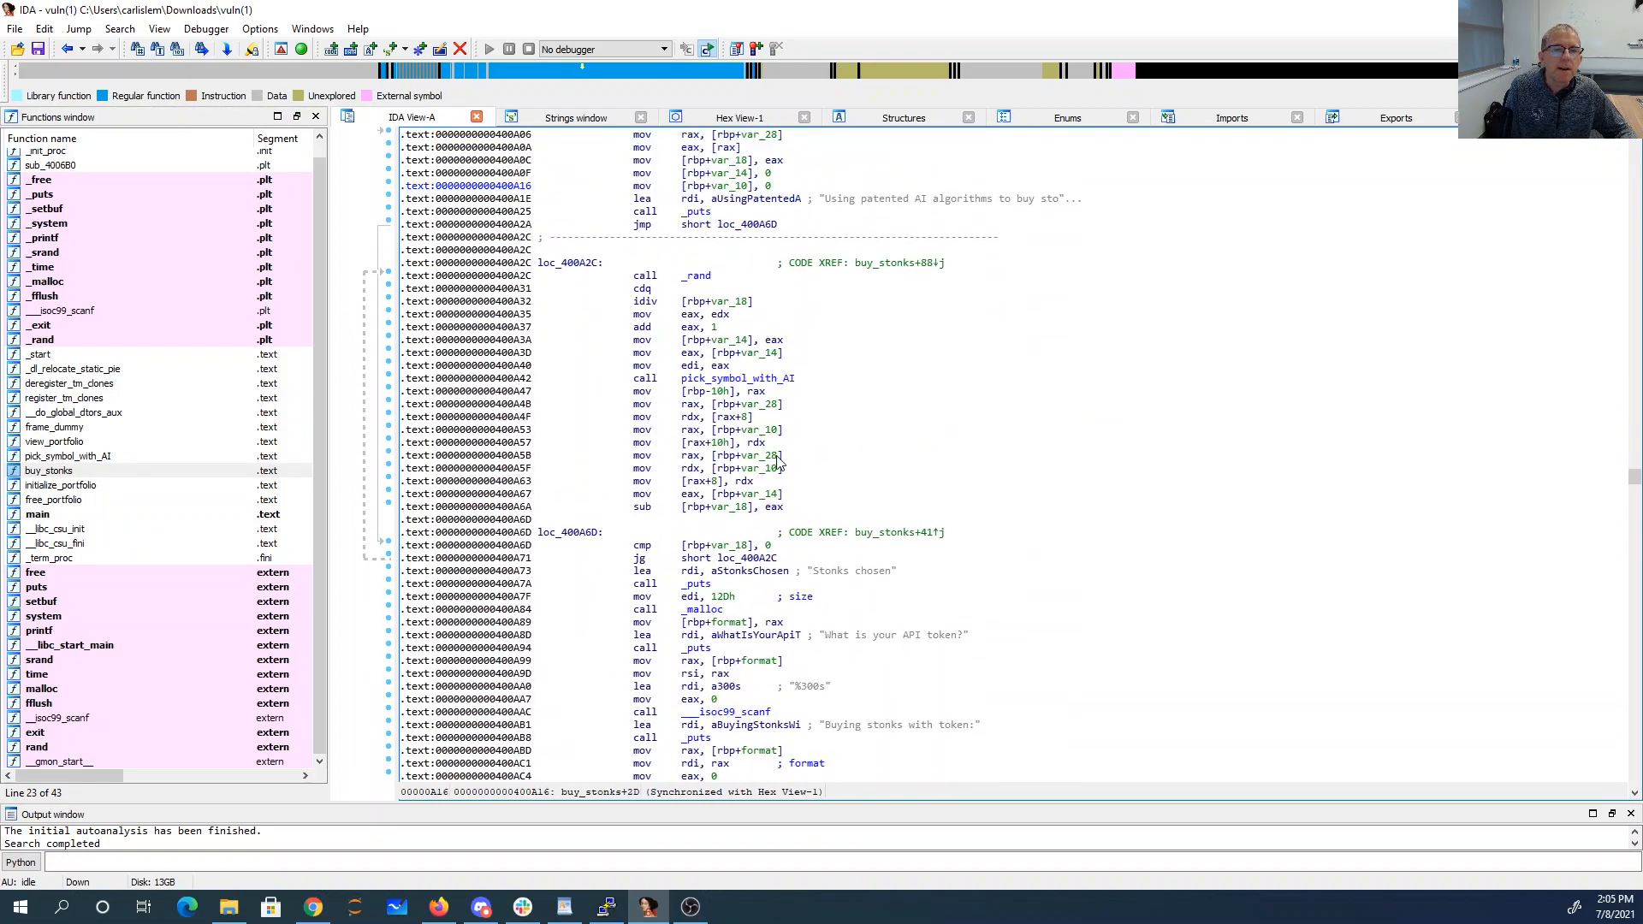
mouse_move(772, 400)
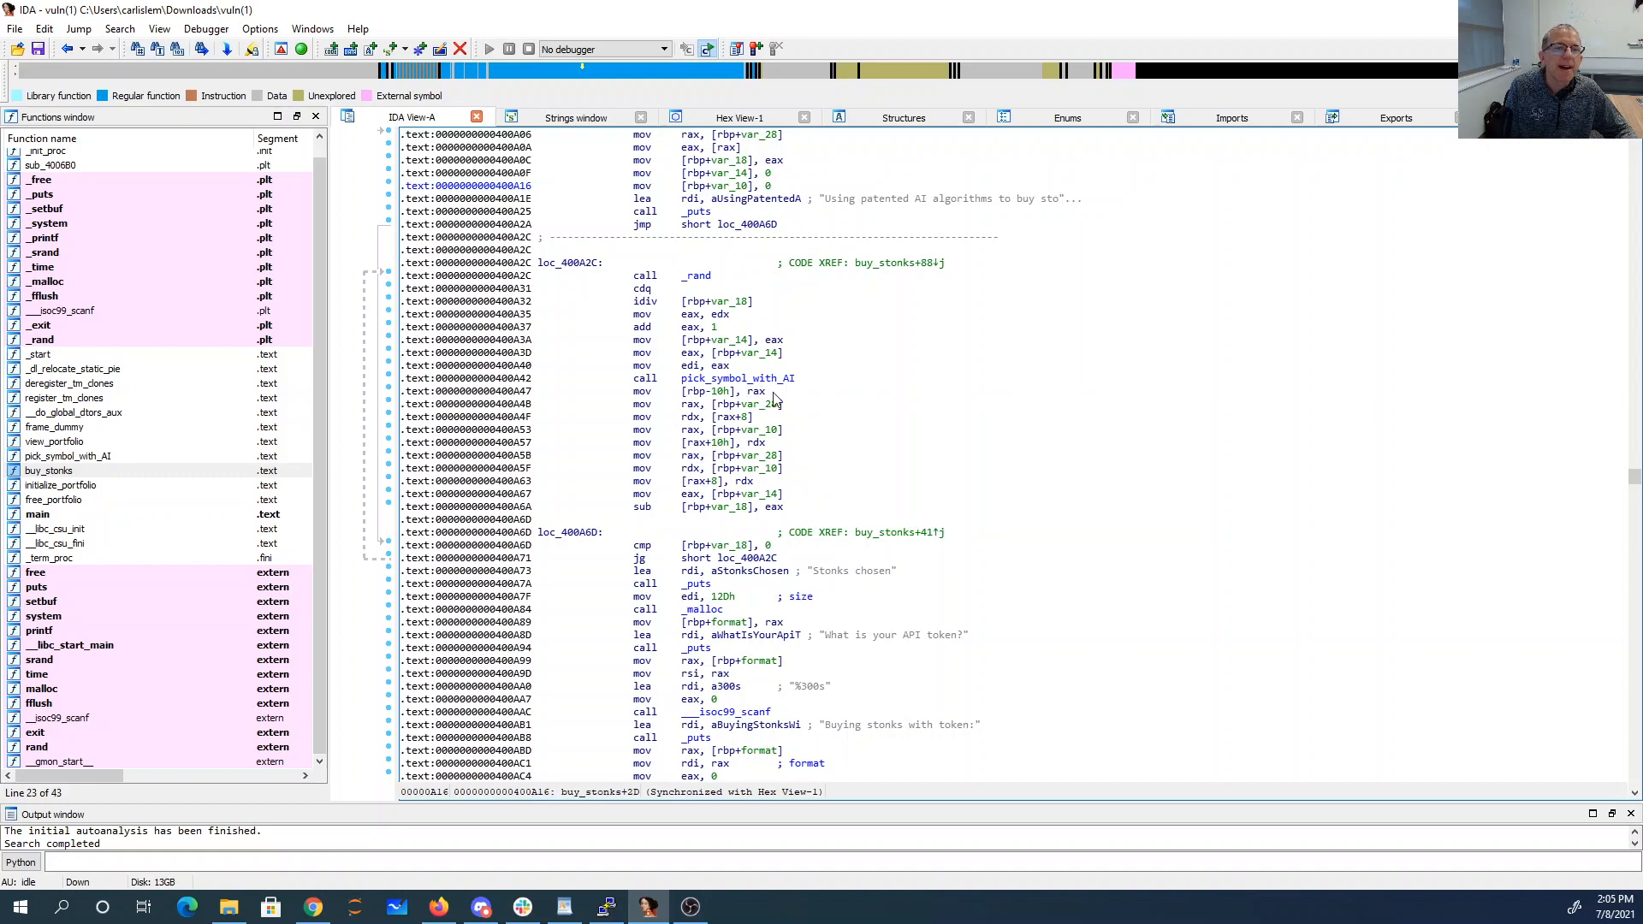
click(723, 391)
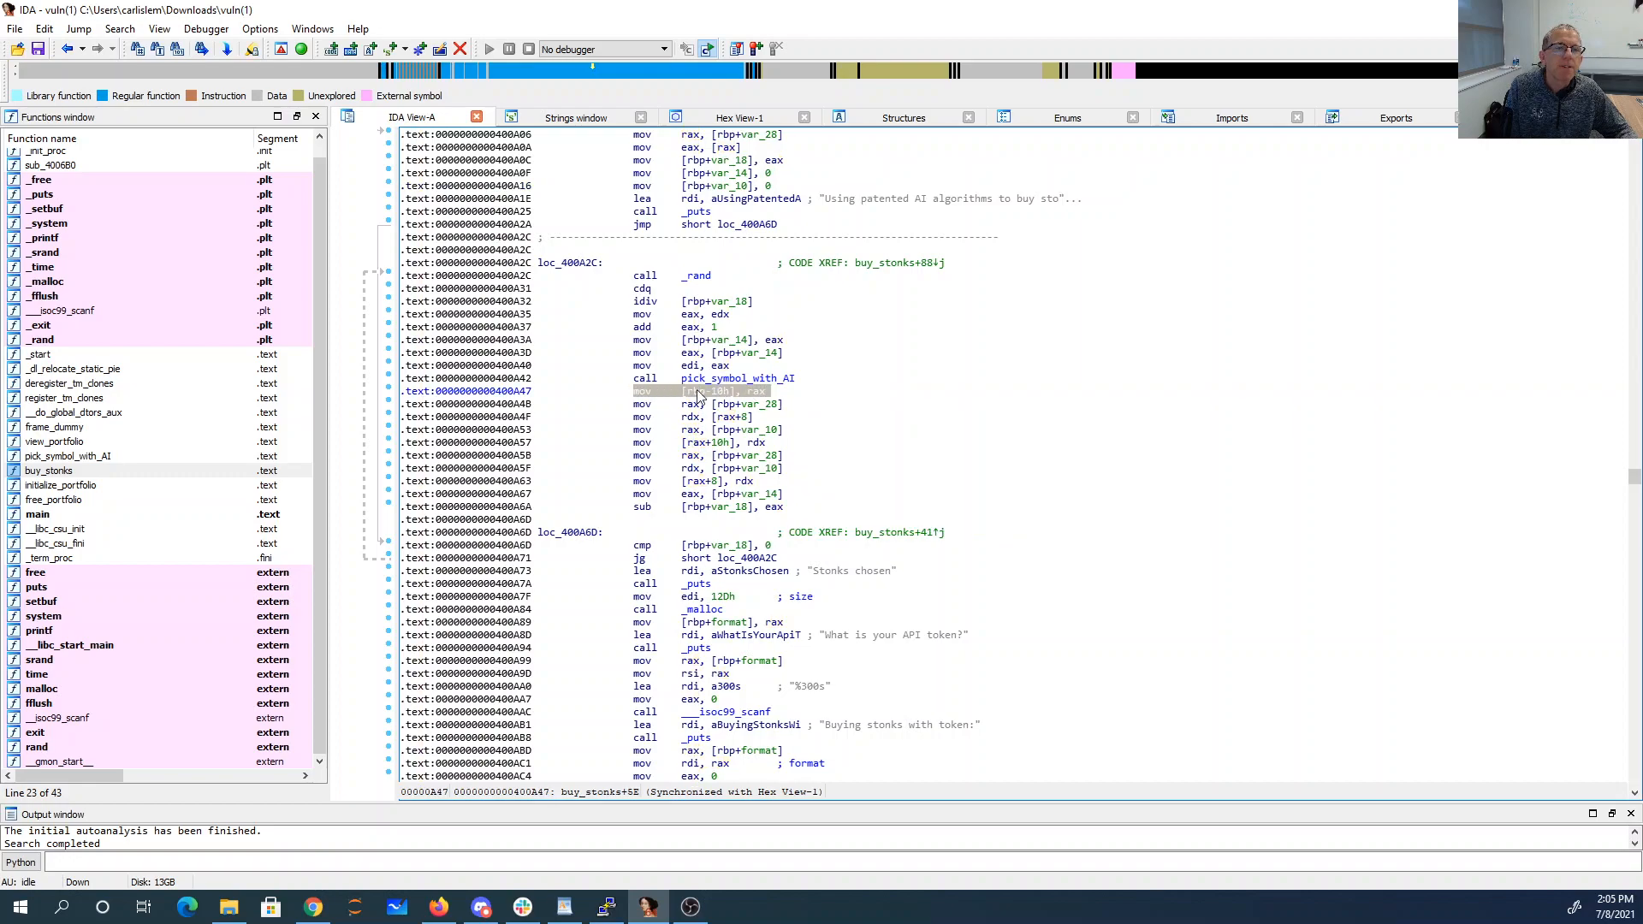
mouse_move(713, 408)
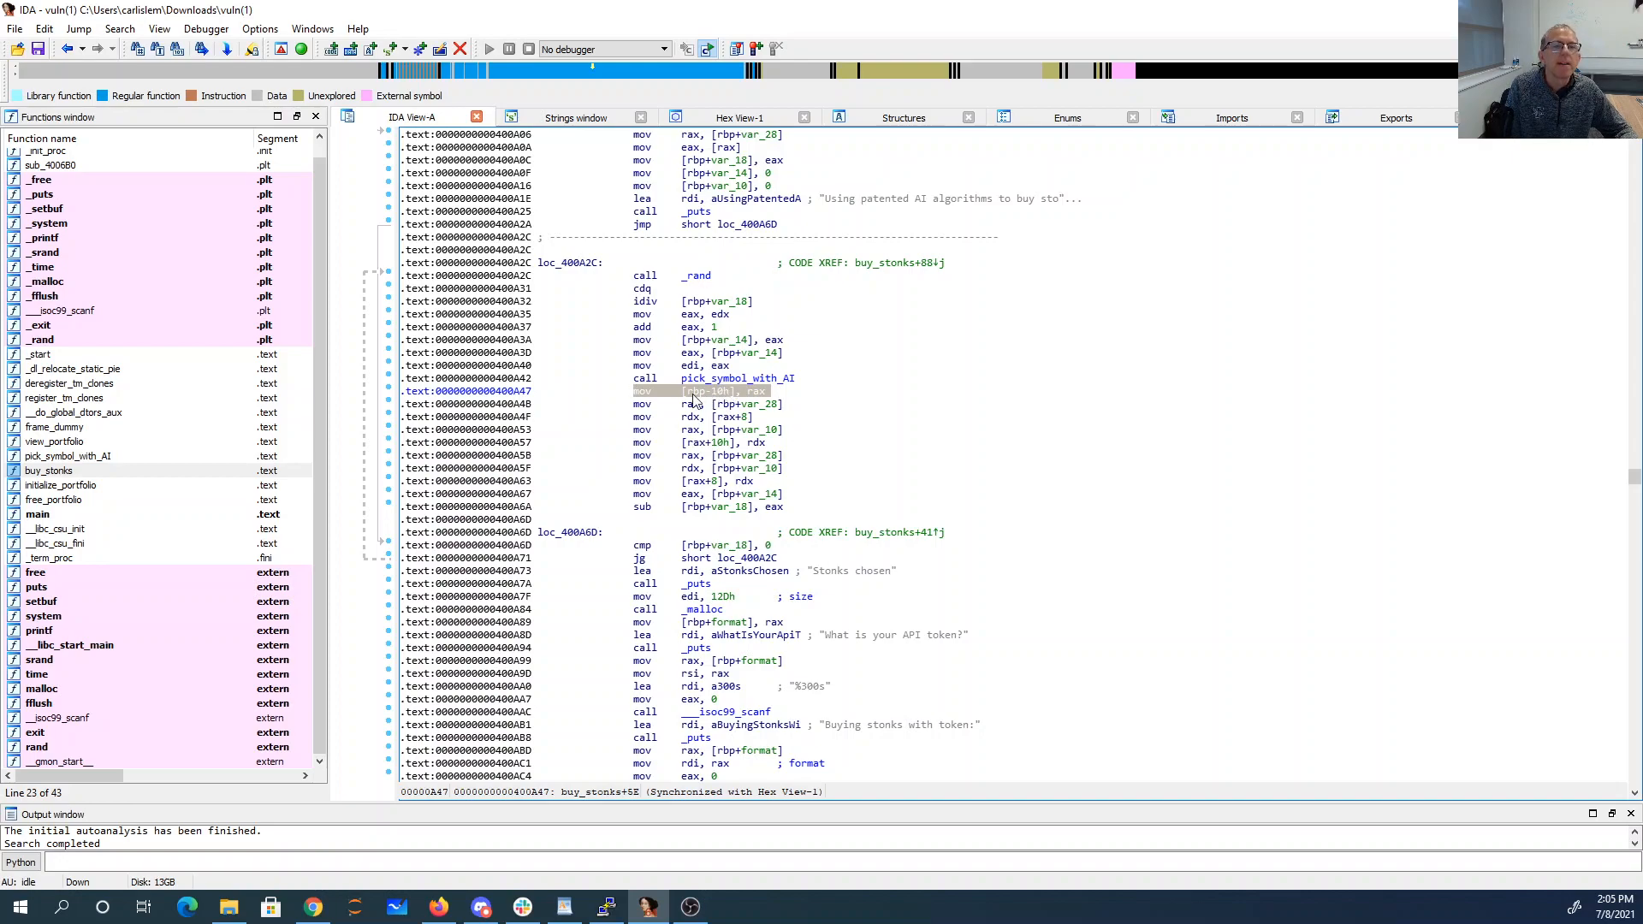
mouse_move(700, 522)
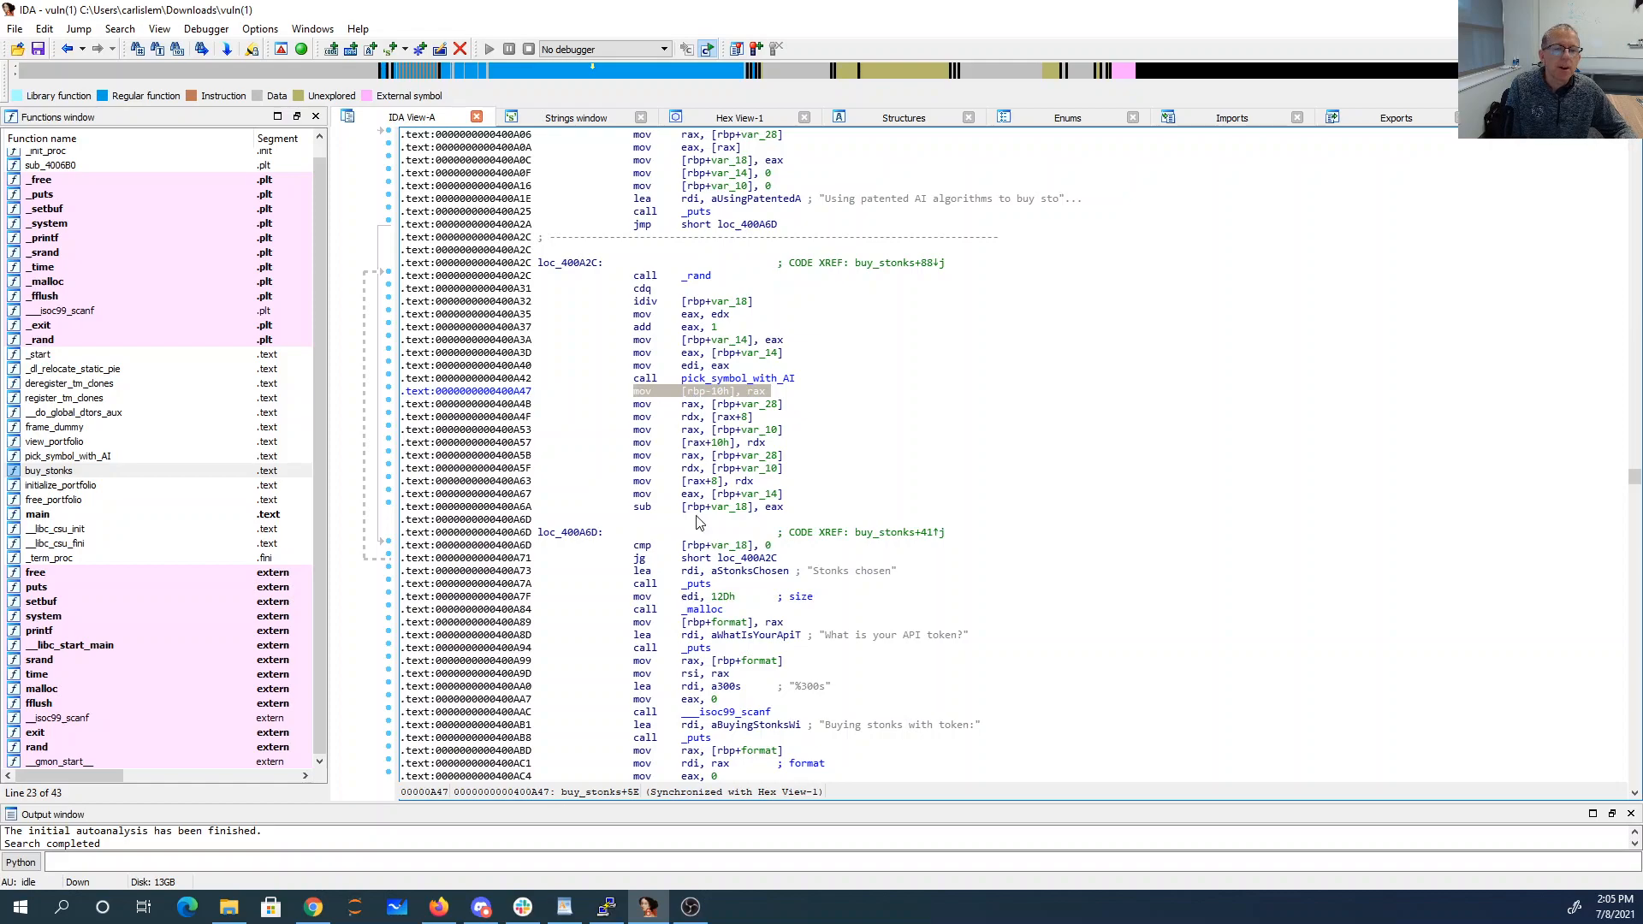
- Review pick_symbol_with_AI's malloc(sizeof(Stonk)) and the buy_stonks loop in vuln.c
click(564, 906)
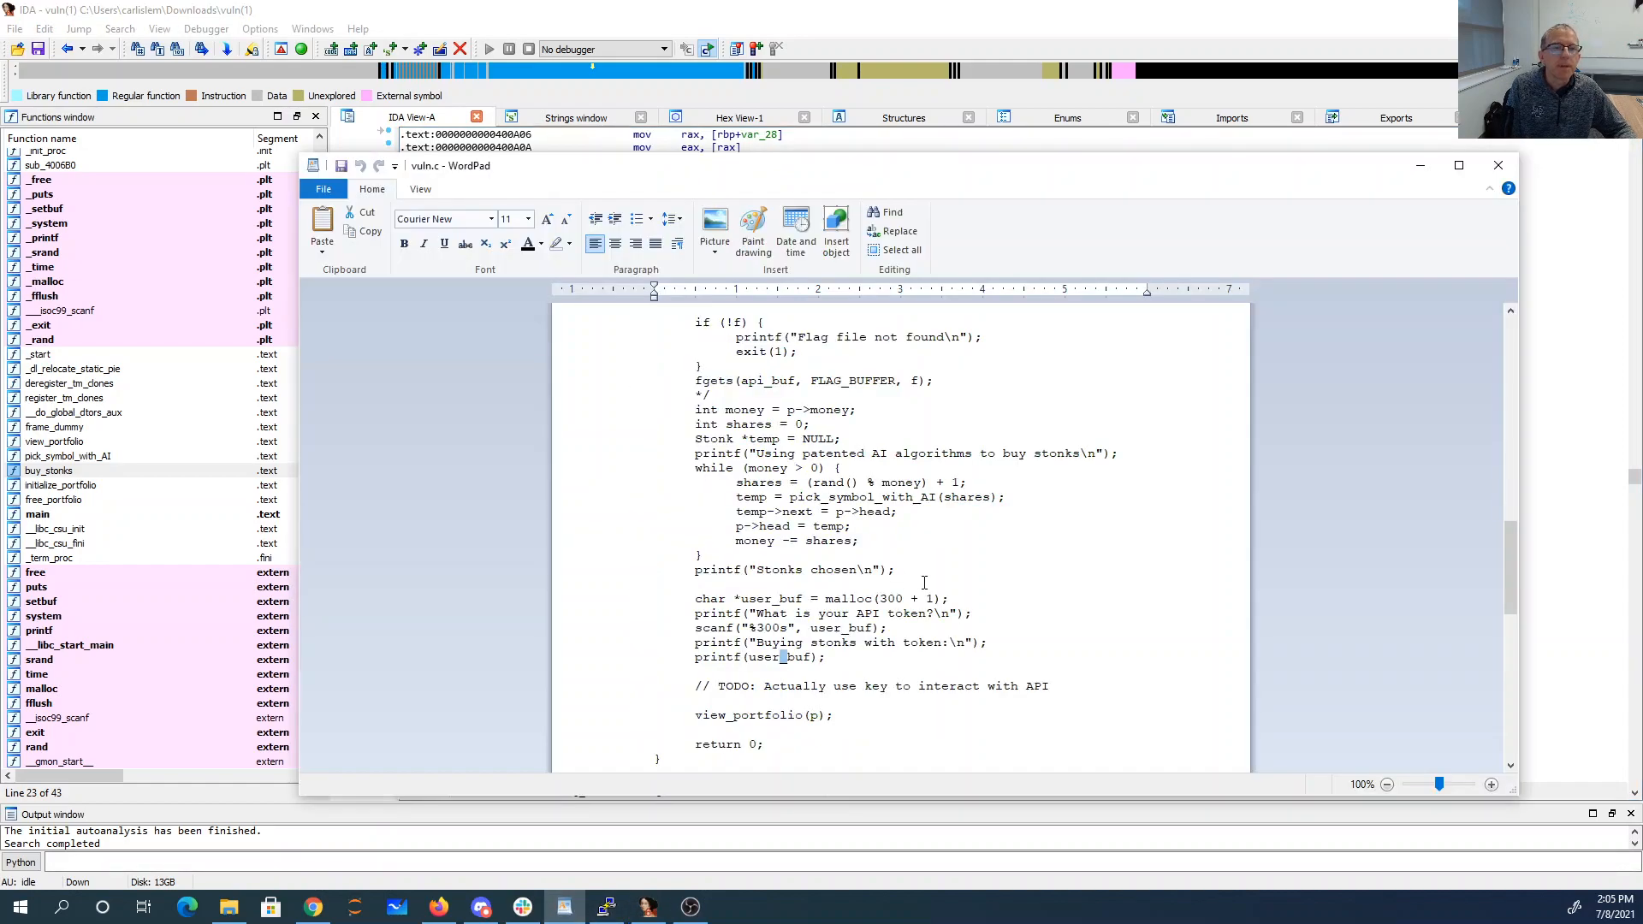
scroll(up, 3)
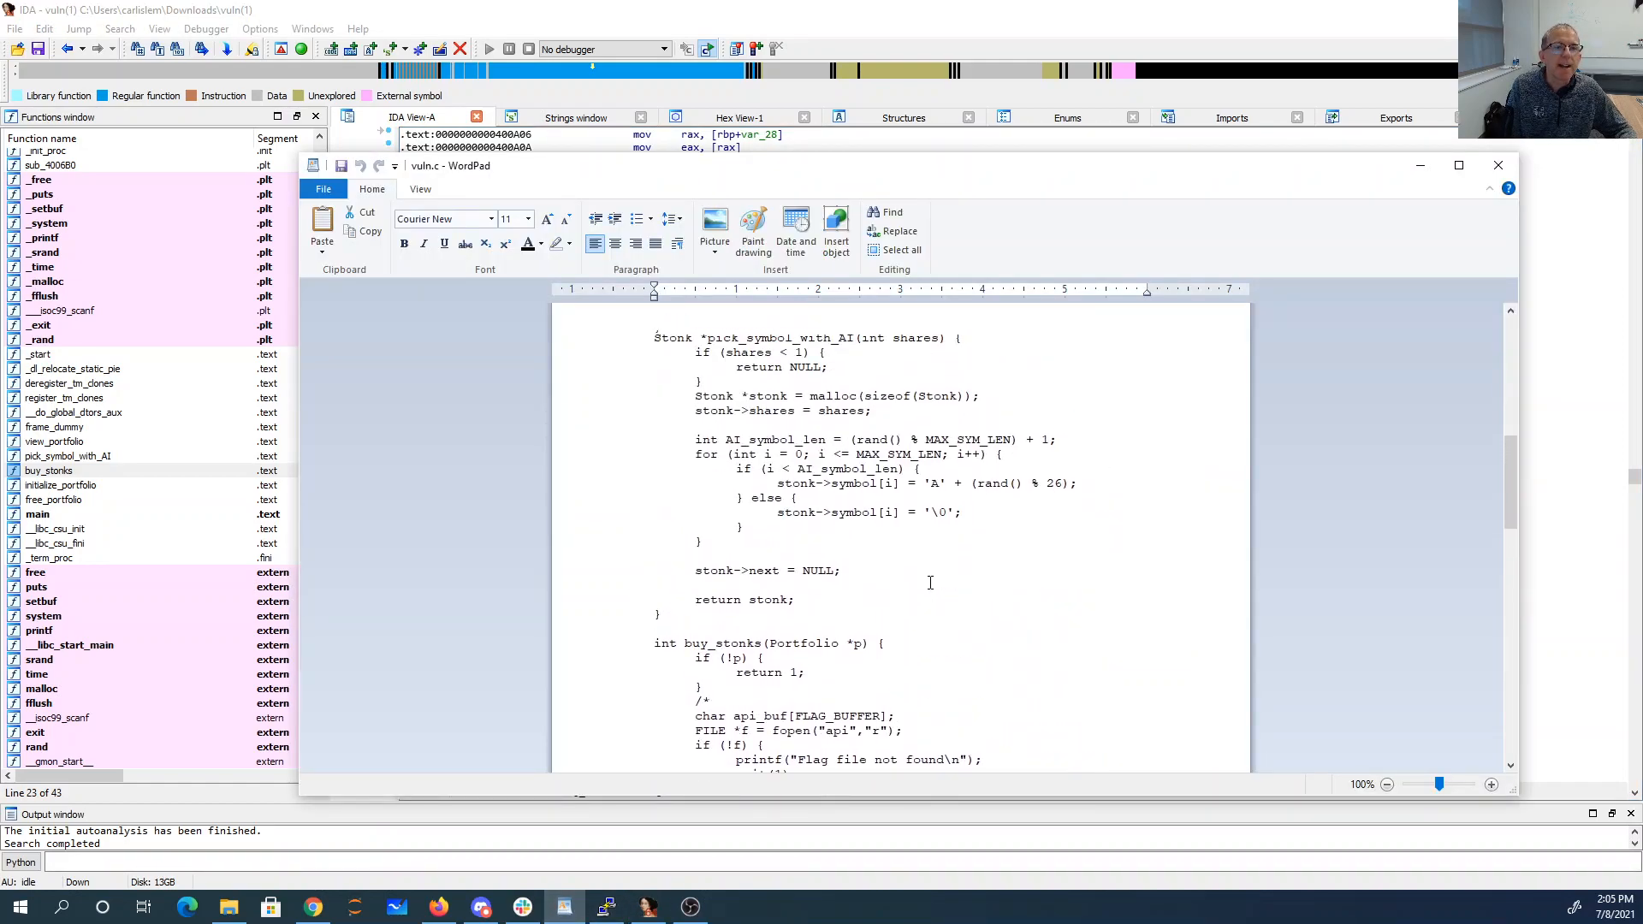
scroll(up, 3)
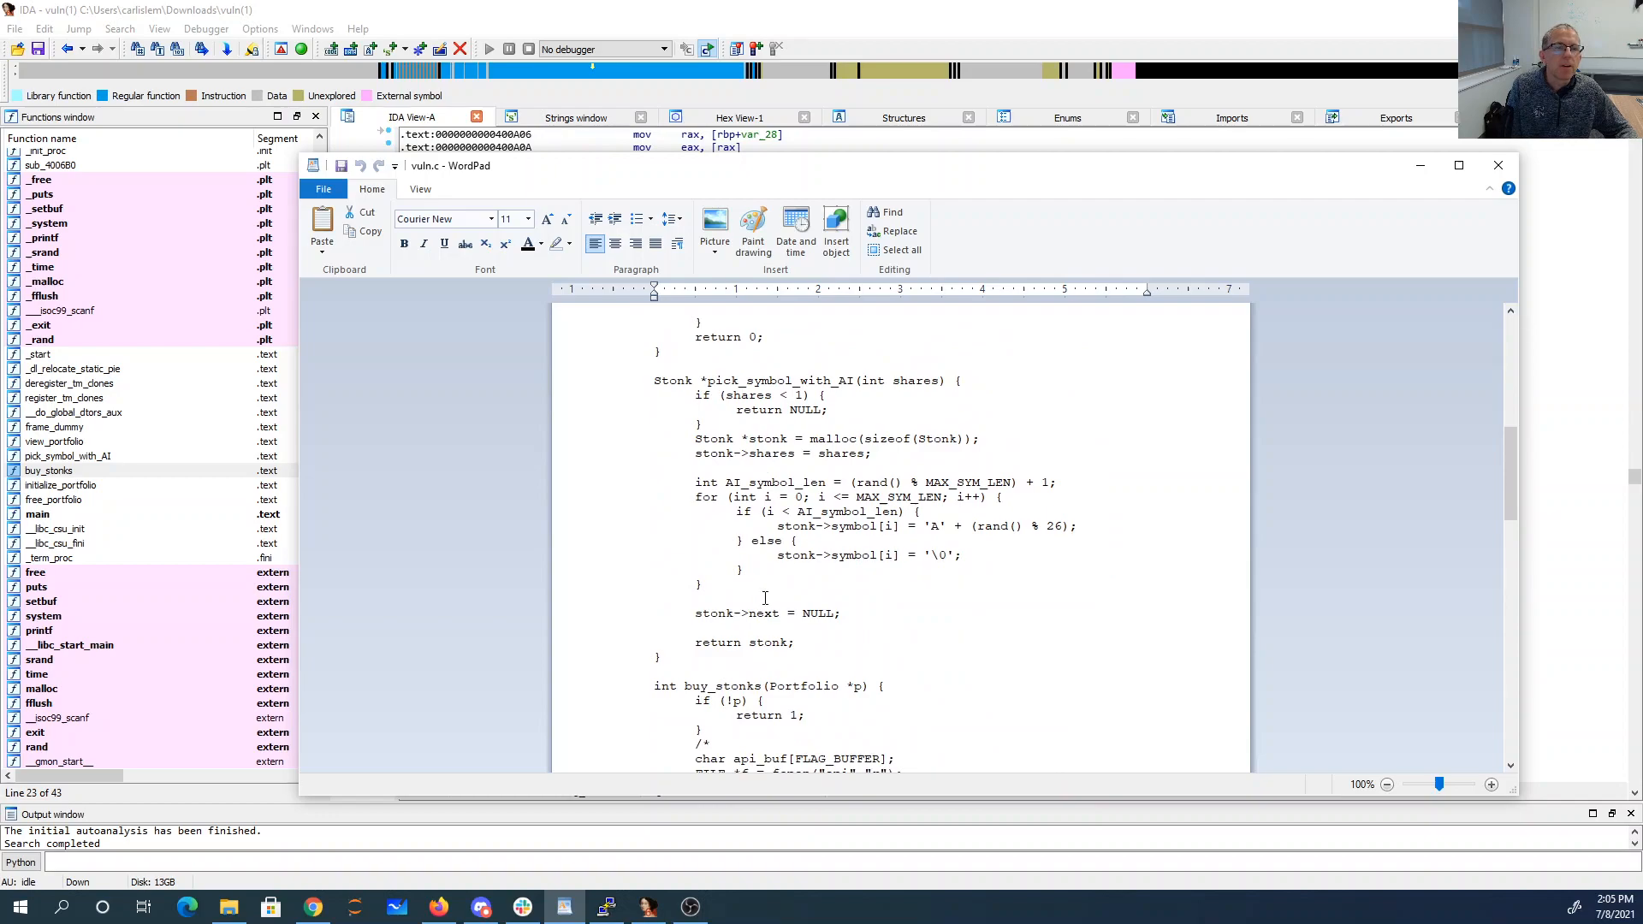
mouse_move(984, 443)
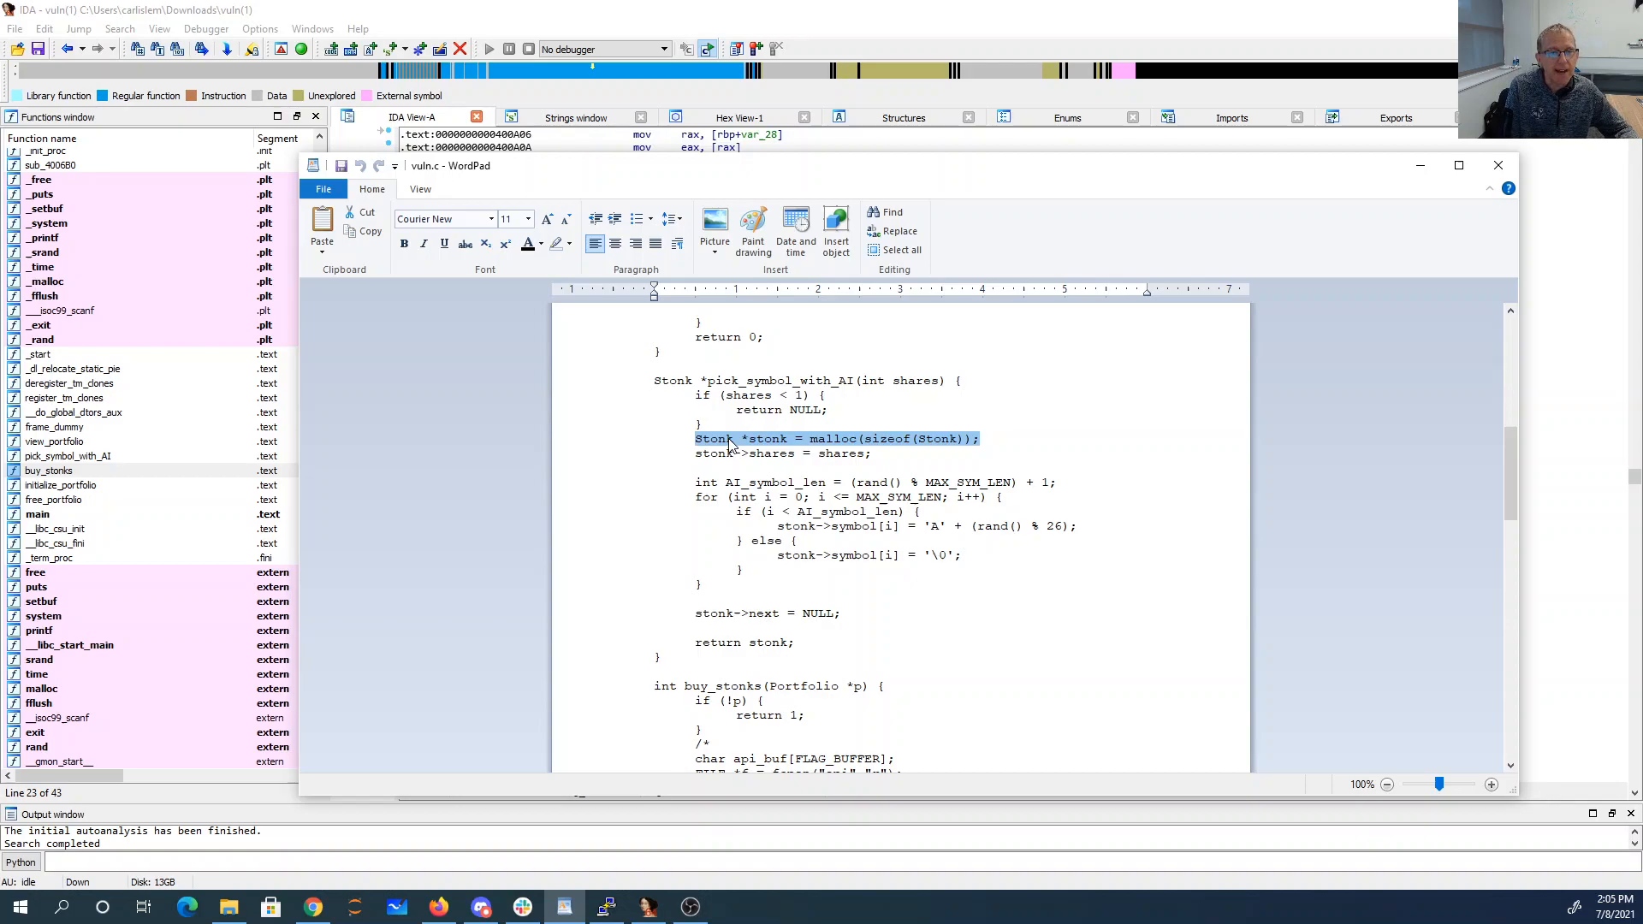
mouse_move(760, 482)
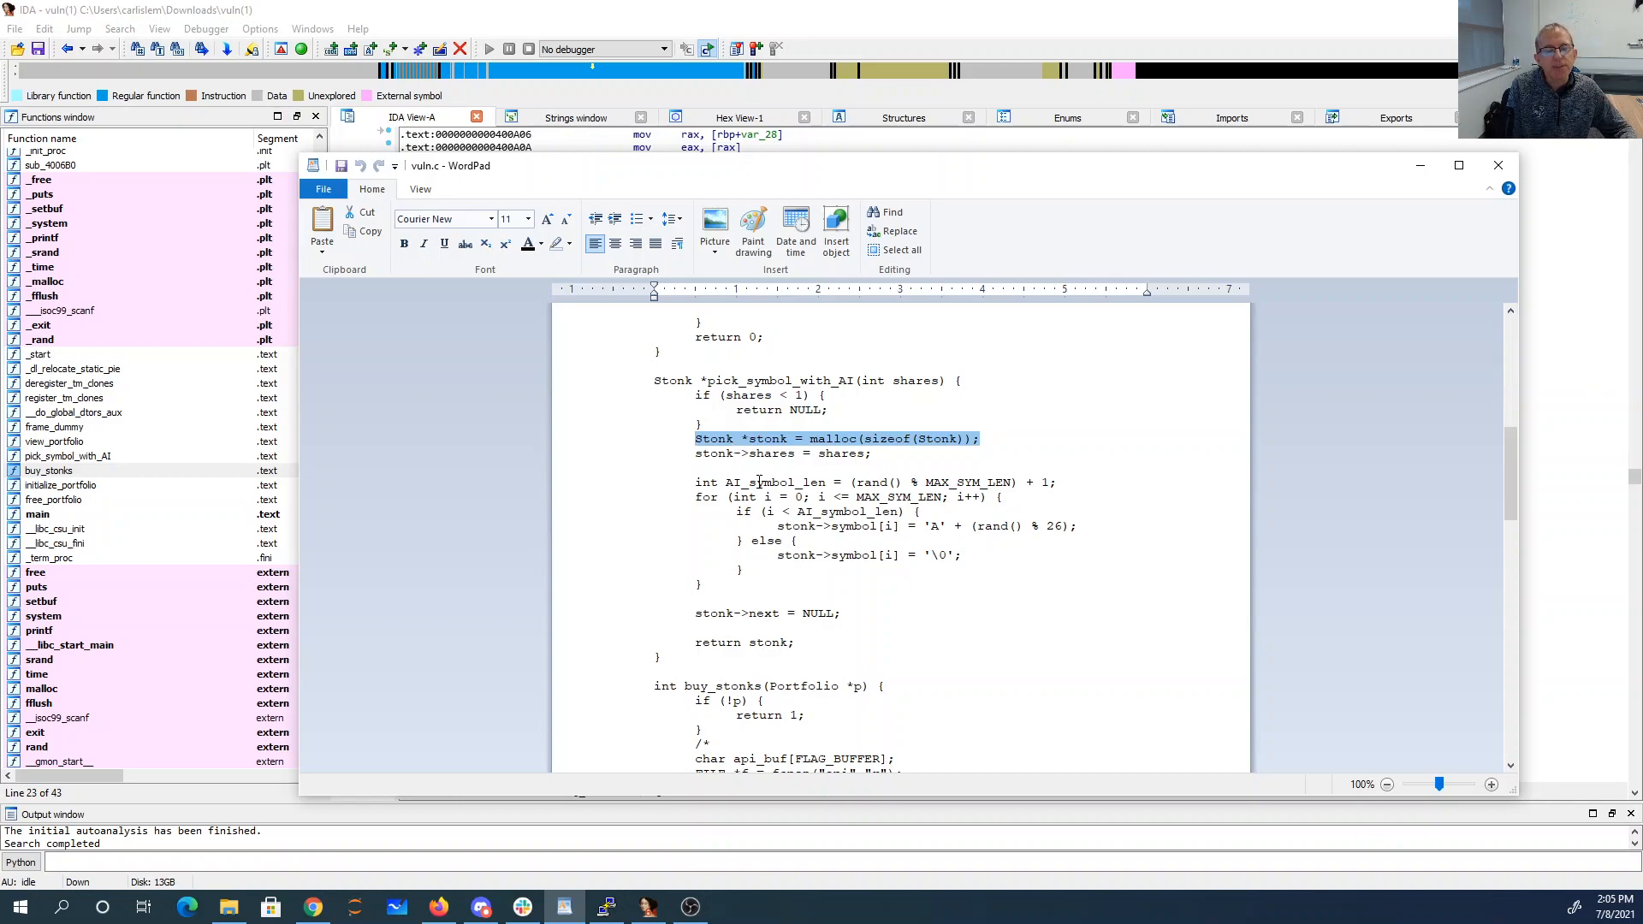
scroll(down, 3)
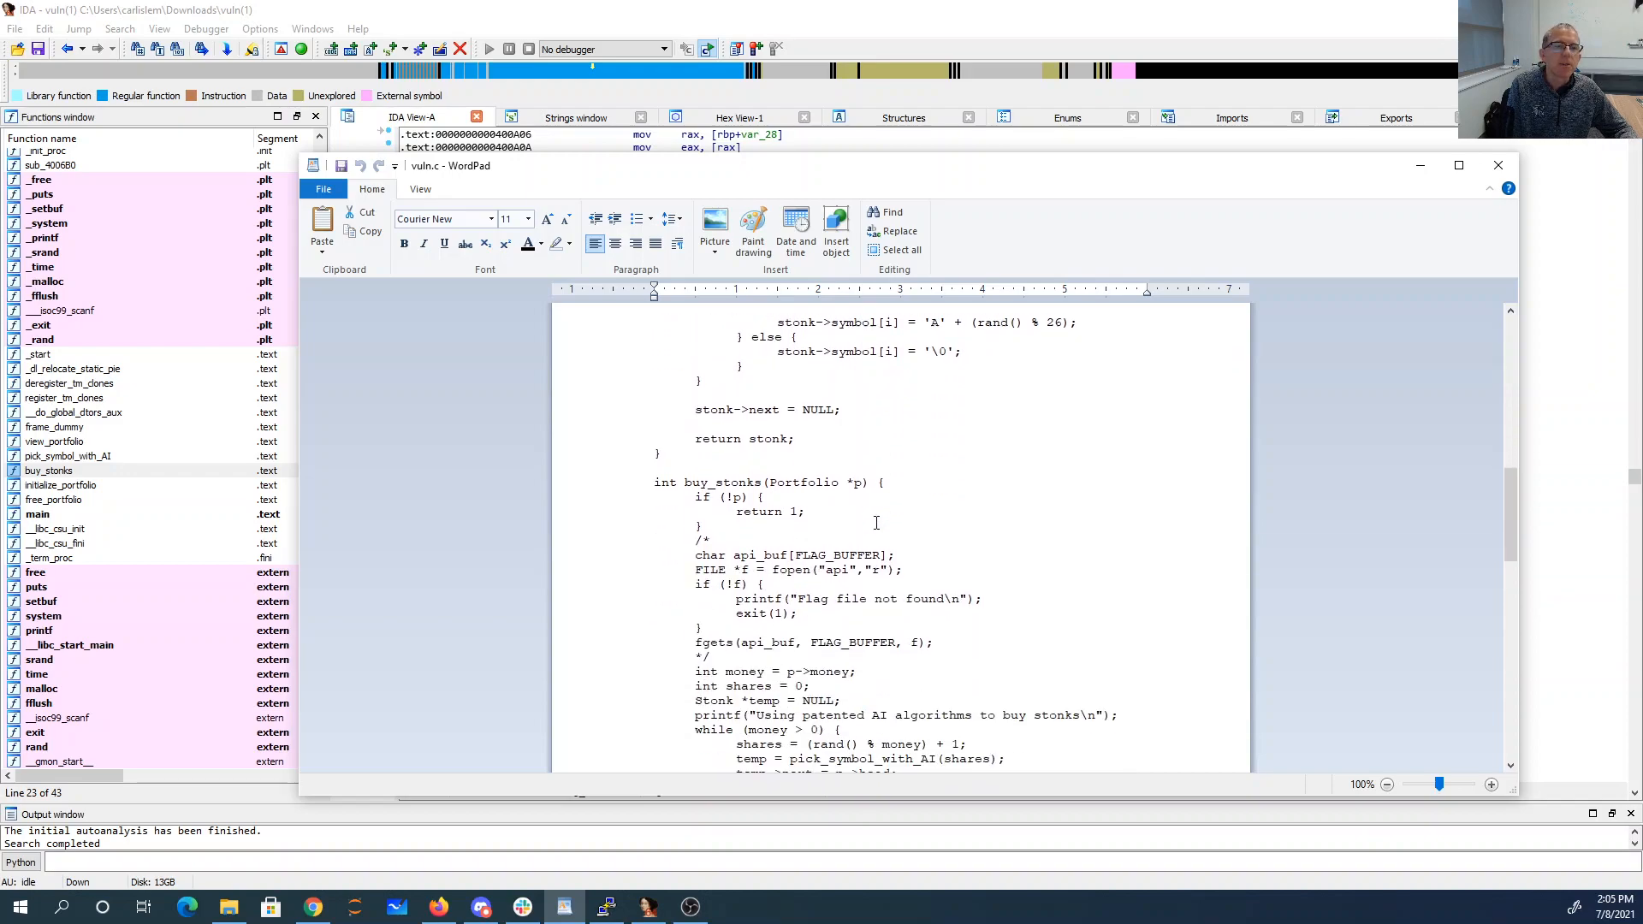
scroll(down, 3)
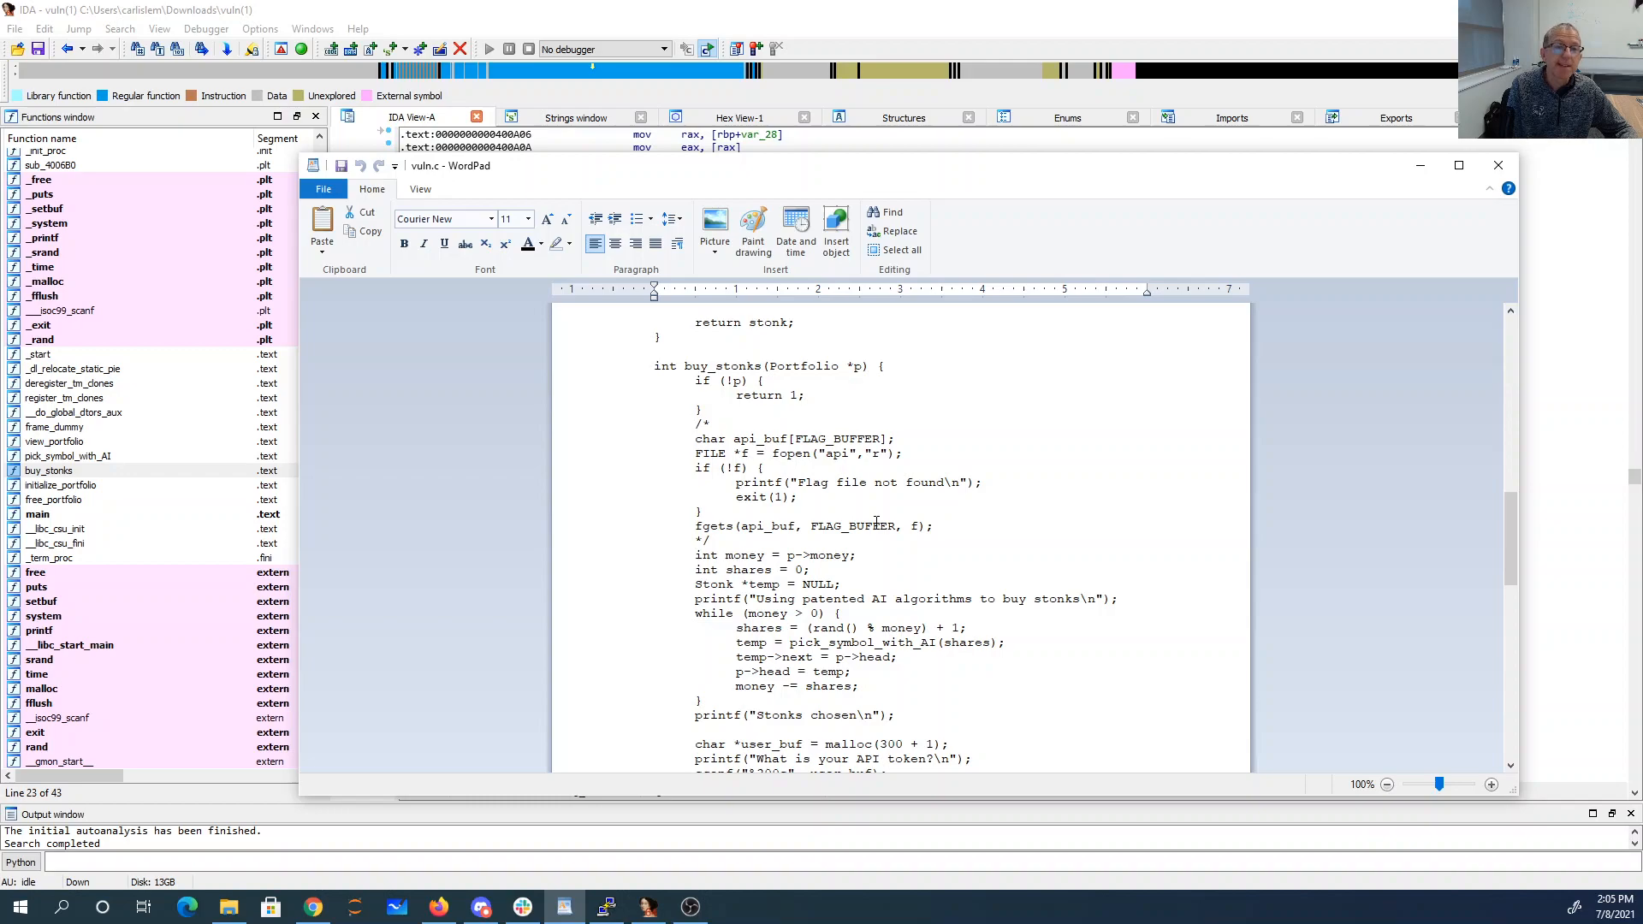
mouse_move(772, 76)
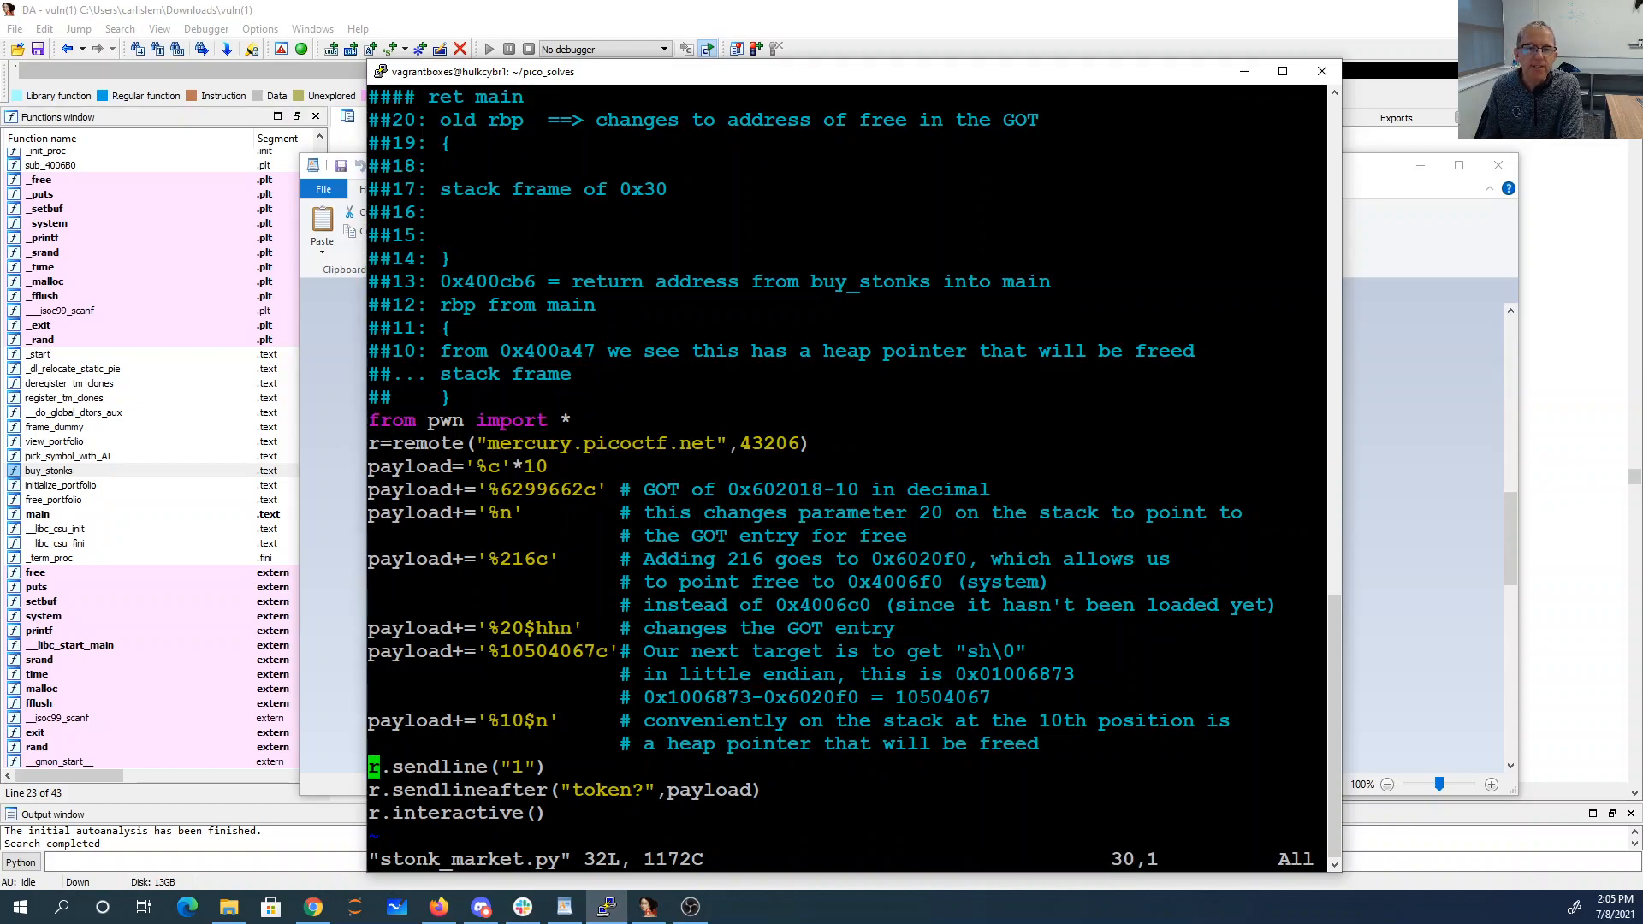
- Step past the sendlineafter and interactive lines, then leave vi for the bash prompt
key(Down)
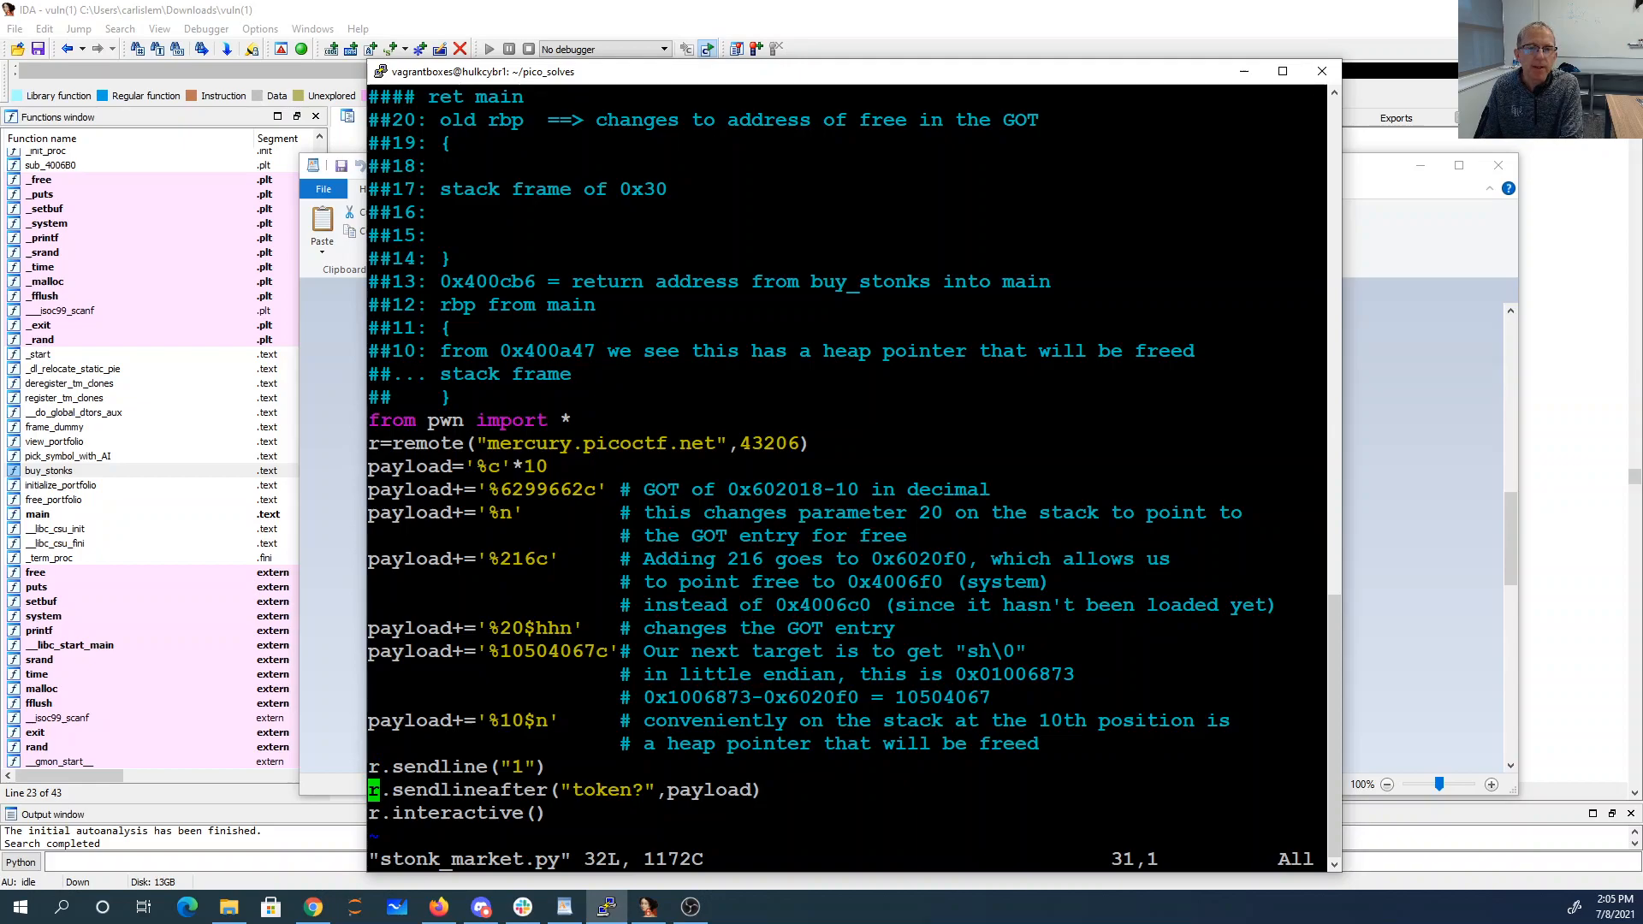
key(Down)
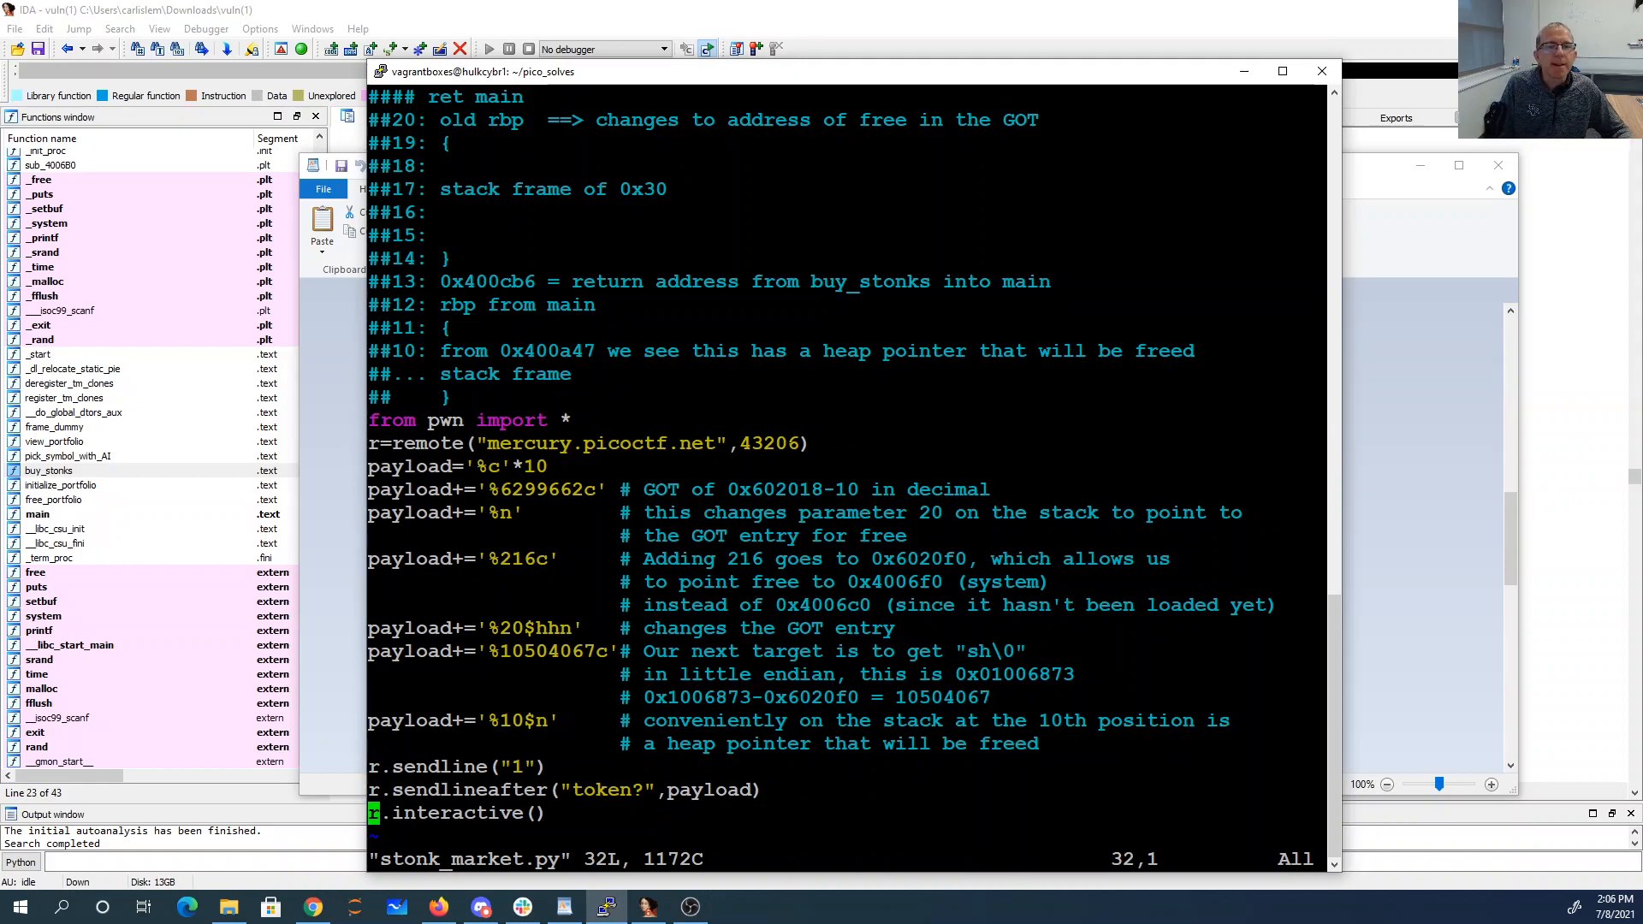
double_click(498, 512)
text(!)
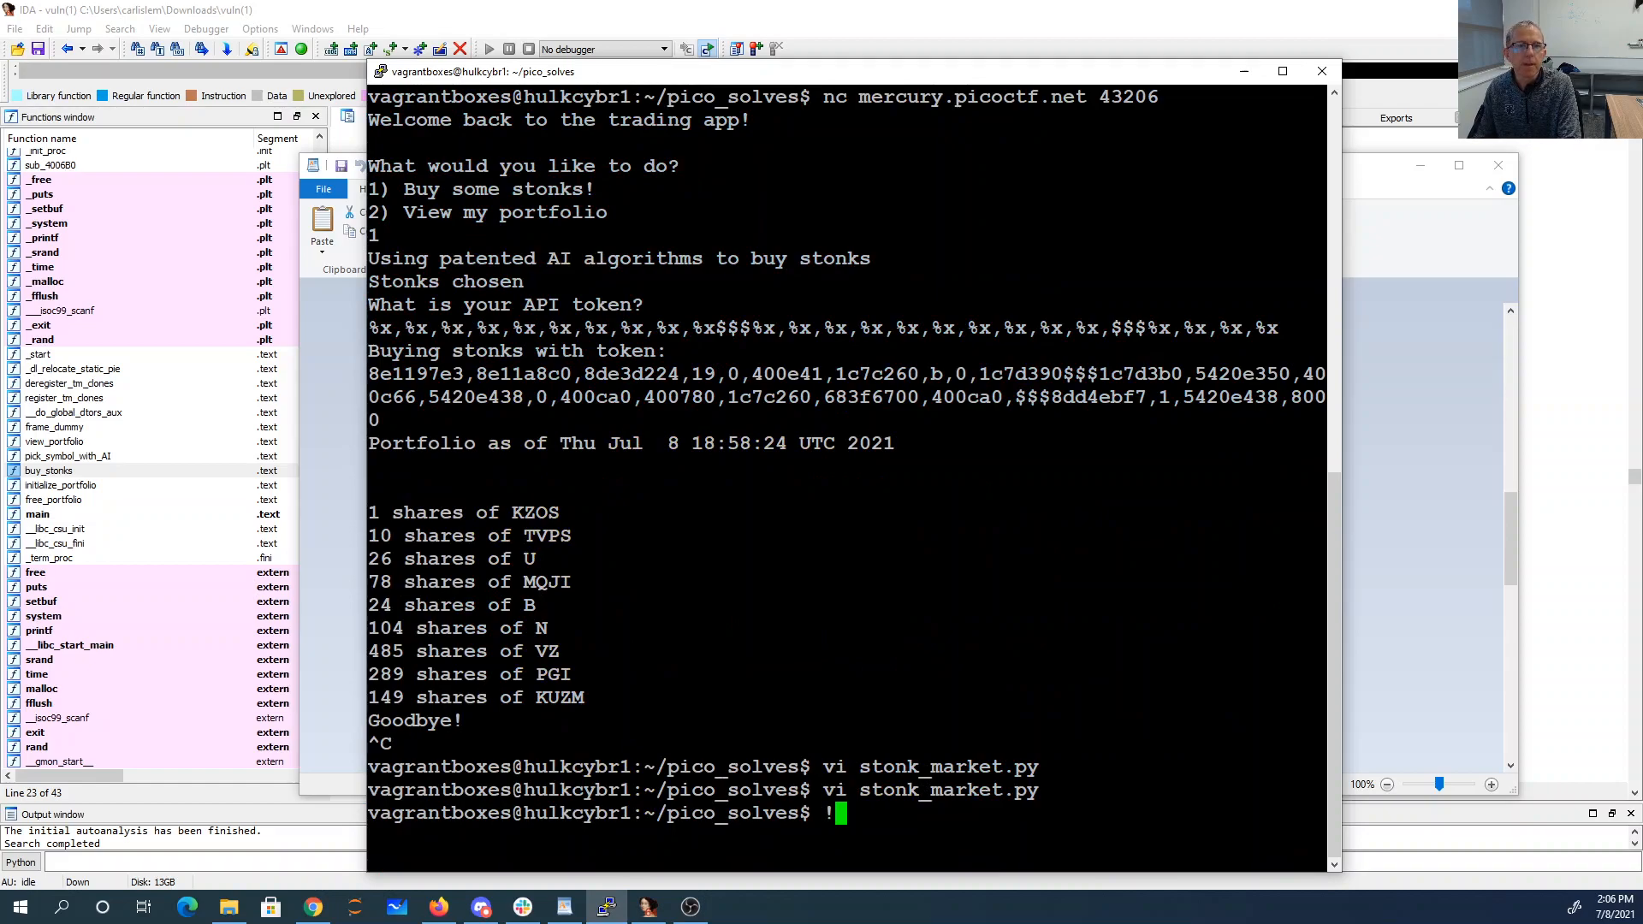
- Run stonk_market.py, confirm the stonk-market_3 shell, cat api, and submit the flag
text(python s)
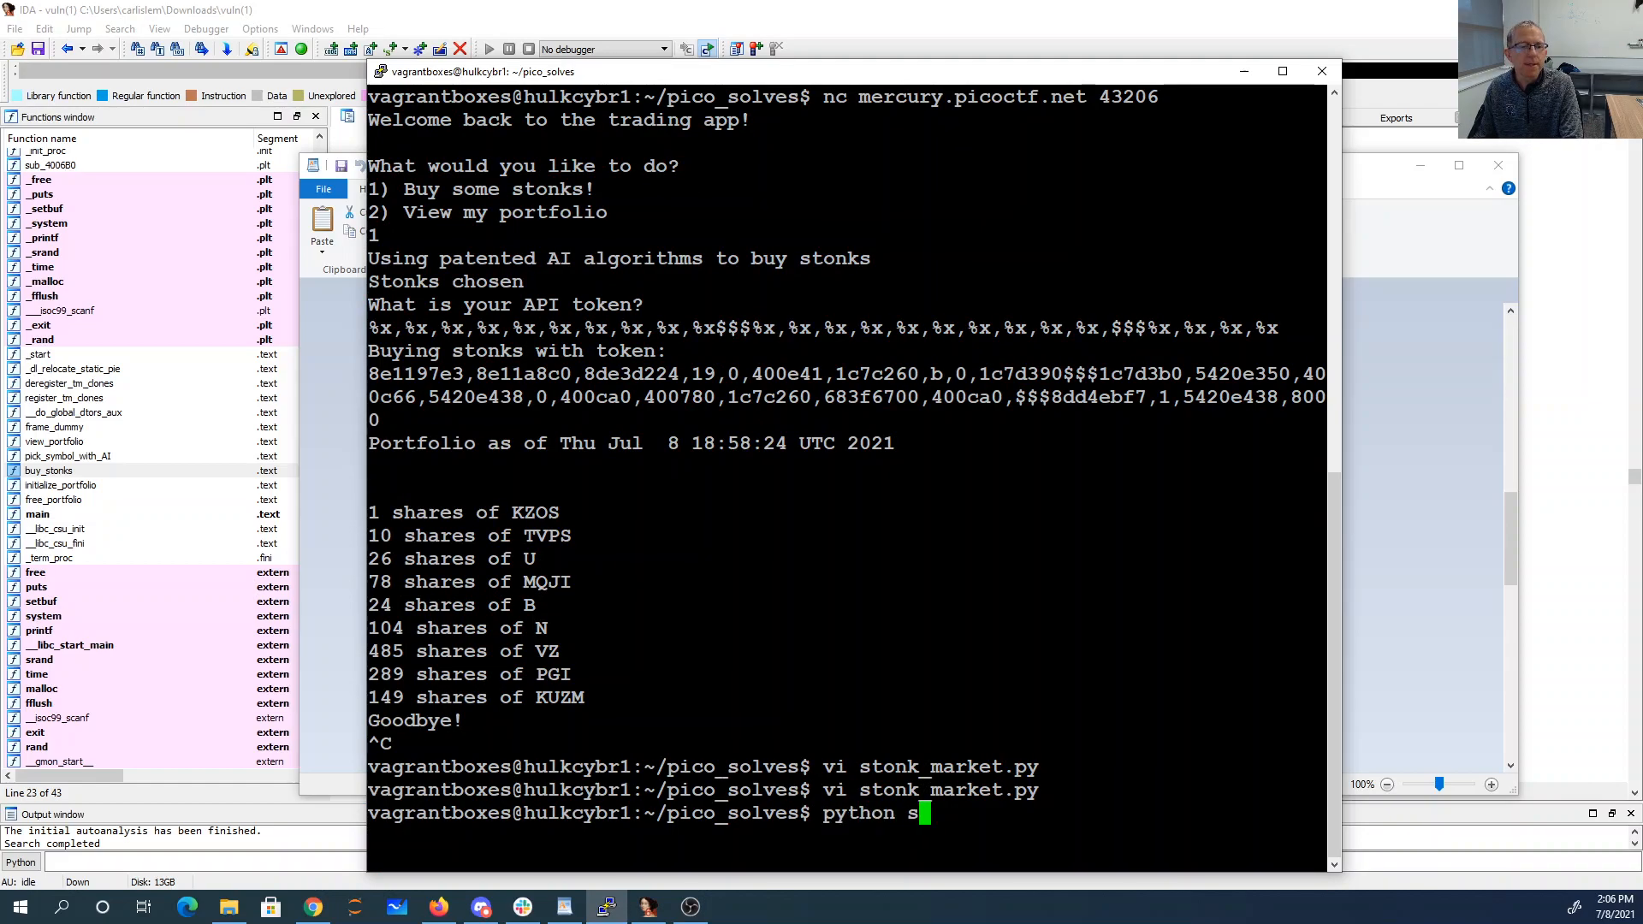
key(Return)
text(ls)
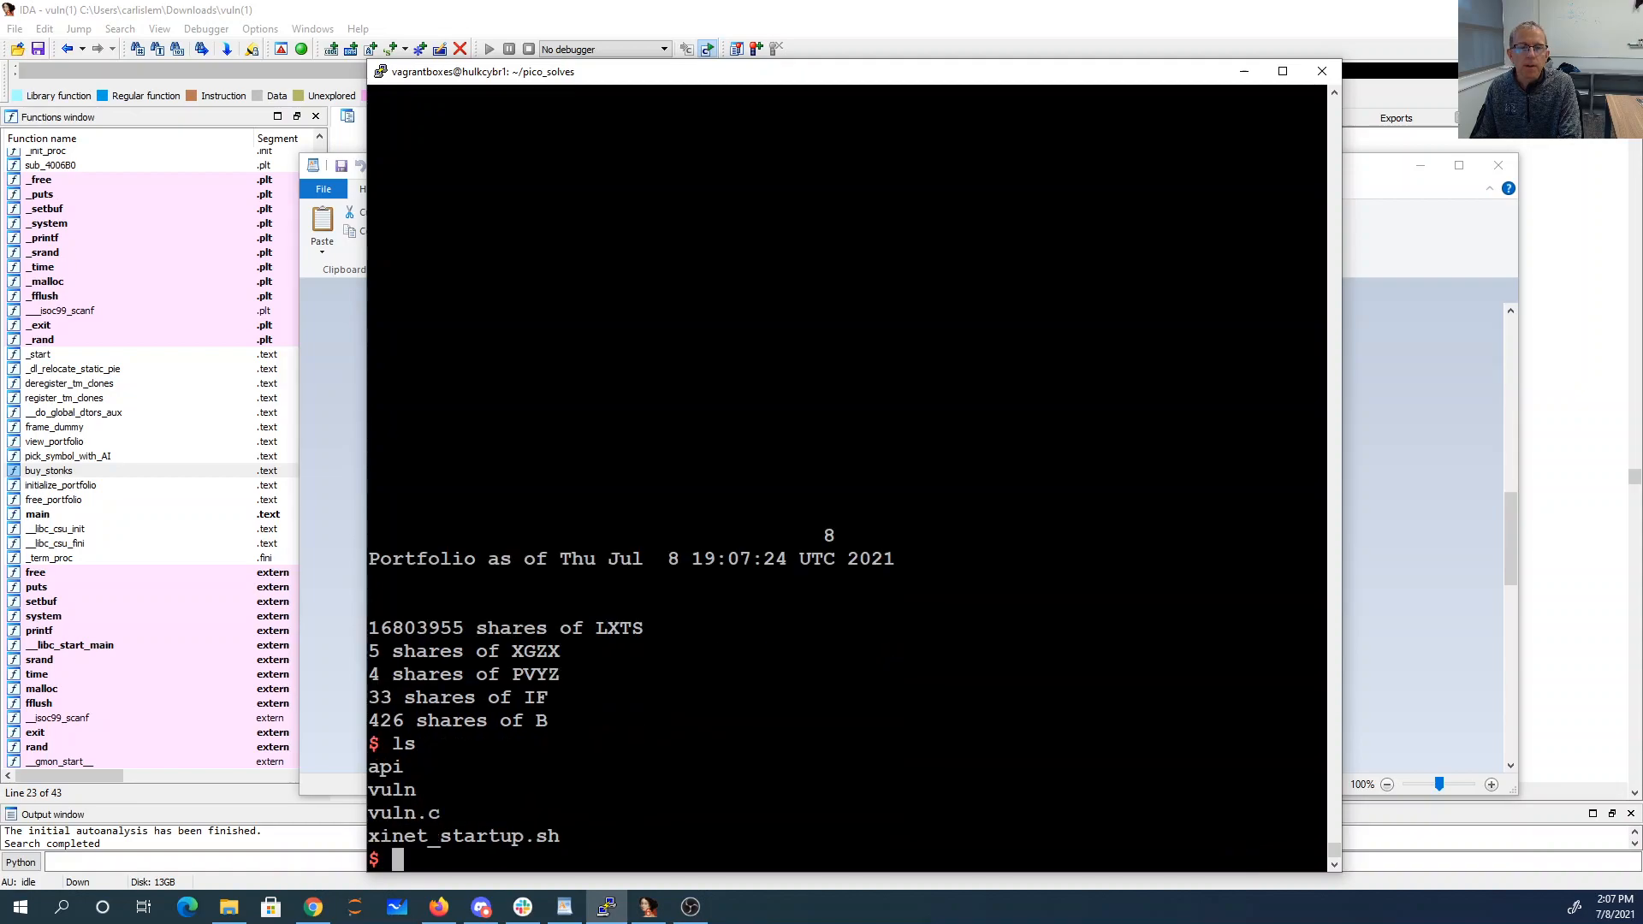
text(whoami)
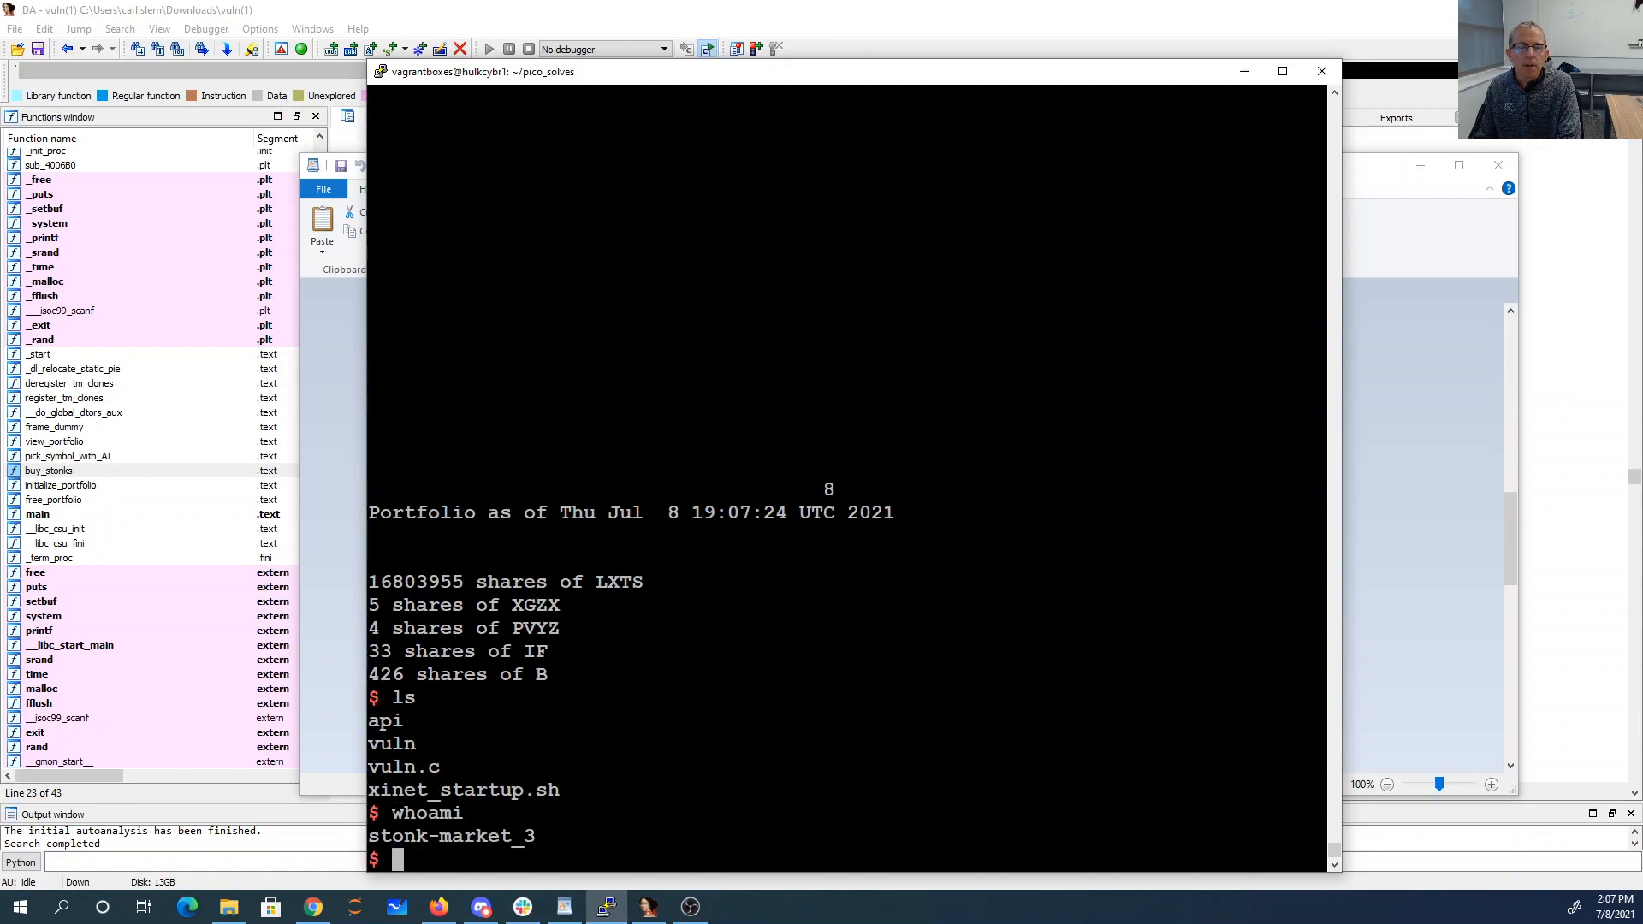
text(cat api)
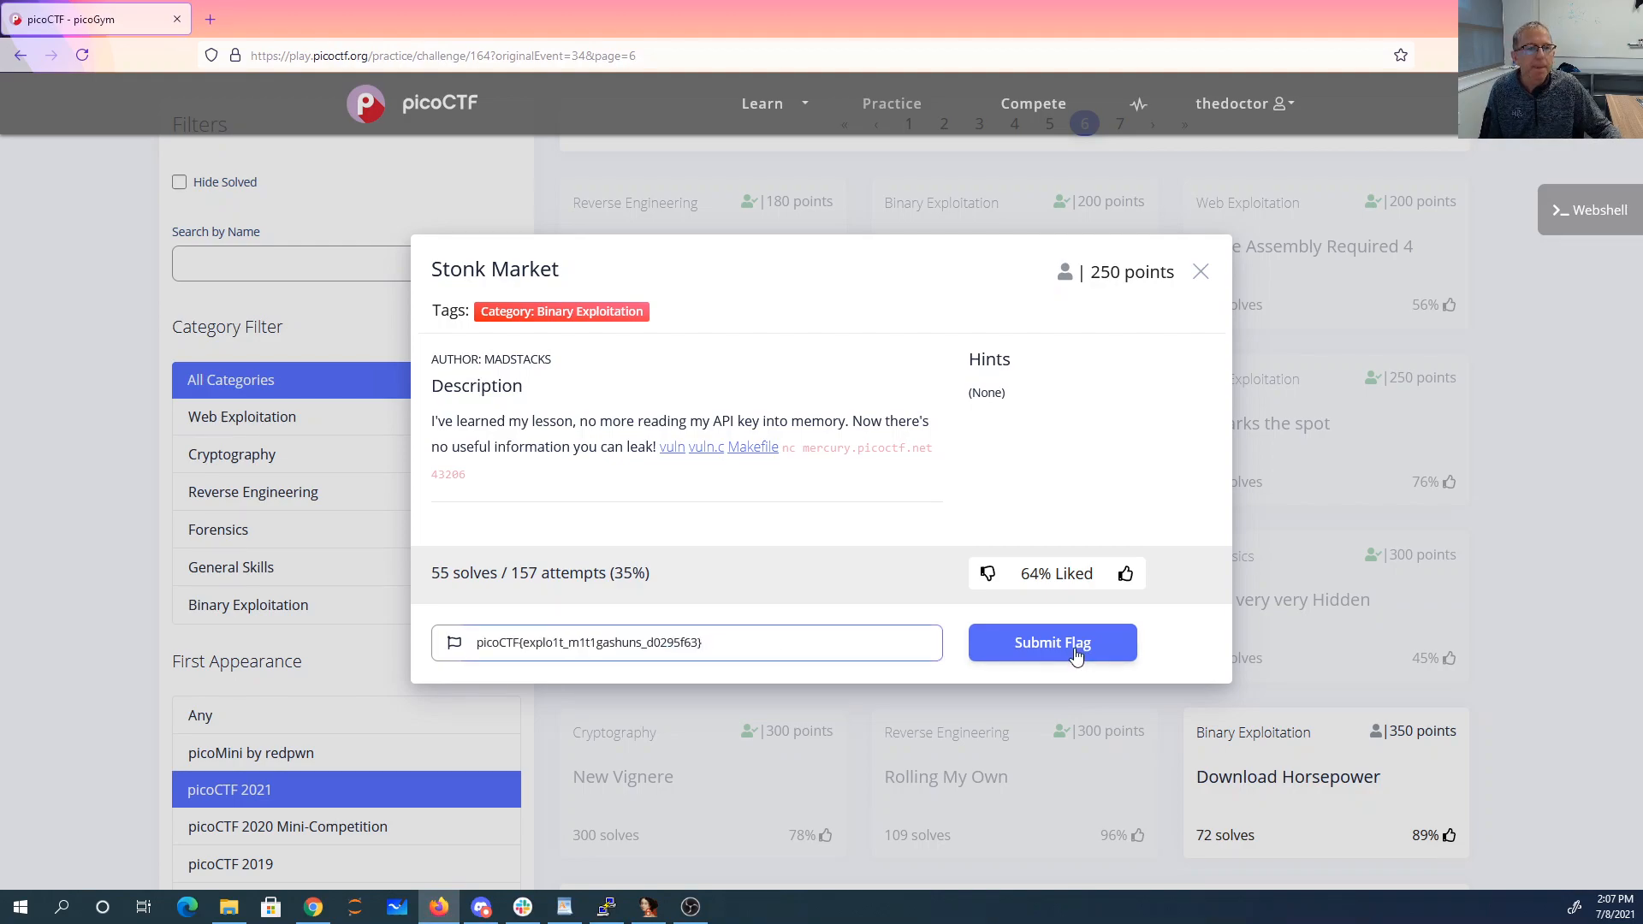
click(1052, 643)
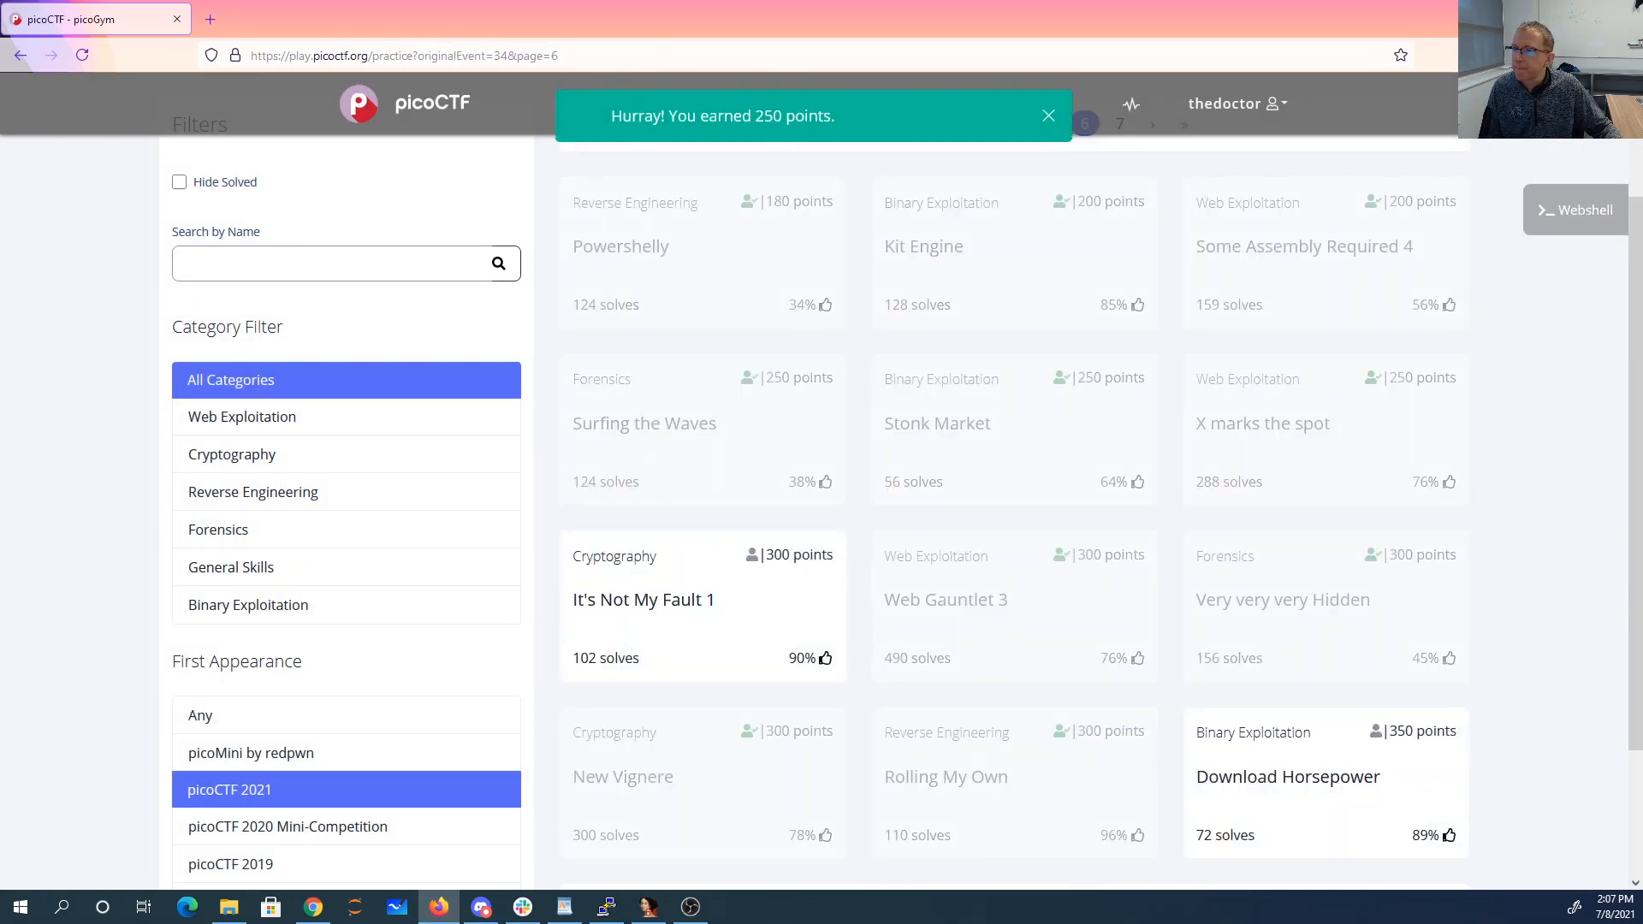